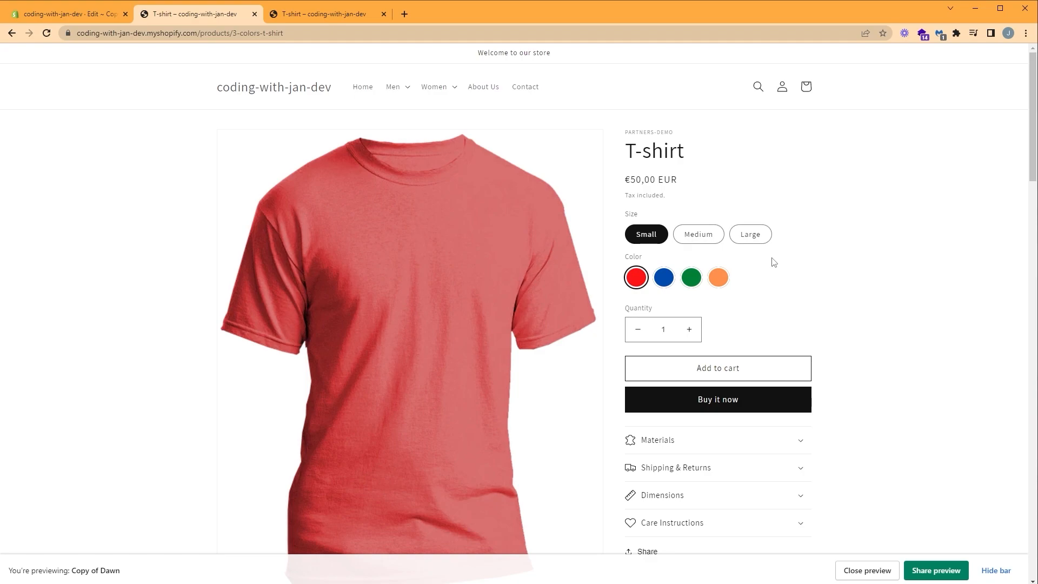
Review the T-shirt gallery and select the blue colour swatch instead of red
scroll("down", 3)
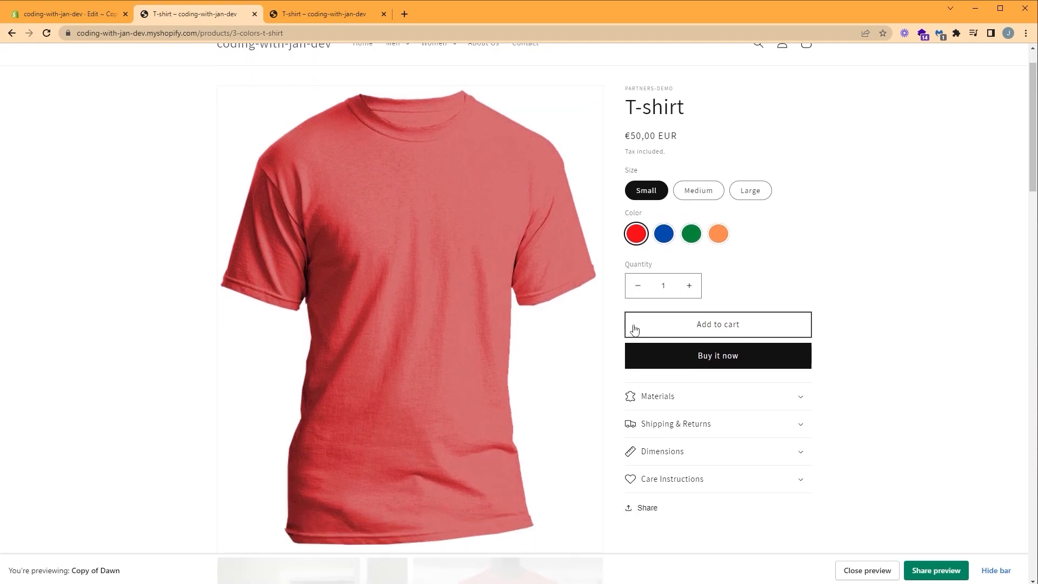
scroll("down", 3)
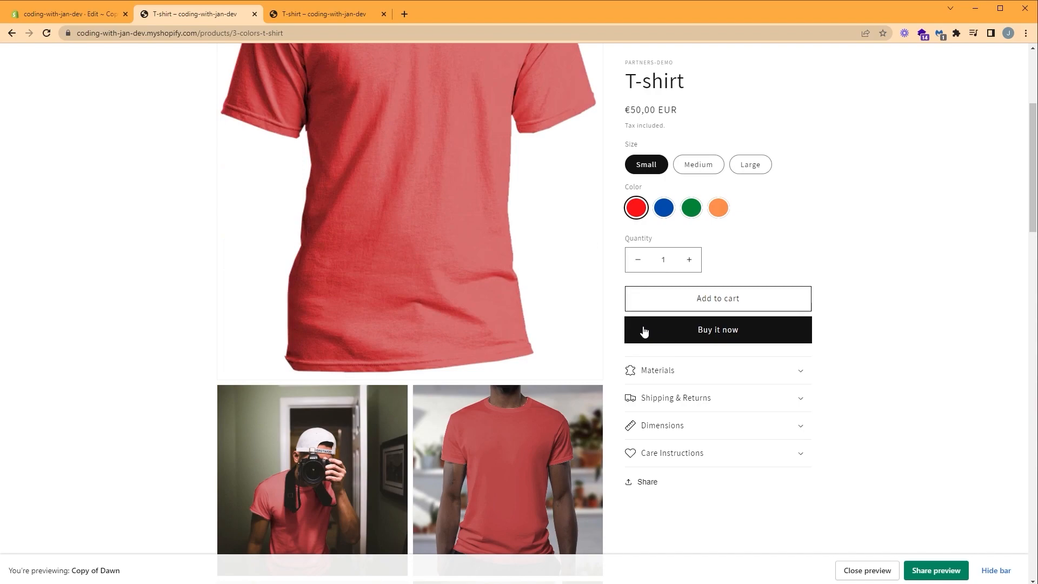
scroll("down", 3)
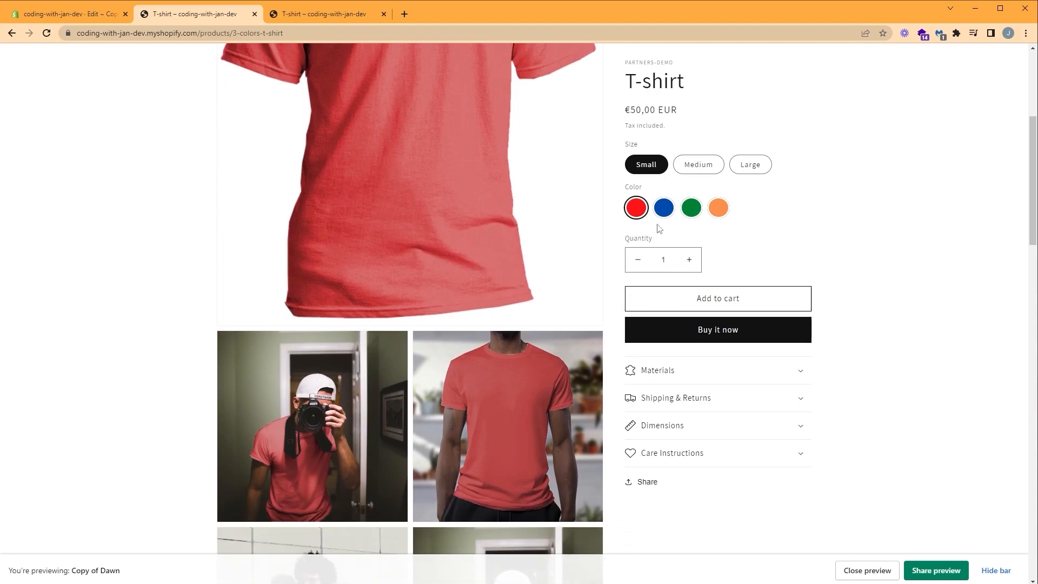
scroll("down", 3)
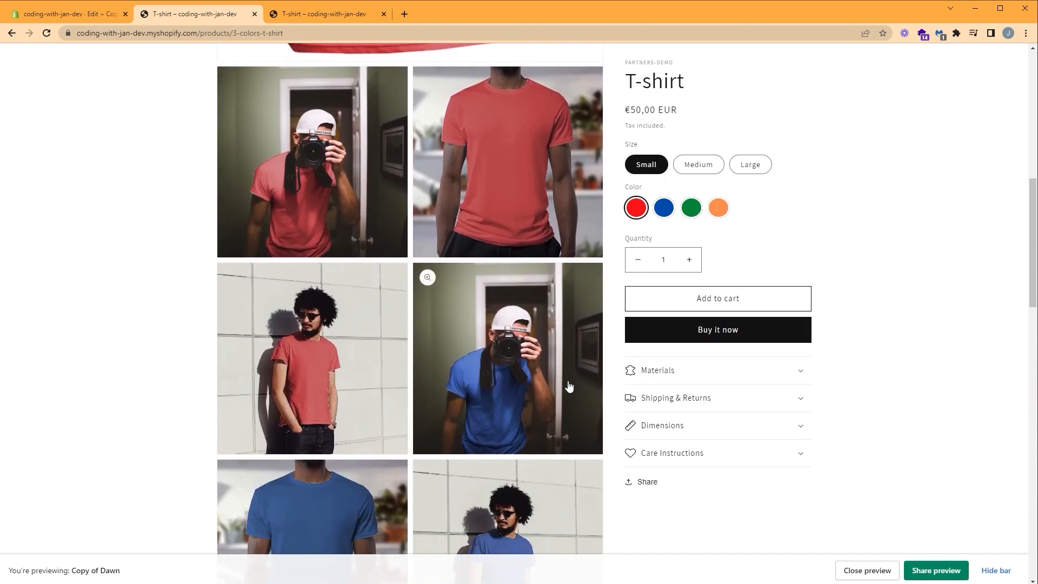
scroll("down", 3)
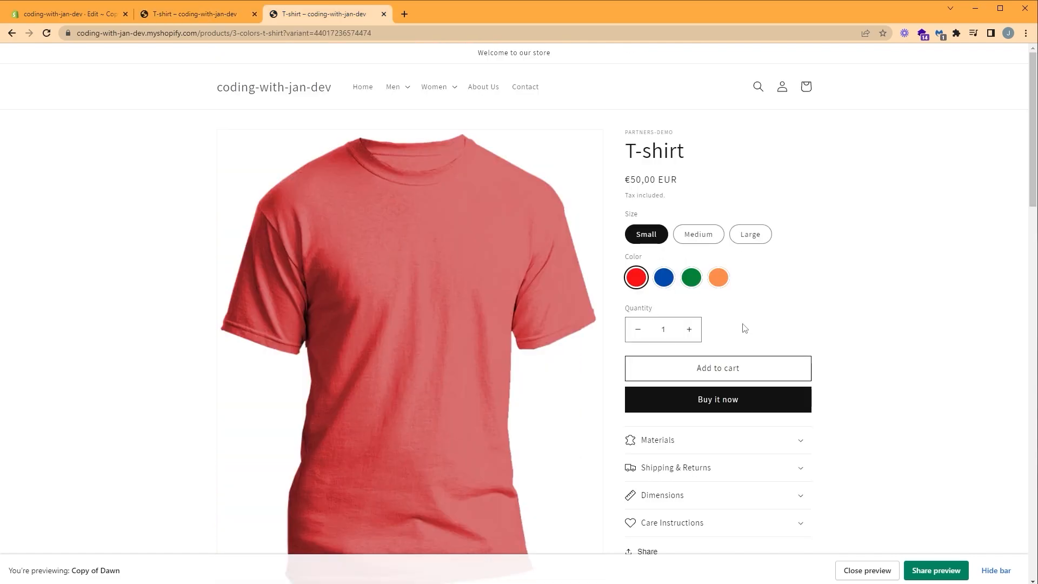
scroll("down", 3)
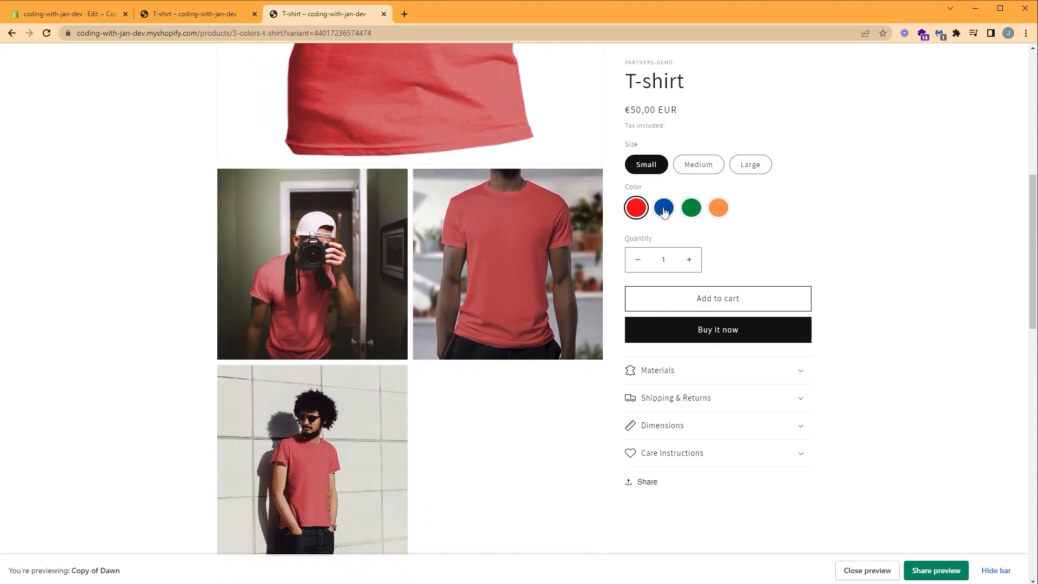
left_click(663, 207)
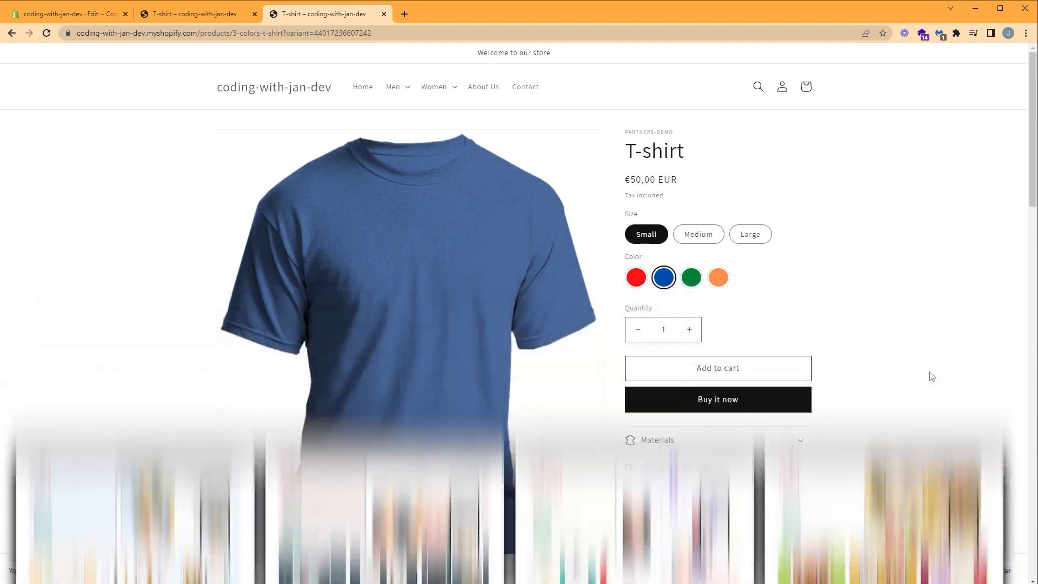
Go to the T-shirt product's edit page in the store admin
left_click(65, 11)
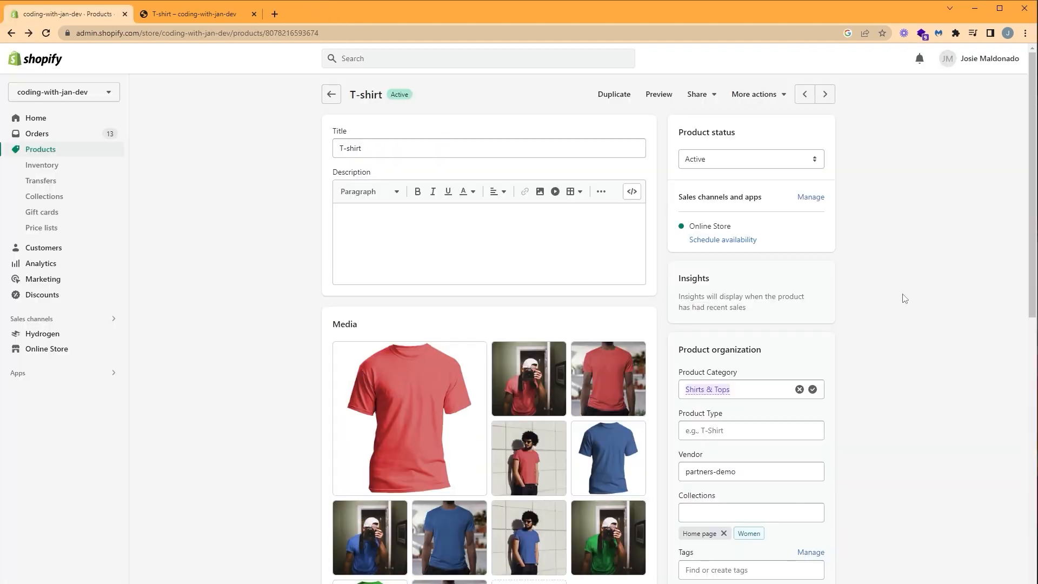
mouse_move(909, 297)
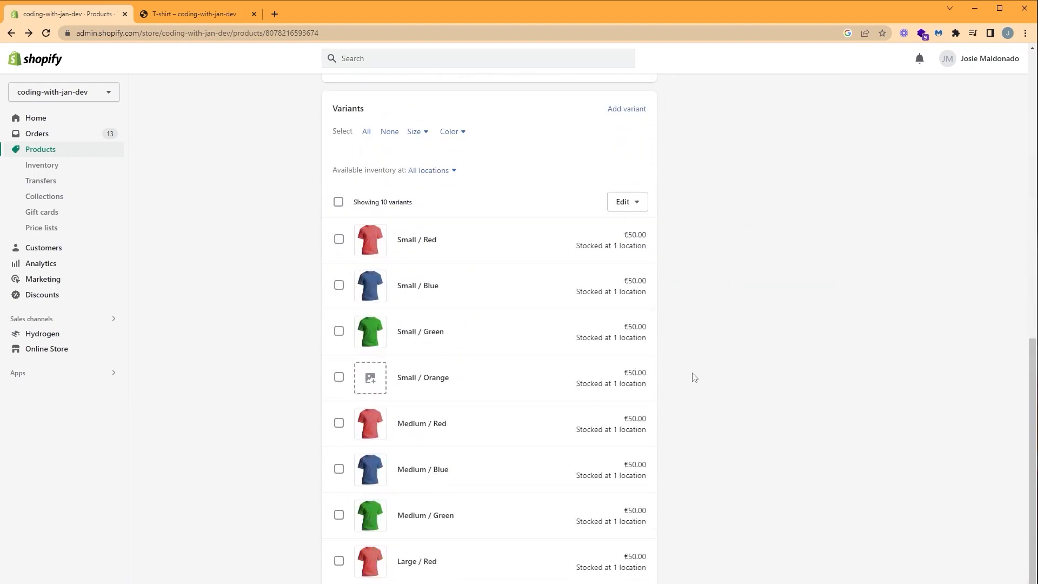
mouse_move(628, 415)
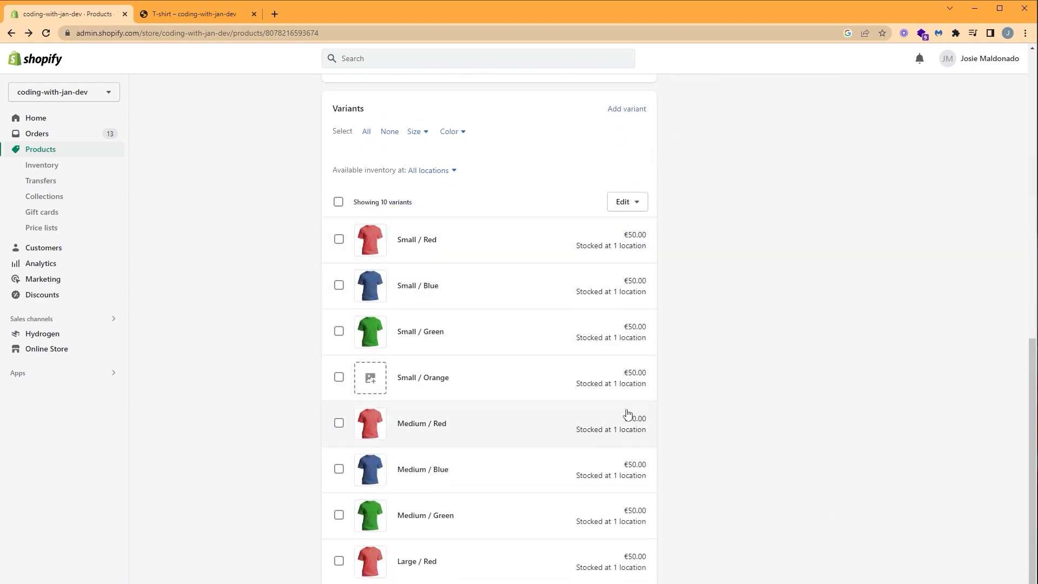
mouse_move(538, 385)
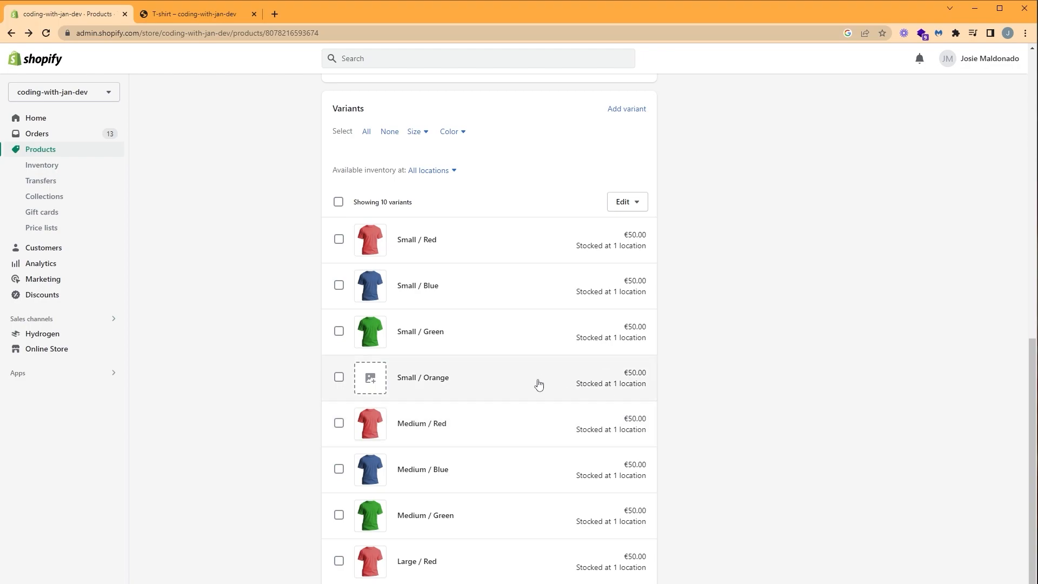
mouse_move(563, 382)
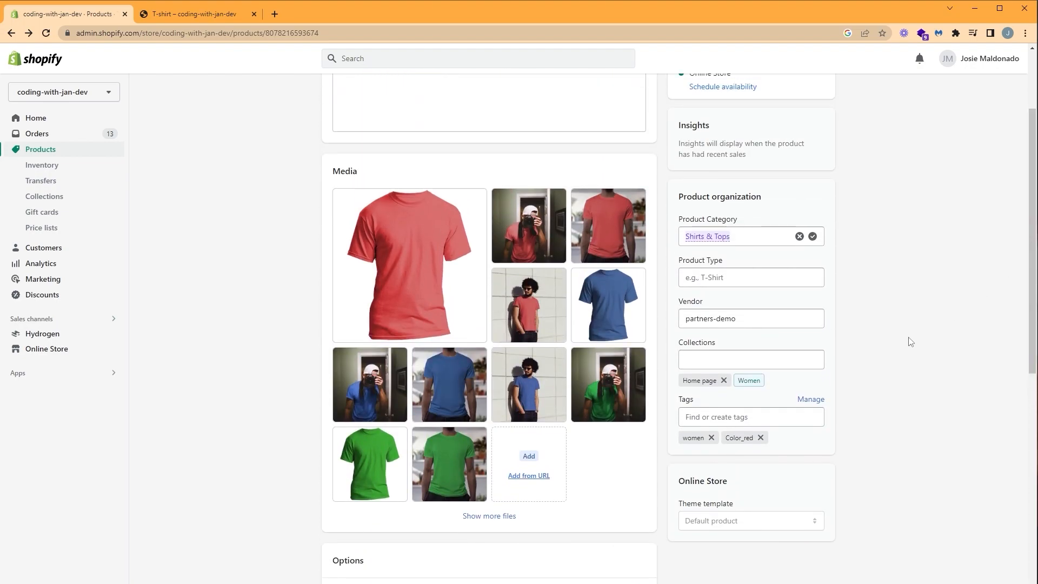
mouse_move(607, 339)
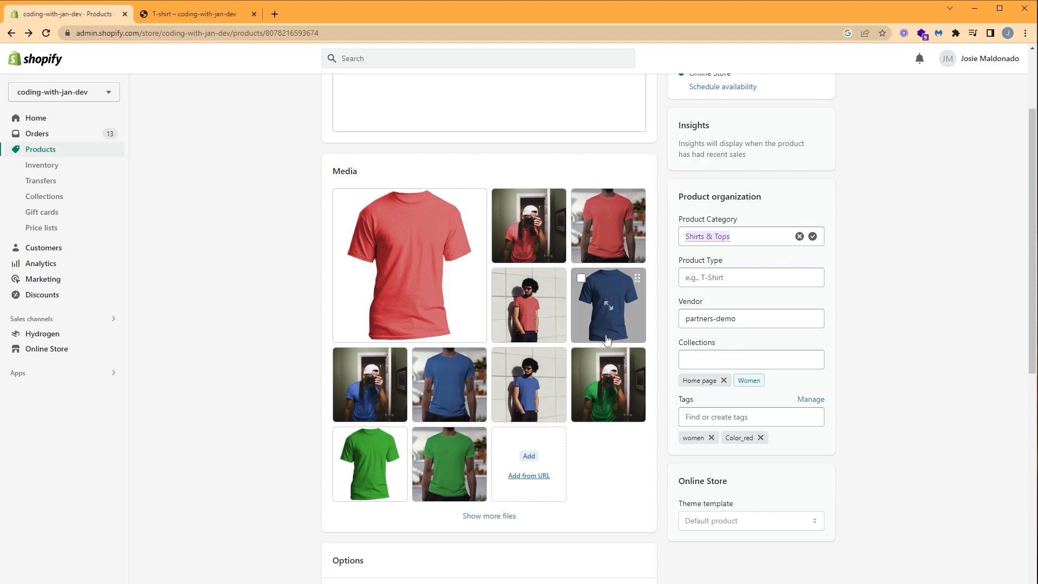
Save the alt text 'red' on the main red T-shirt image
left_click(408, 265)
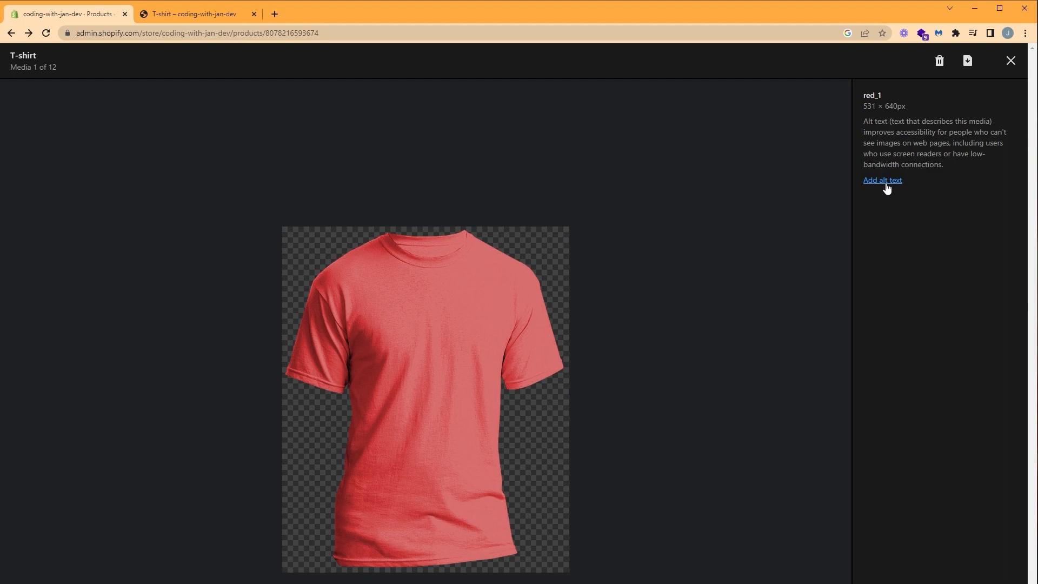
left_click(883, 179)
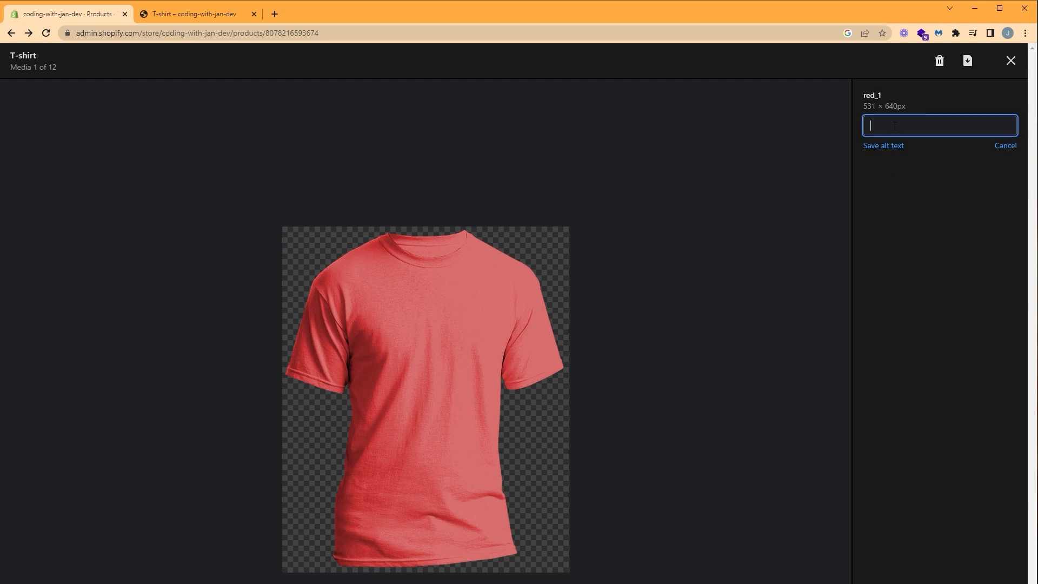
type("red")
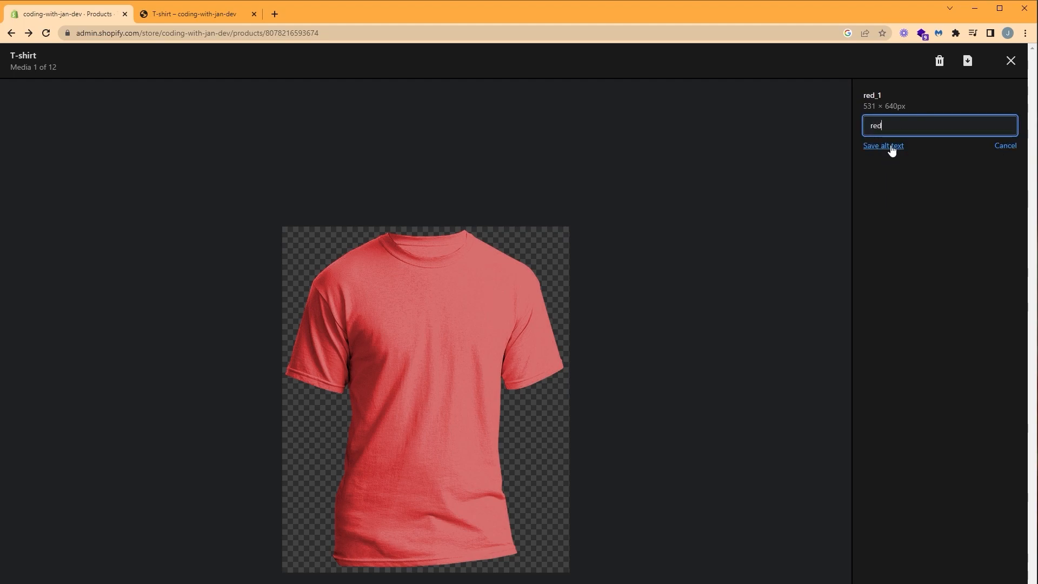
left_click(882, 145)
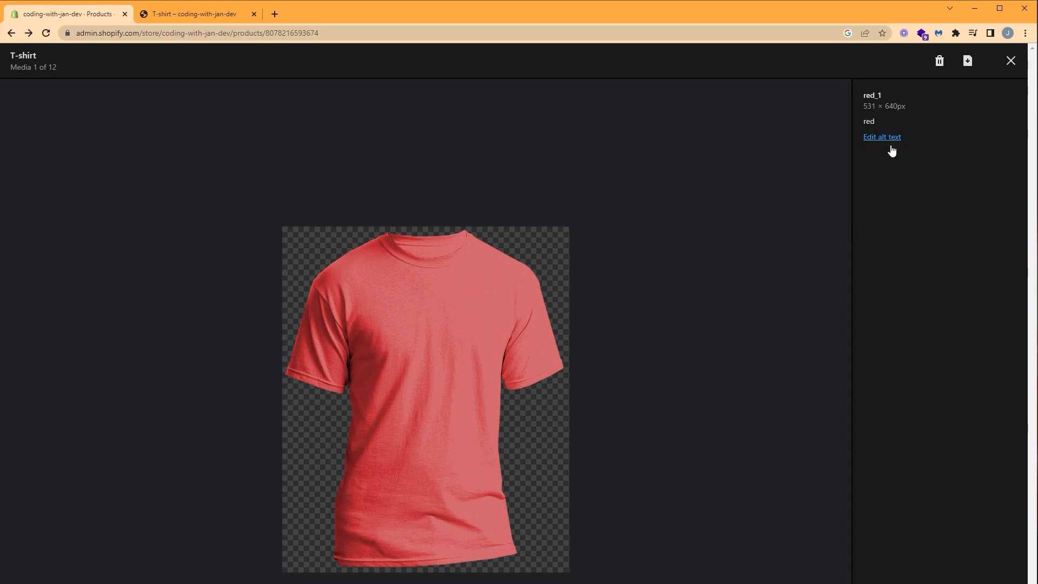
mouse_move(1010, 60)
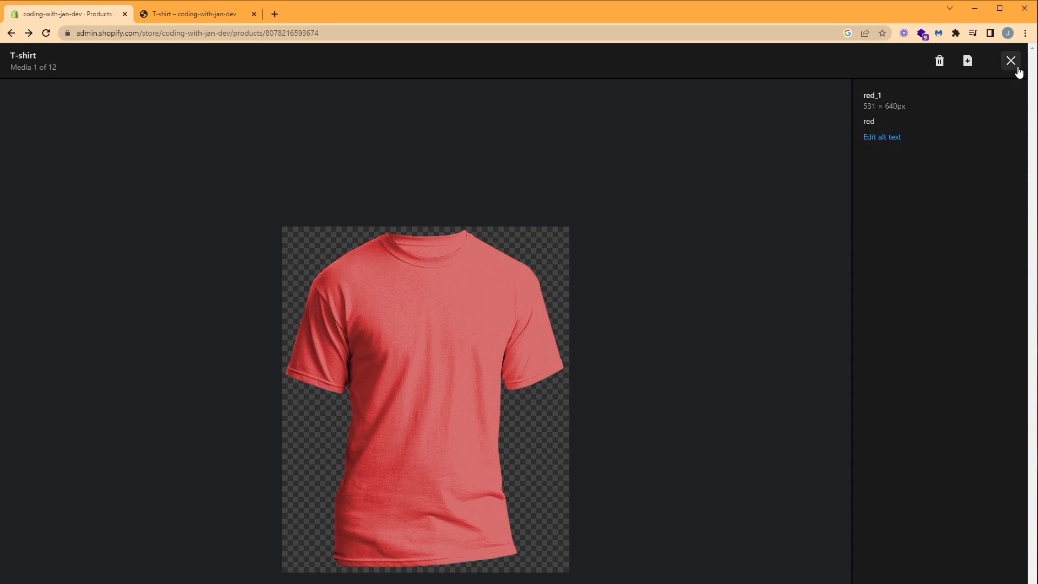
left_click(1010, 60)
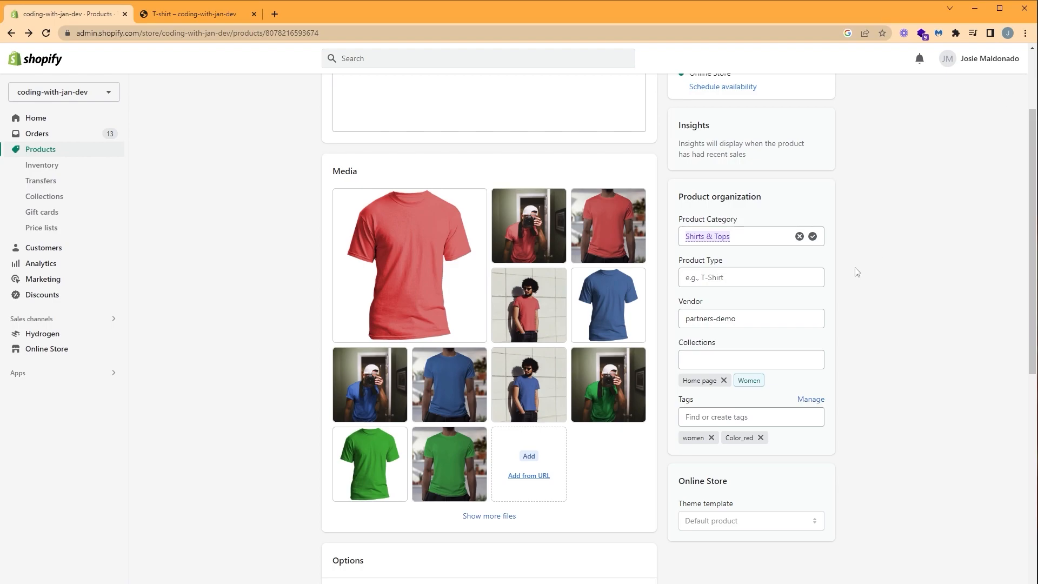
mouse_move(875, 279)
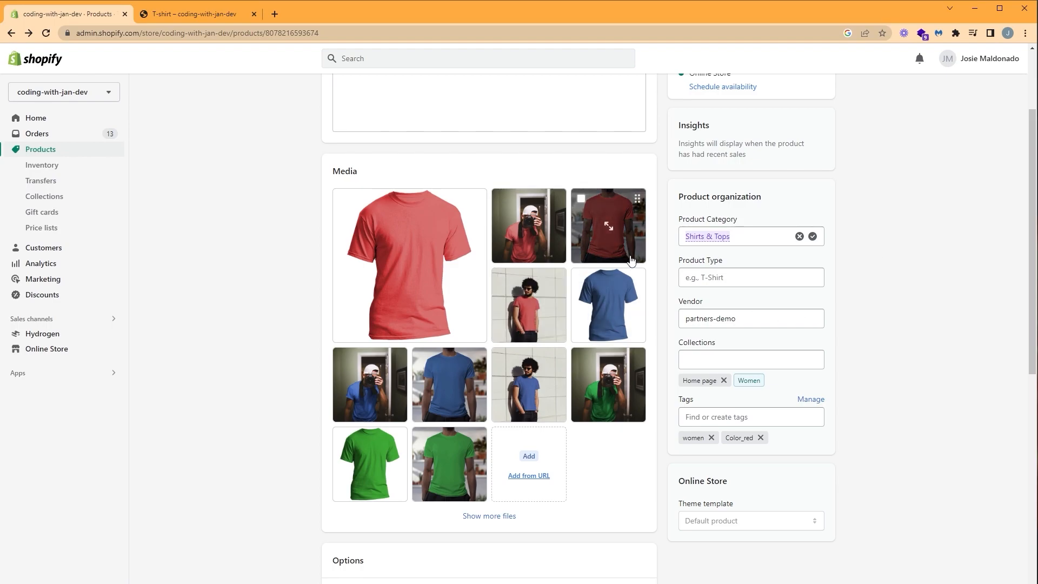
Check the blue and green T-shirt images already carry their colour alt texts
left_click(528, 225)
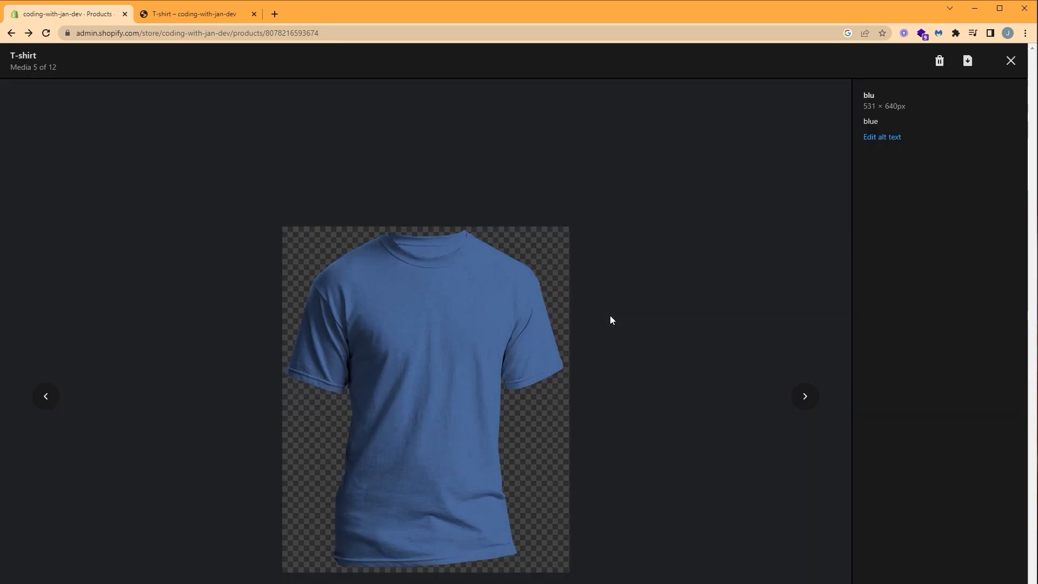
left_click(1010, 61)
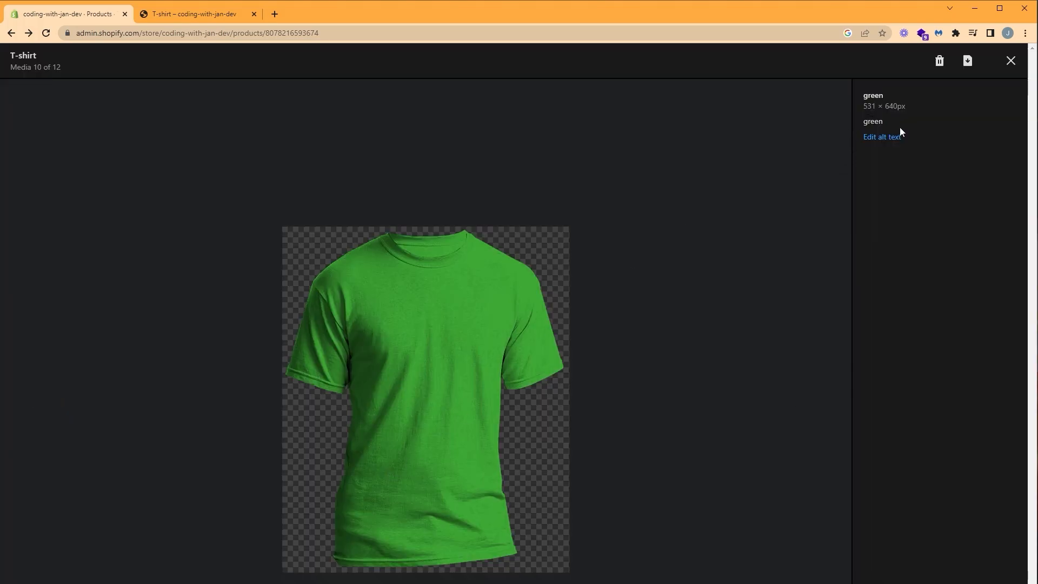
left_click(1010, 61)
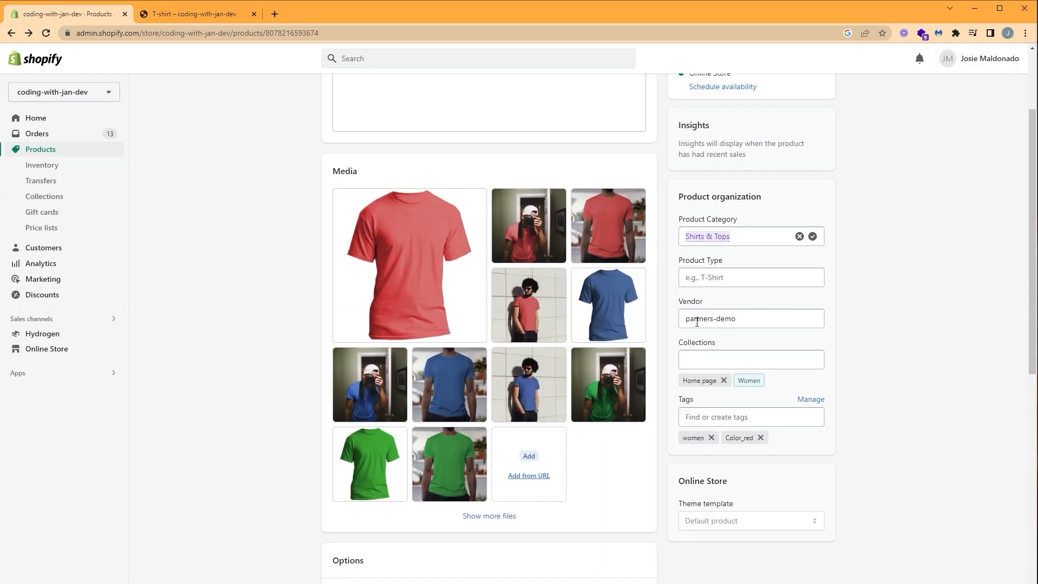
Return to the storefront page and inspect the product__media-item gallery slides in developer tools
left_click(206, 14)
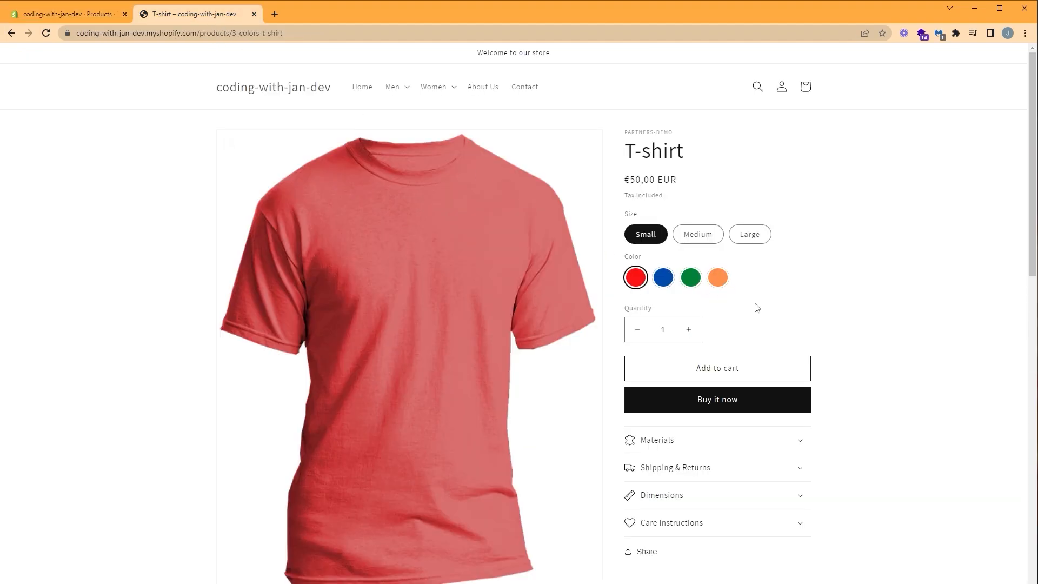
mouse_move(947, 245)
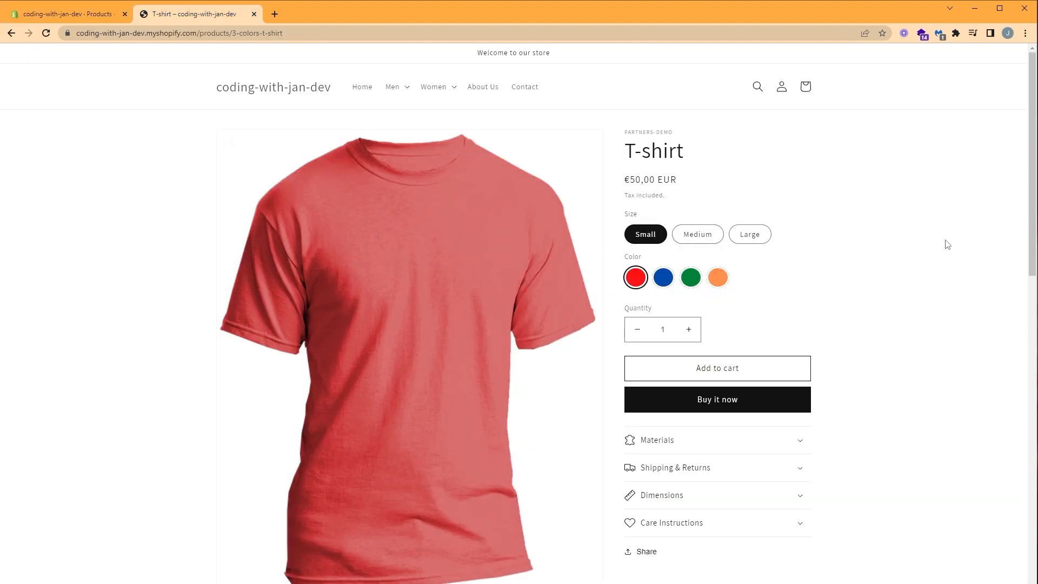
scroll("down", 3)
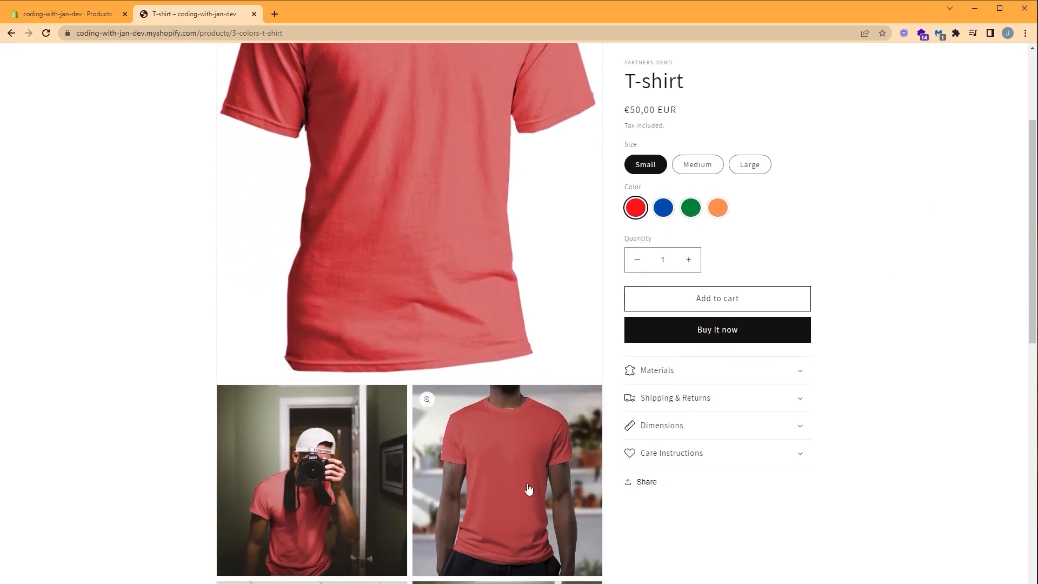
key("F12")
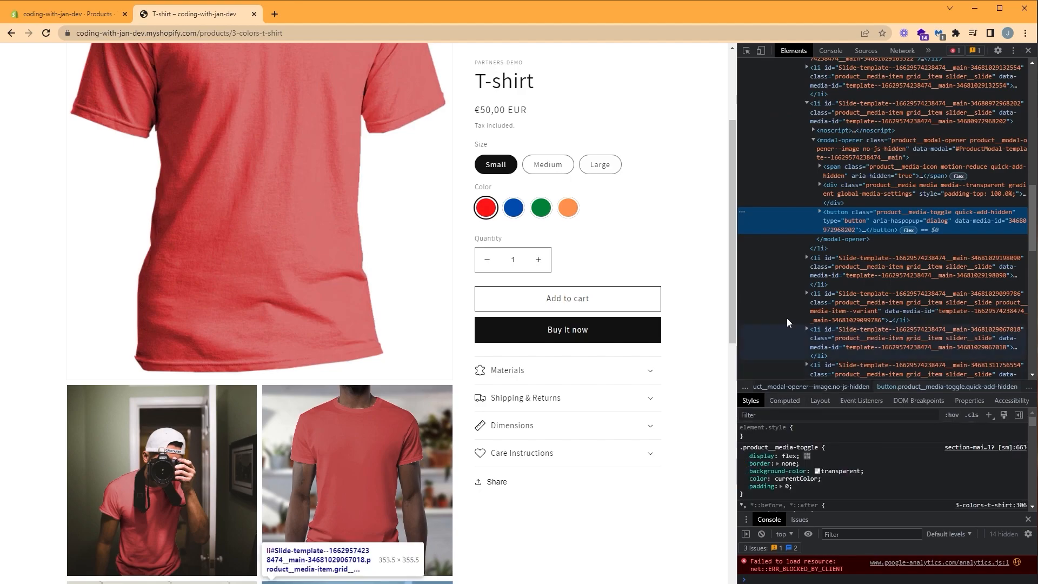
mouse_move(863, 221)
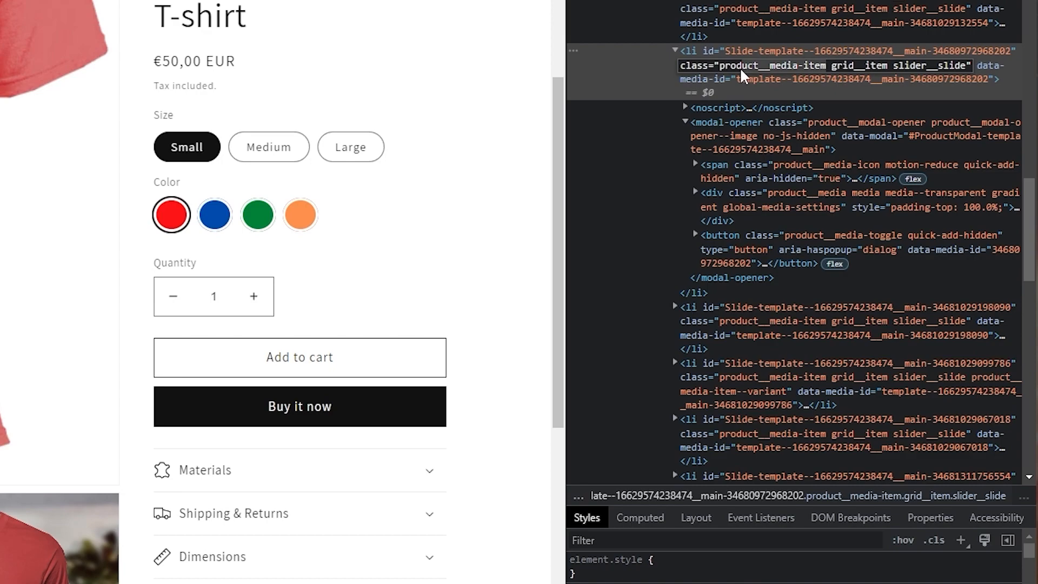
mouse_move(725, 71)
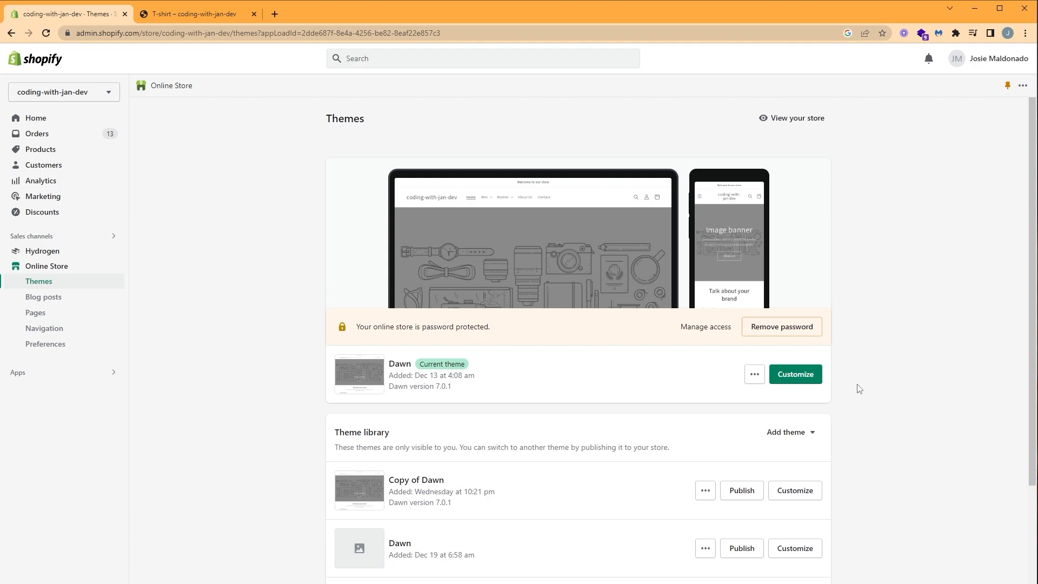
Duplicate the Dawn theme and start editing the Copy of Dawn's code
left_click(755, 374)
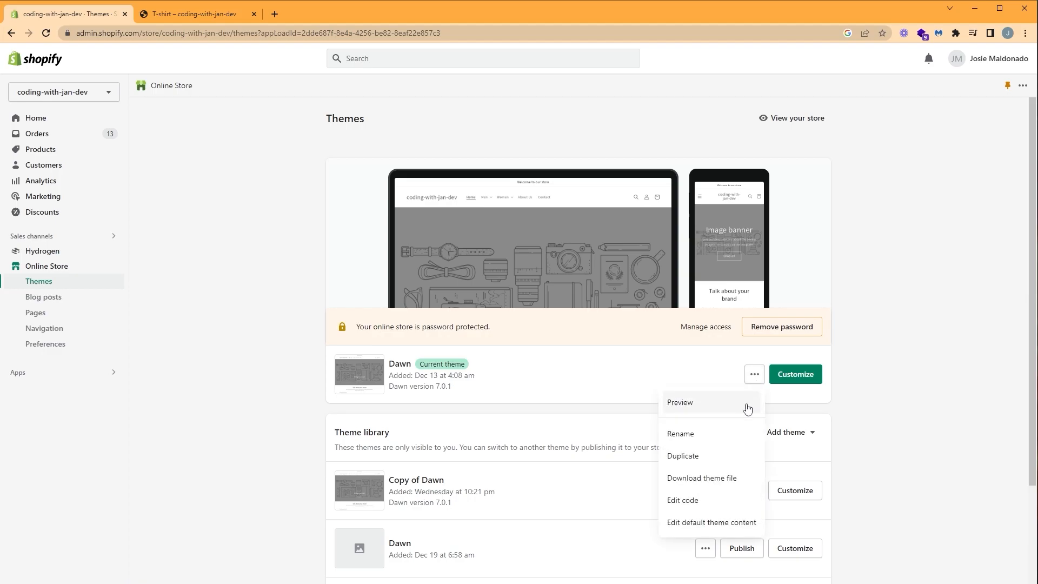
left_click(683, 456)
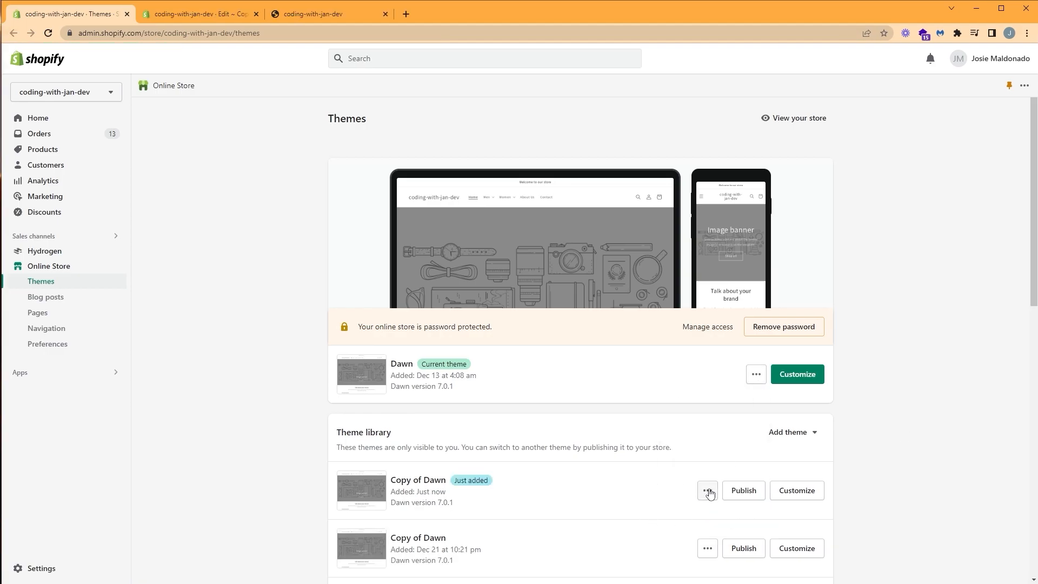
left_click(707, 491)
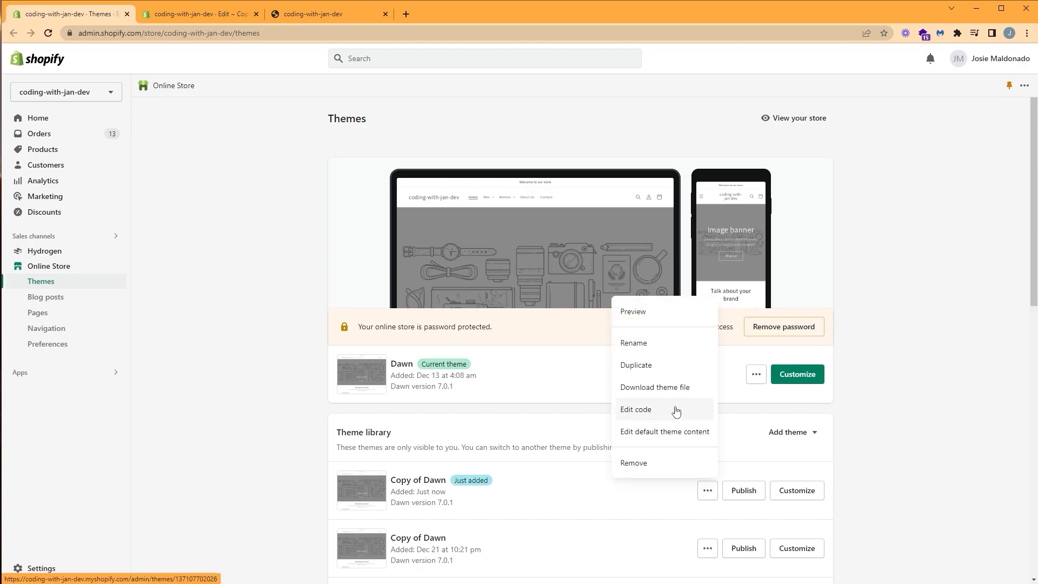
left_click(636, 409)
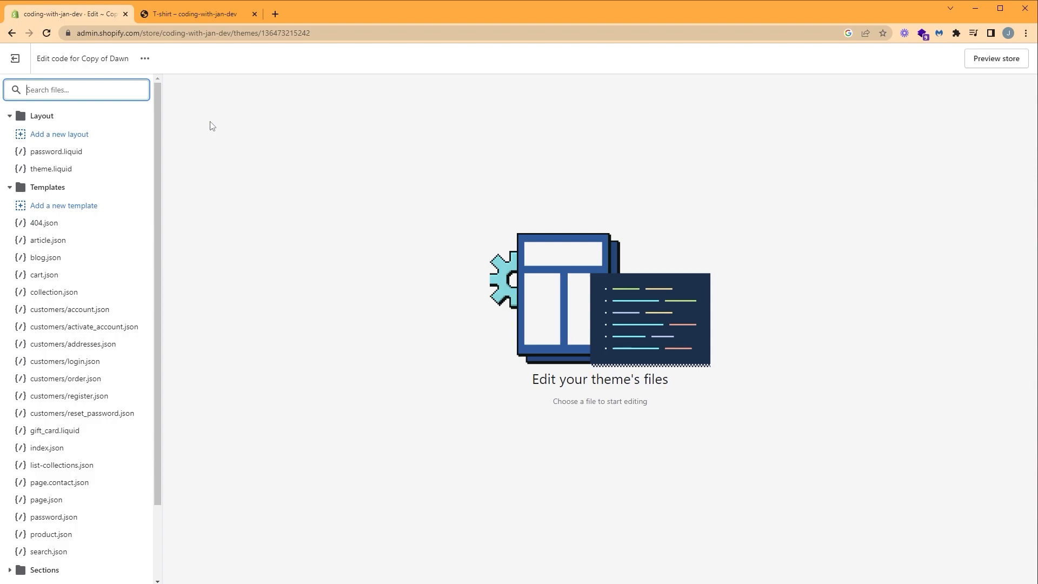
Find and open main-product.liquid under Sections via the file search
type("main-pro")
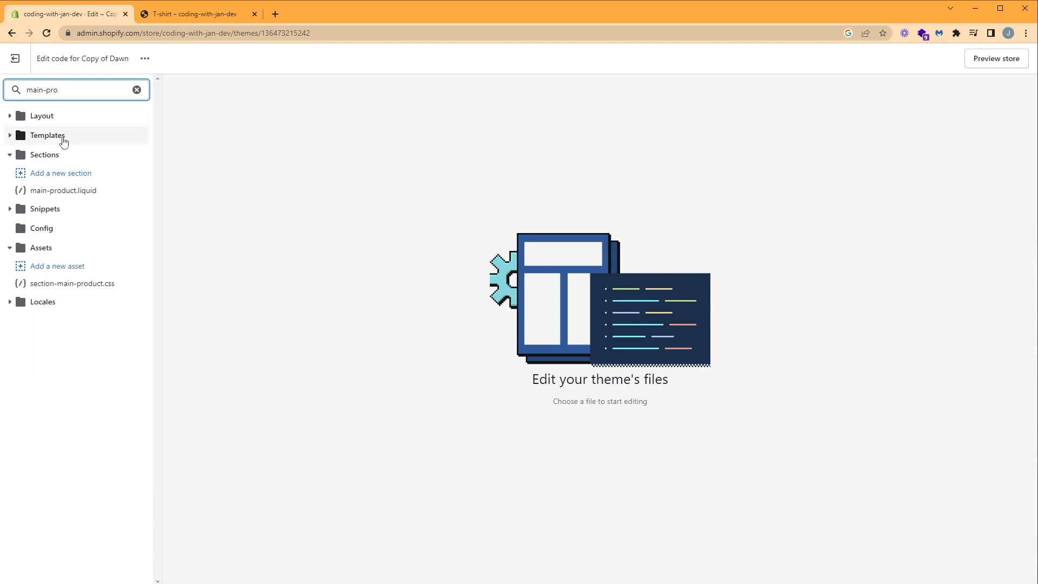
left_click(64, 191)
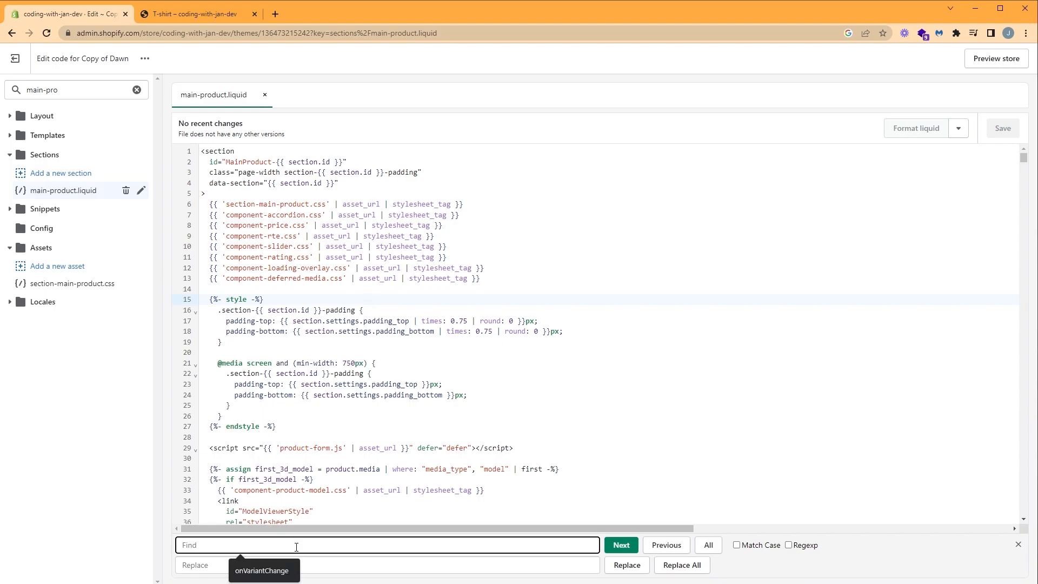
Search product__media-item and select the for media in product.media slide loop, comparing against the preview
type("product_media-item")
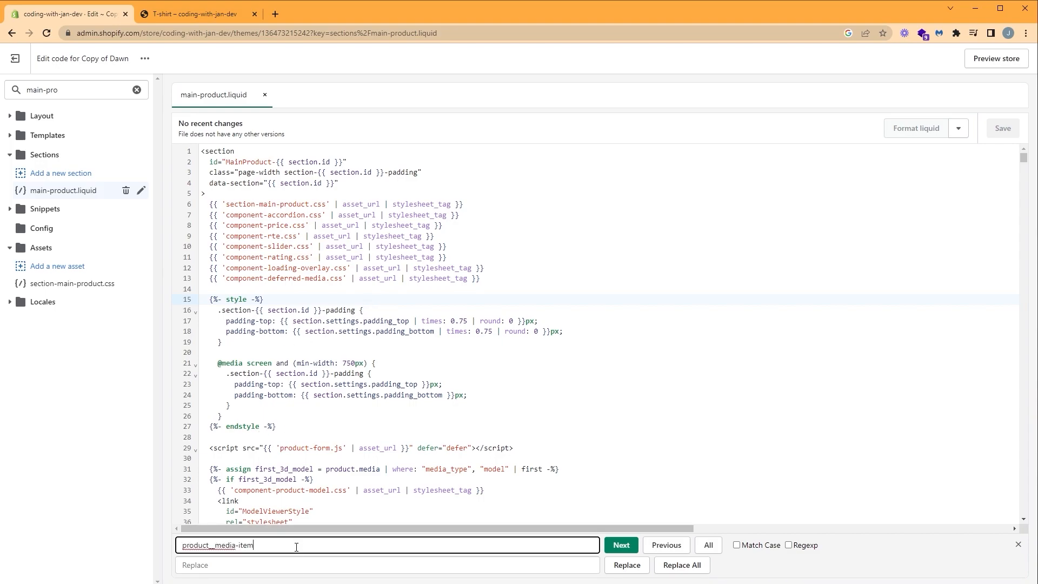
left_click(621, 545)
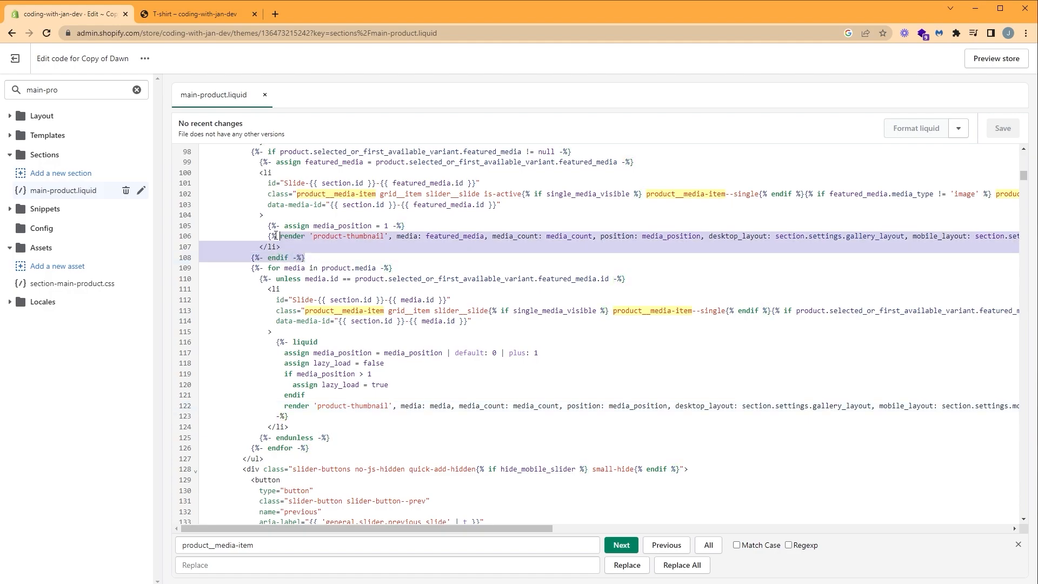
left_click(194, 14)
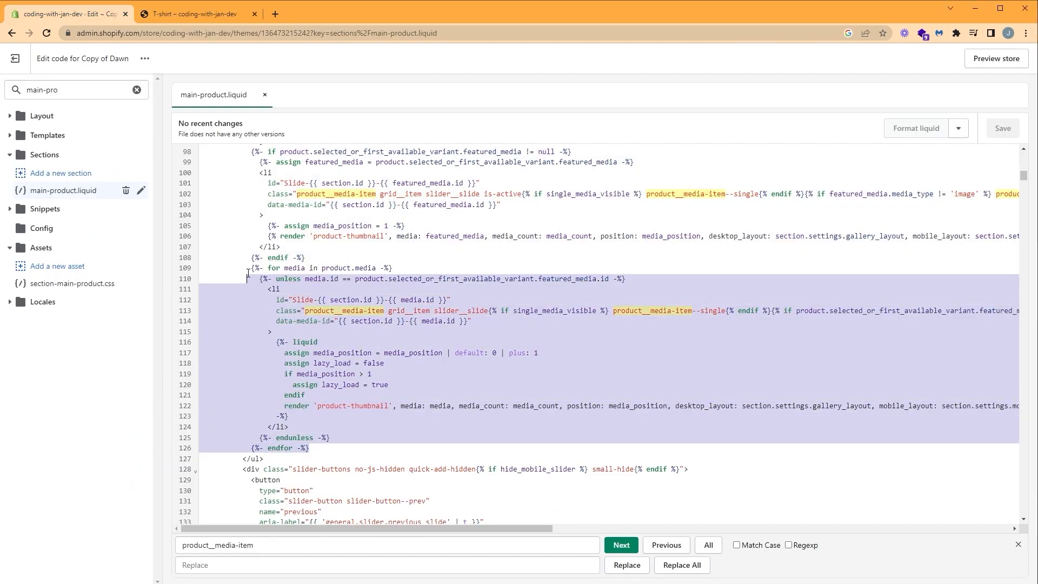
left_click(200, 15)
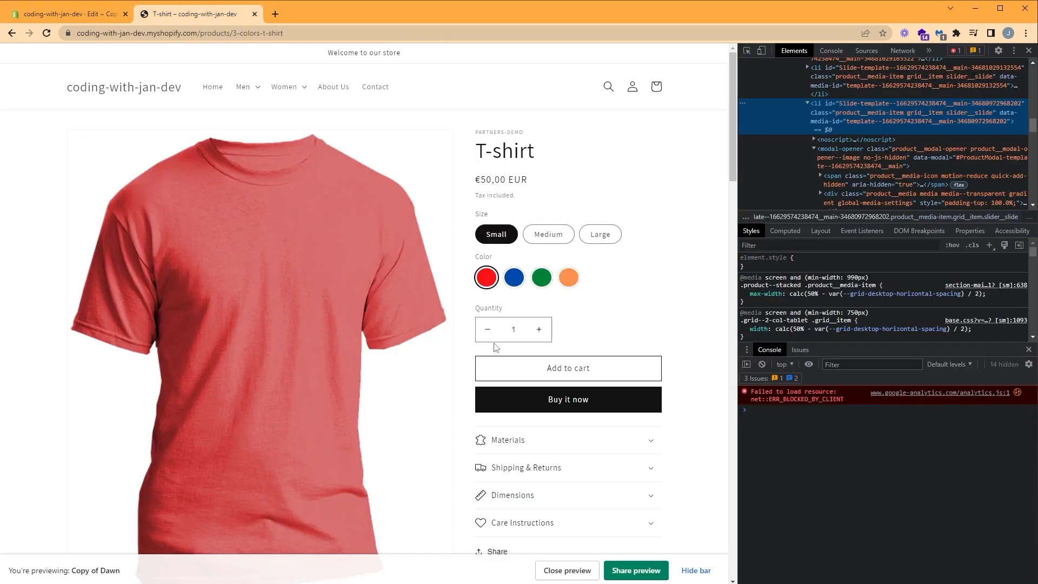
scroll("down", 3)
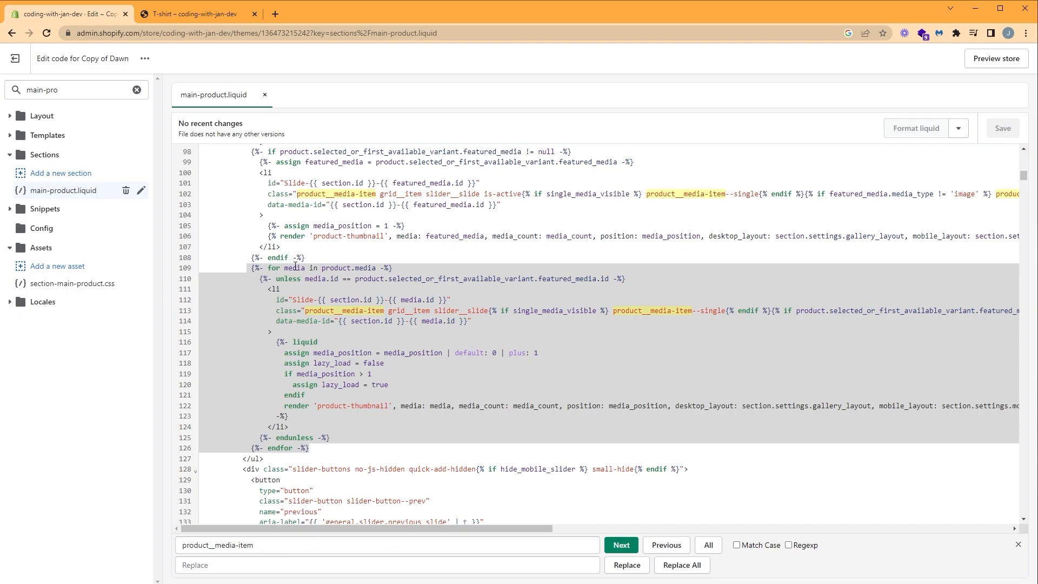
mouse_move(318, 272)
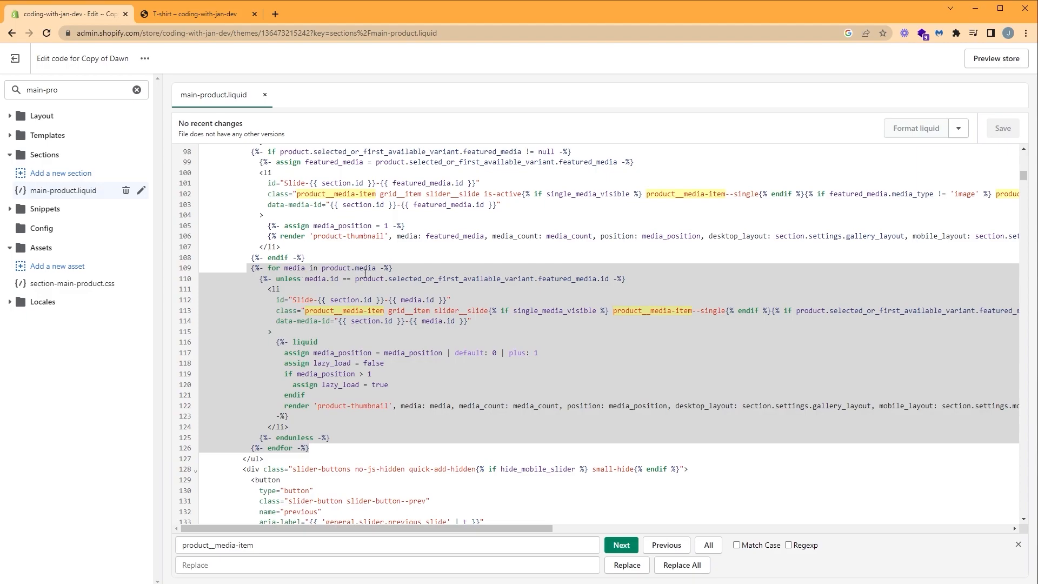
mouse_move(465, 344)
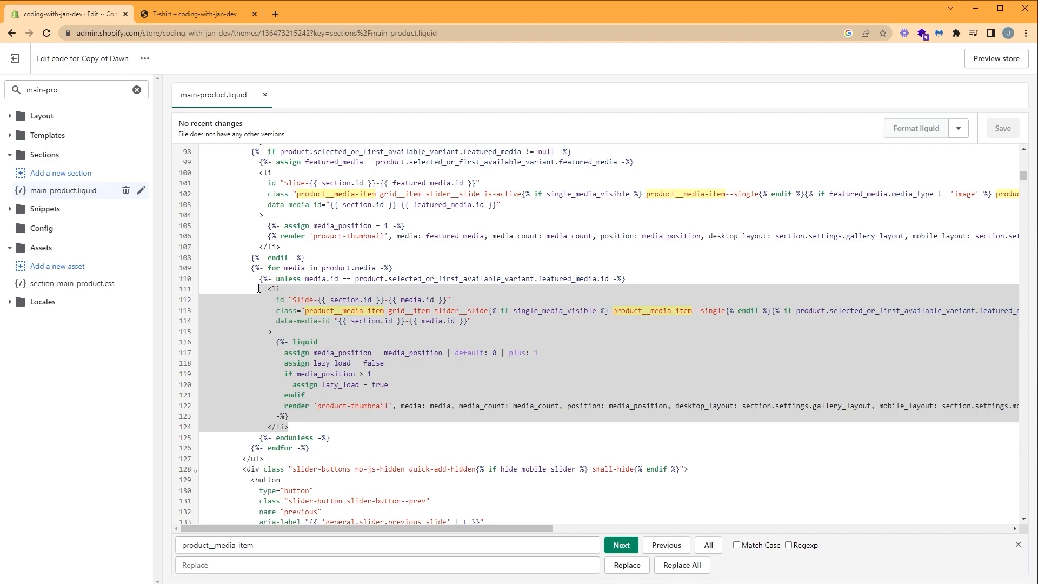
mouse_move(291, 293)
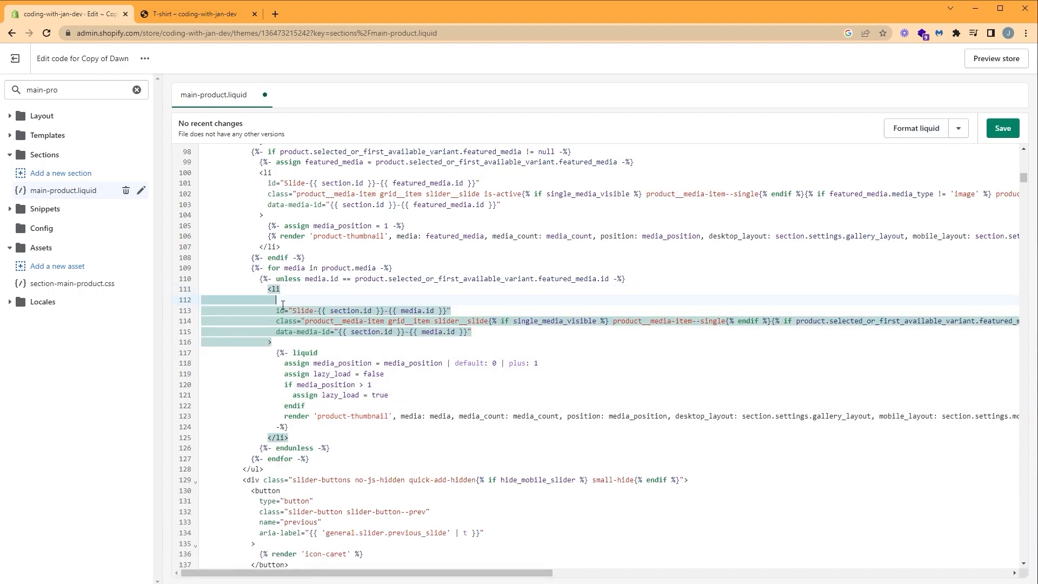
Add {% if product.selected_or_first_available_variant.featured_image.alt != media.alt %} inside the <li> tag
type("{% %}")
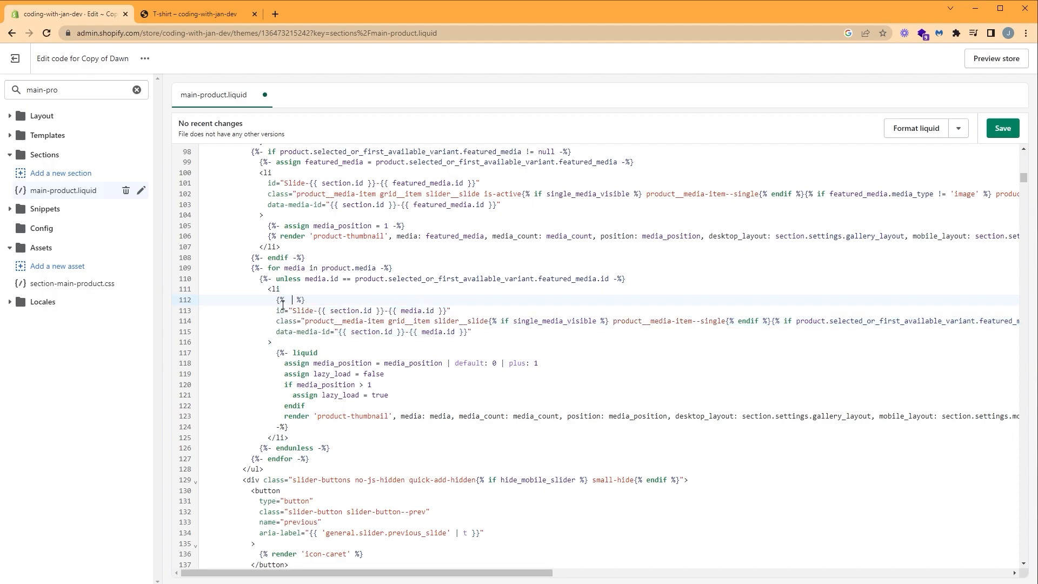
type("if")
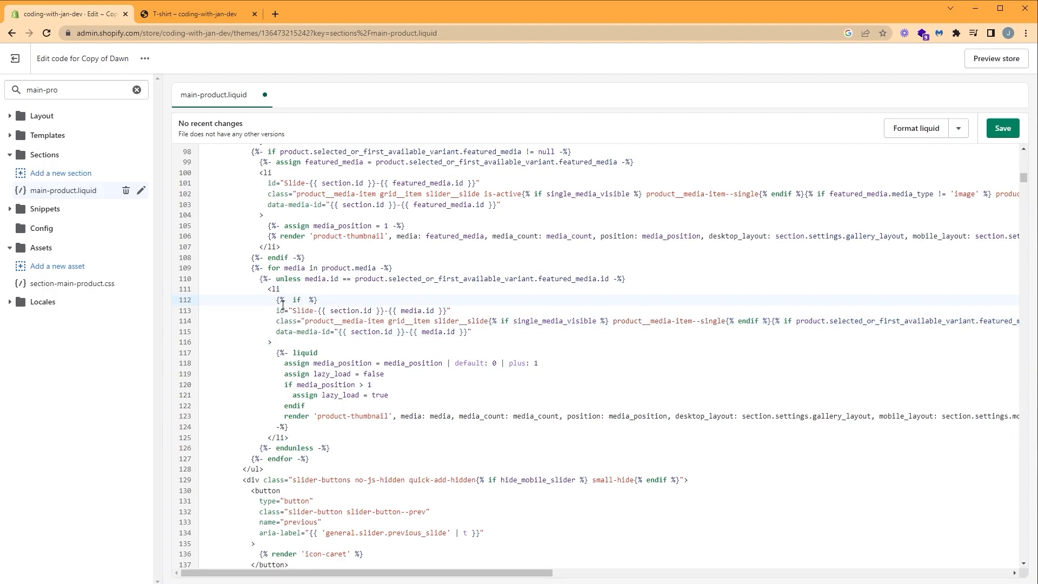
type("product.selected_or_first_available_variant.featured_image.alt")
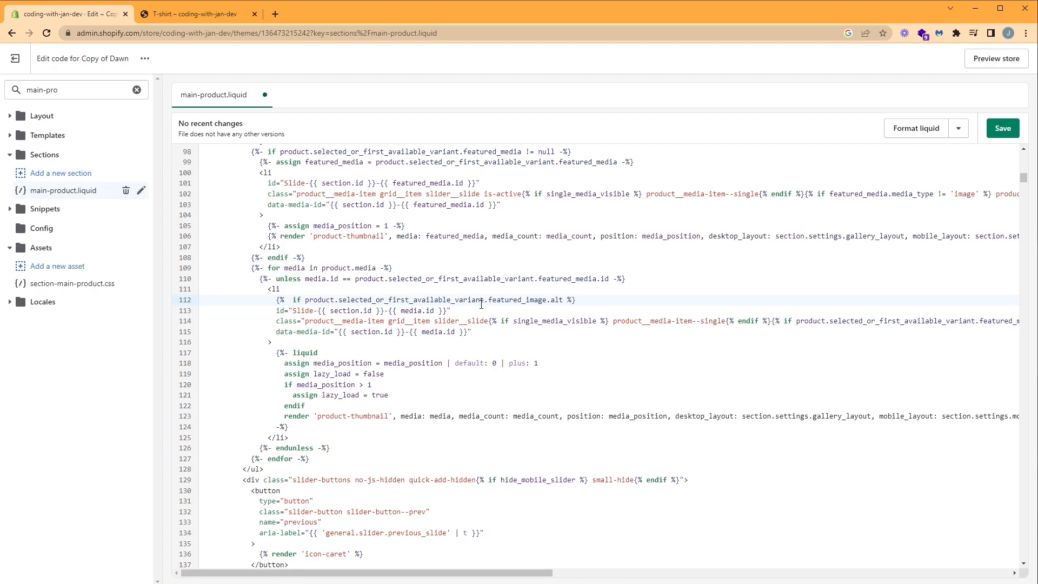
mouse_move(540, 303)
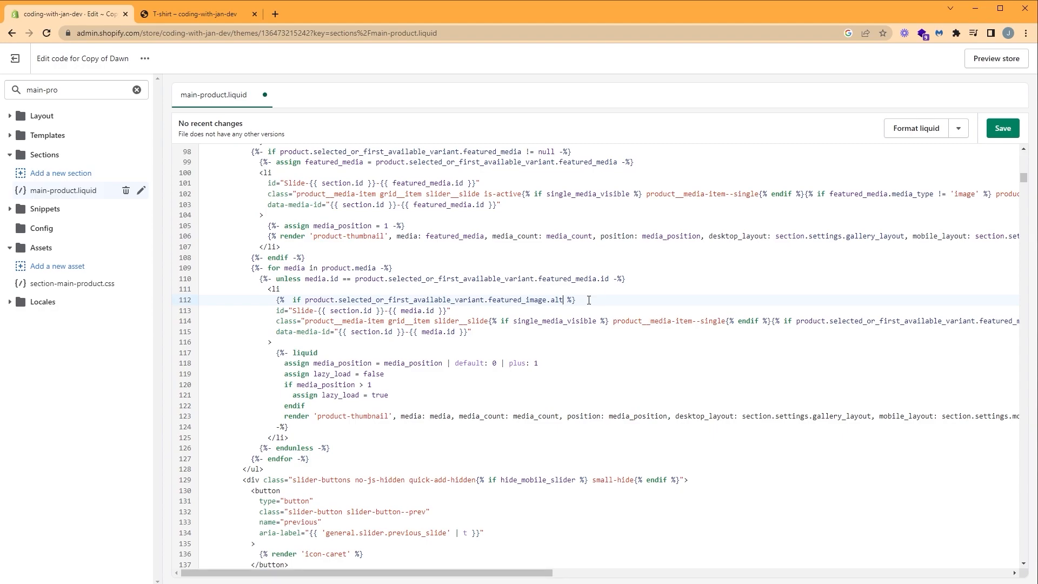
type("!=")
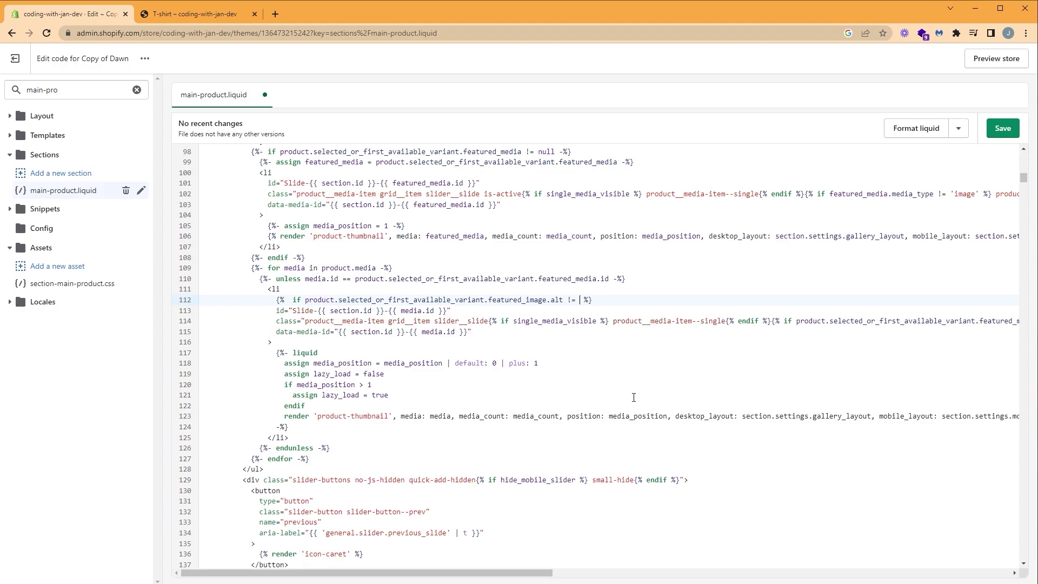
type("media.al")
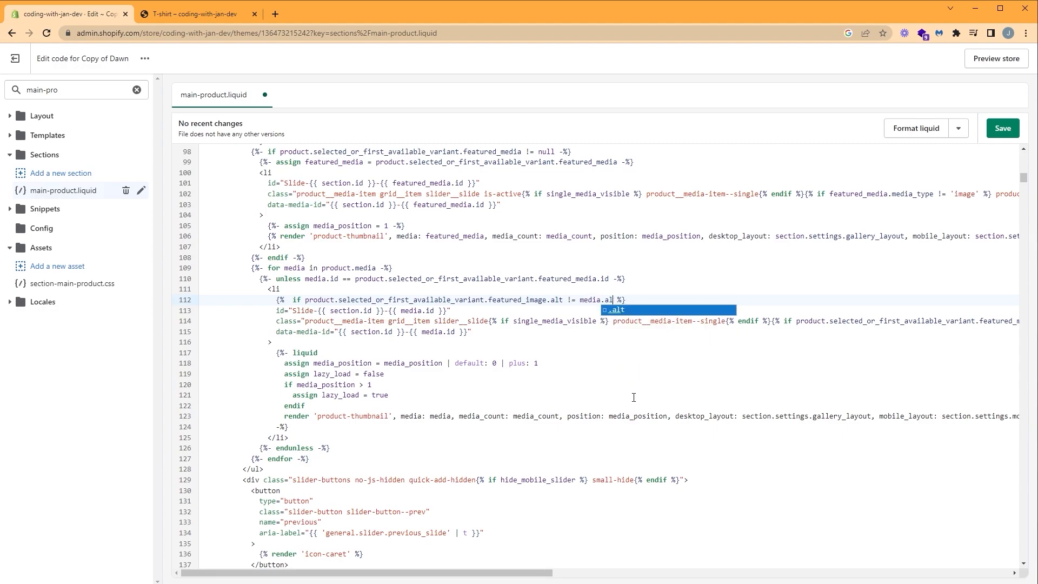
type("t")
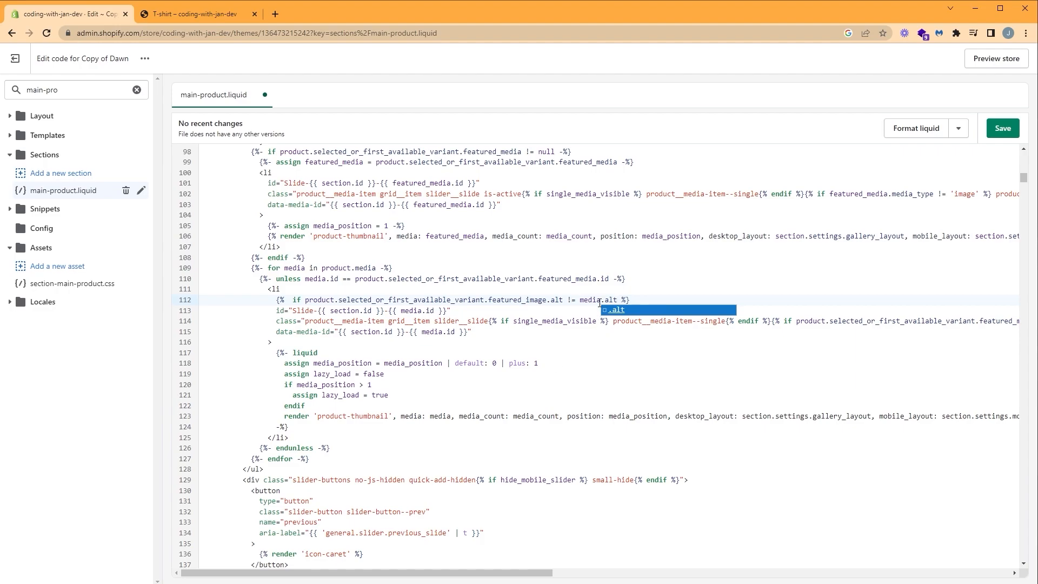
Complete the block with style="display:none" and a closing {% endif %}
left_click(657, 352)
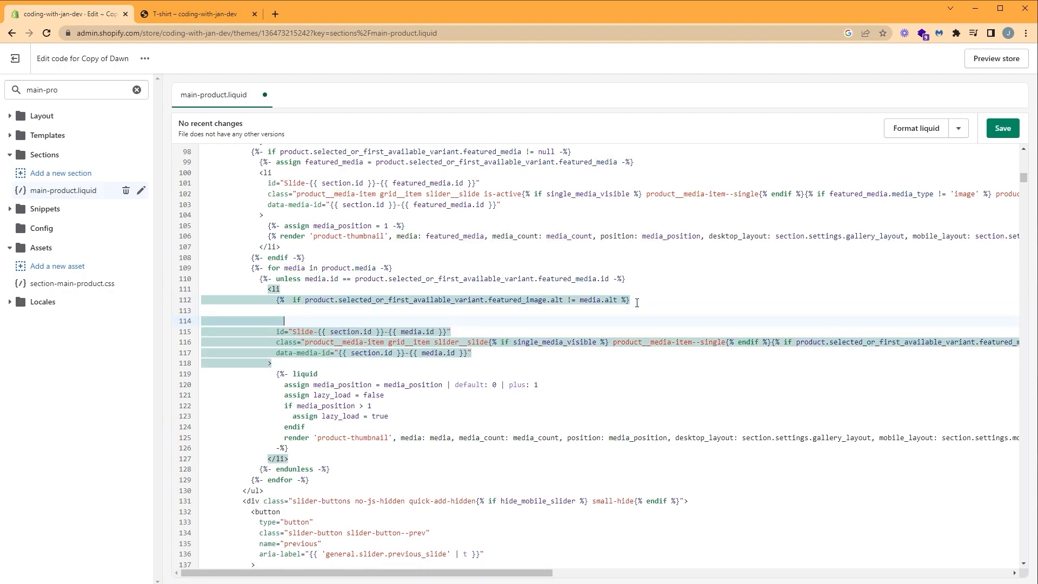
type("{%  %}")
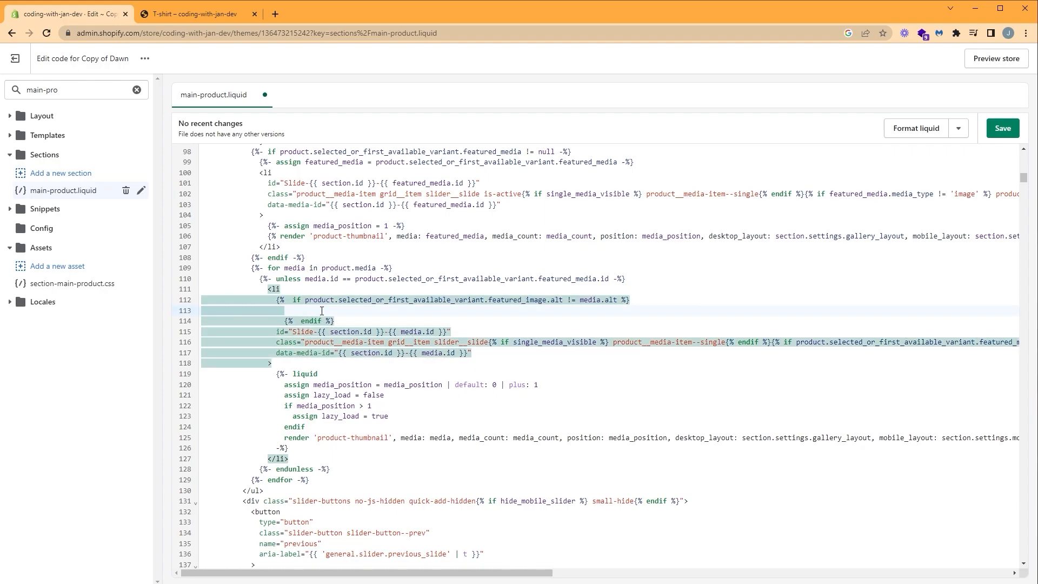
type("style=\"dis")
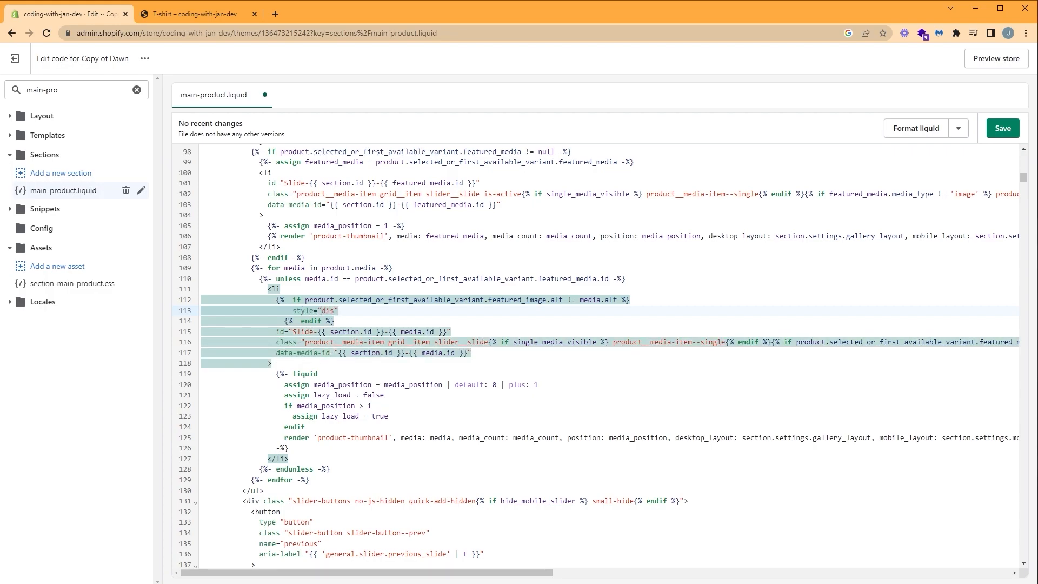
type("isplay:done")
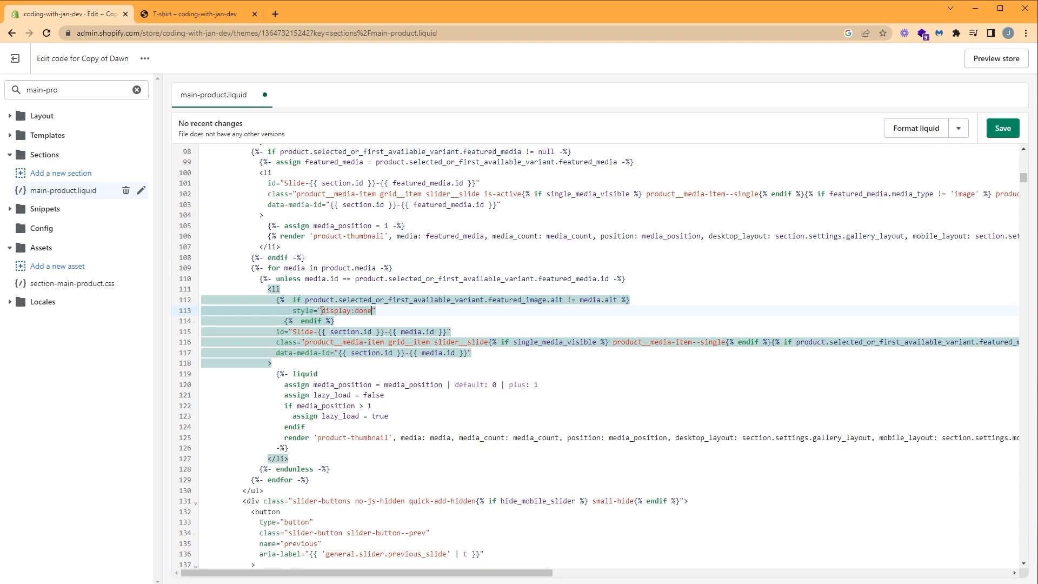
type("none")
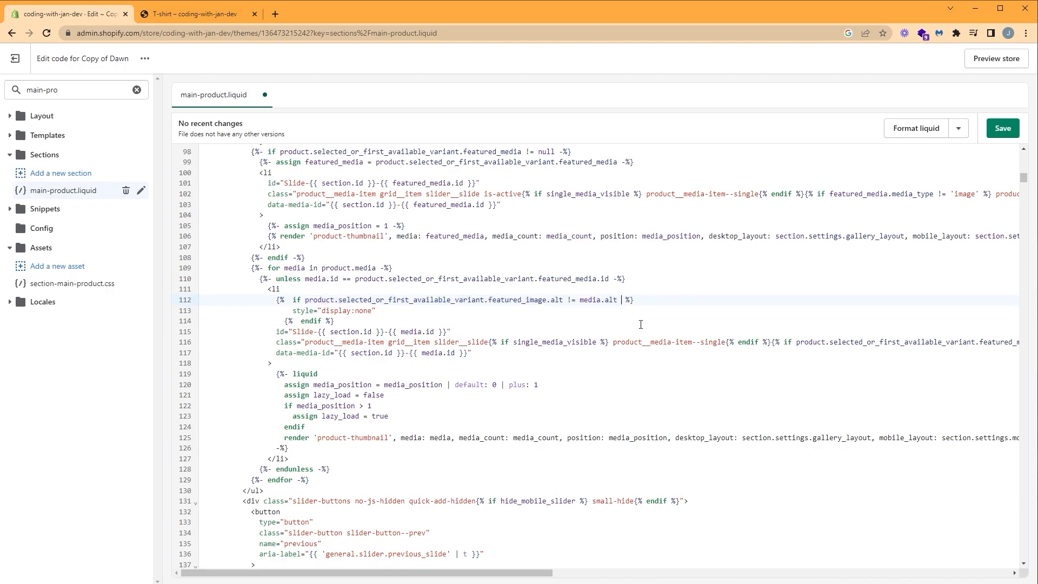
Extend the condition with 'and ... != blank', format the Liquid code and save main-product.liquid
type("and")
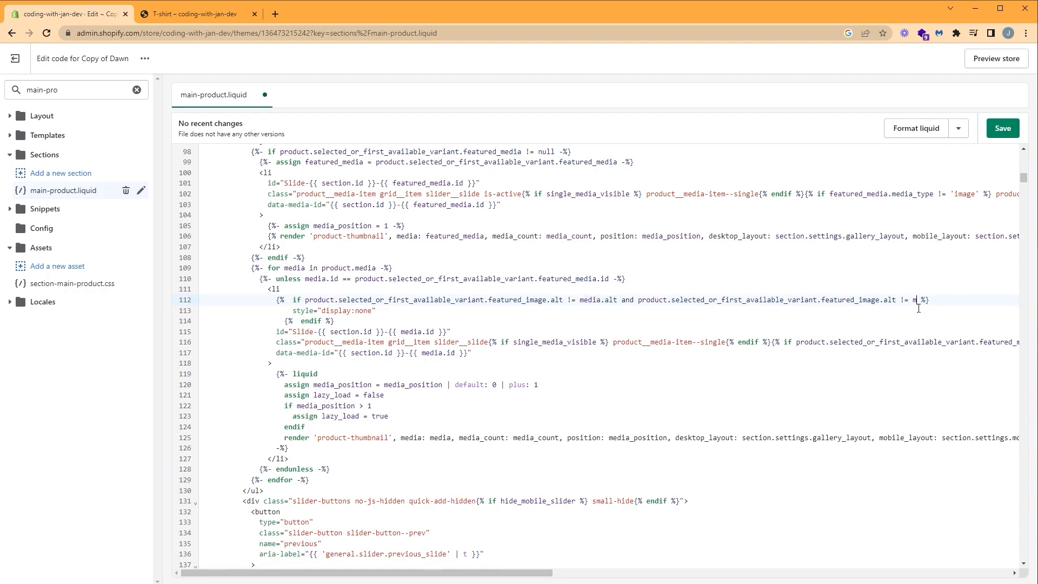
type("blank")
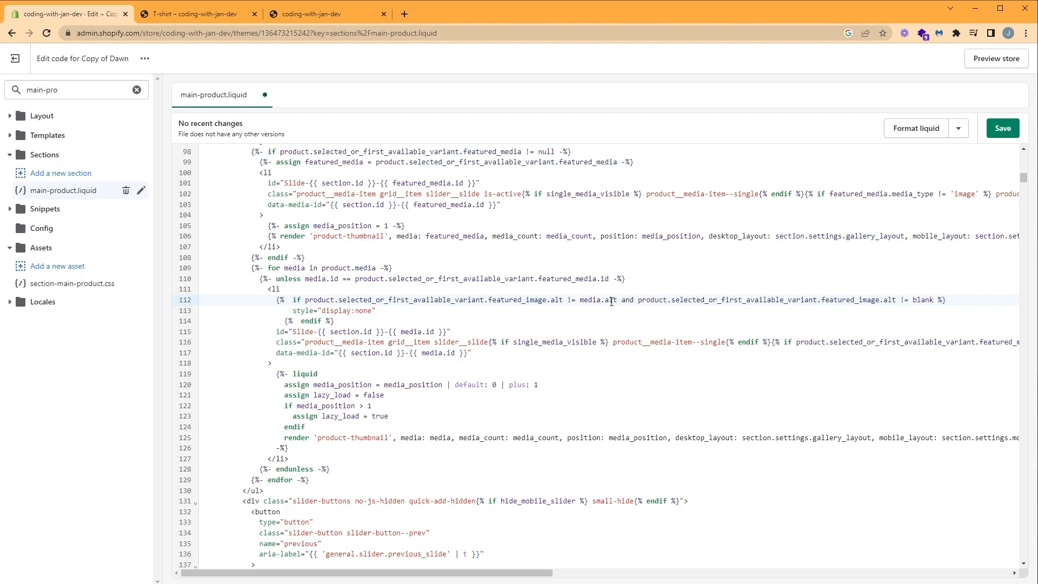
left_click(935, 300)
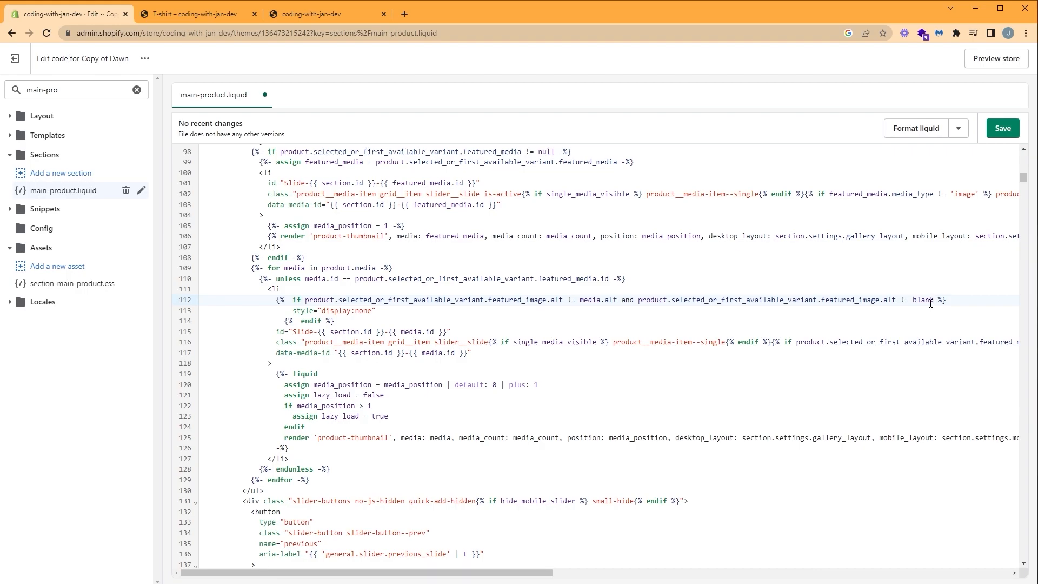
double_click(304, 310)
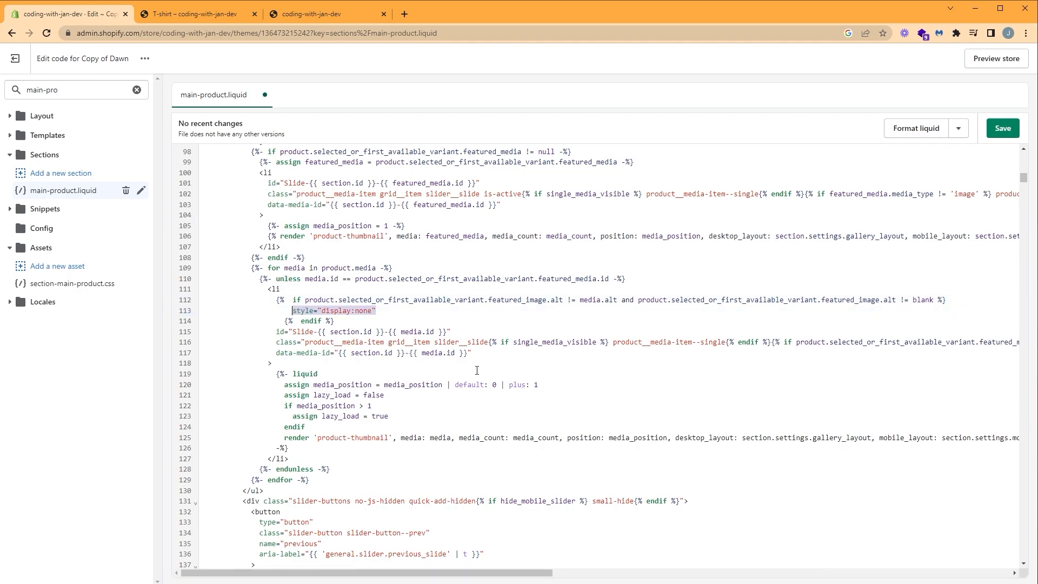
left_click(1002, 128)
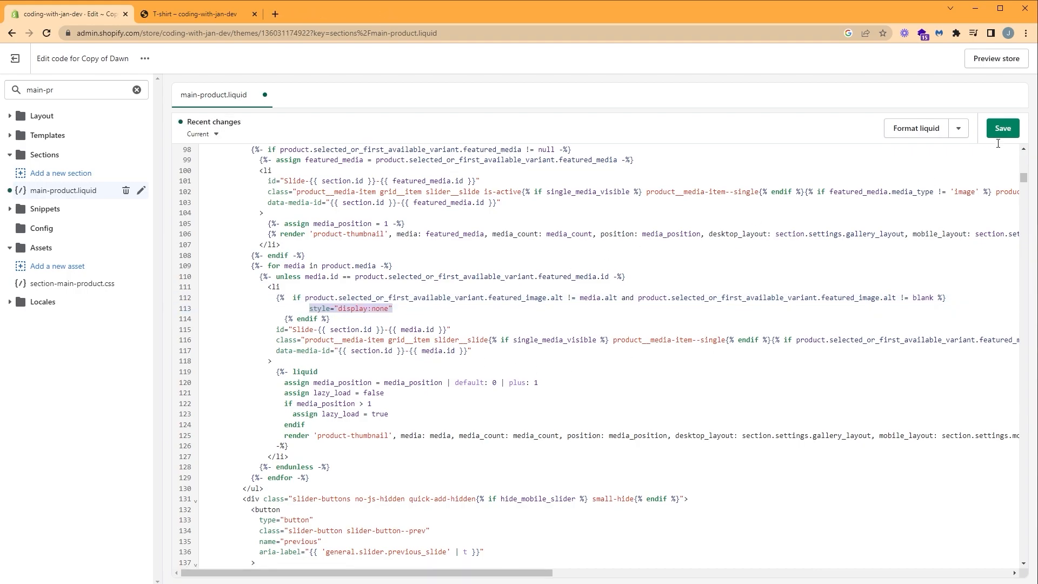
left_click(1002, 128)
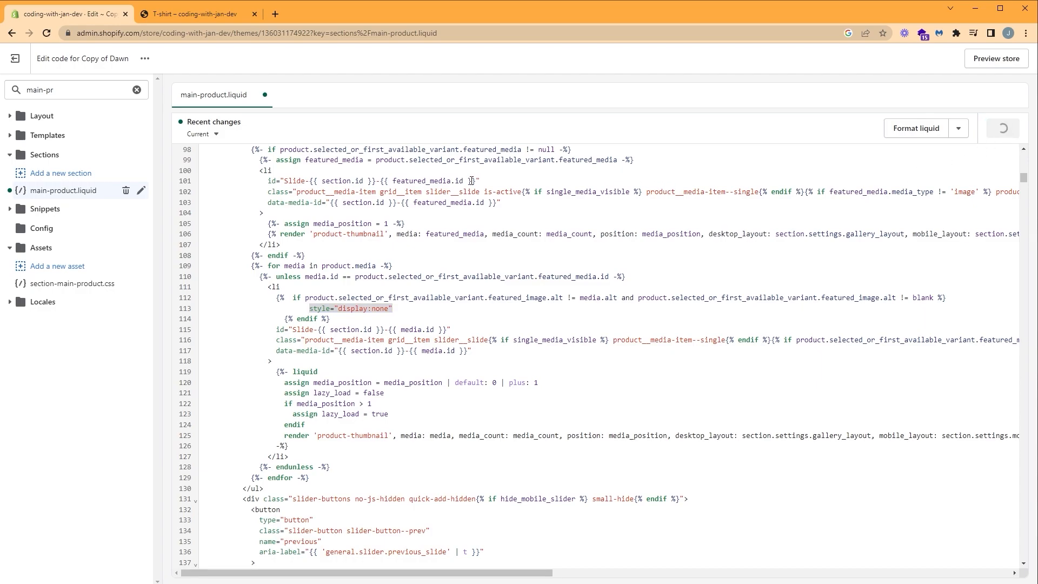
Reload the preview with the blue swatch chosen to confirm only blue images show, then return to the editor
left_click(200, 14)
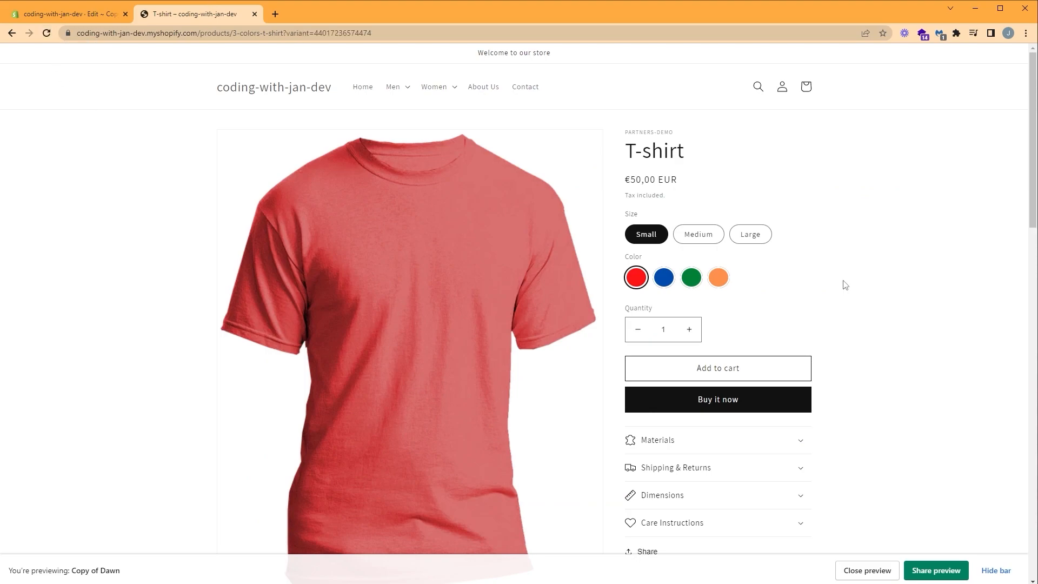
scroll("down", 3)
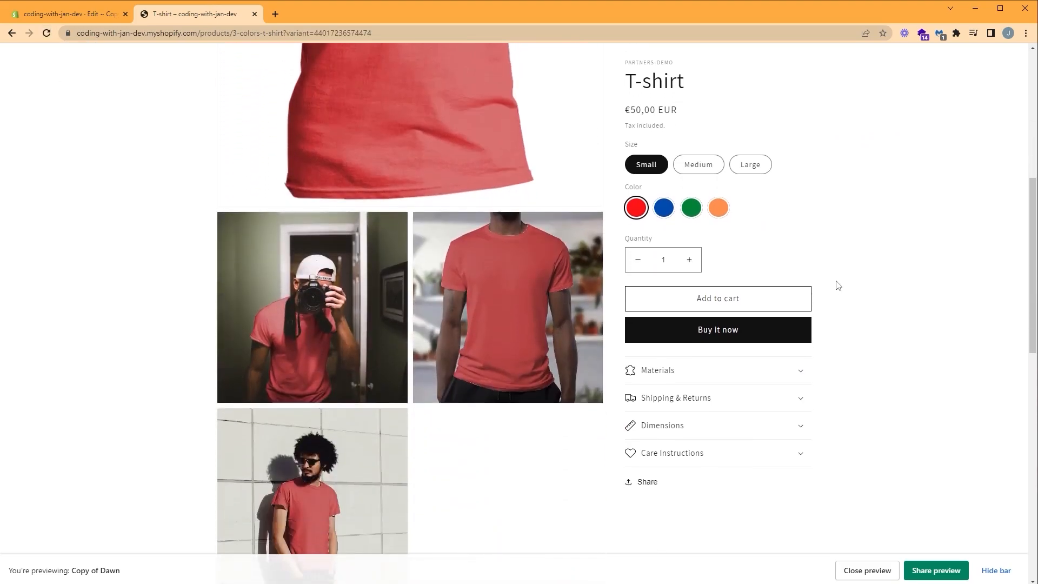
scroll("down", 3)
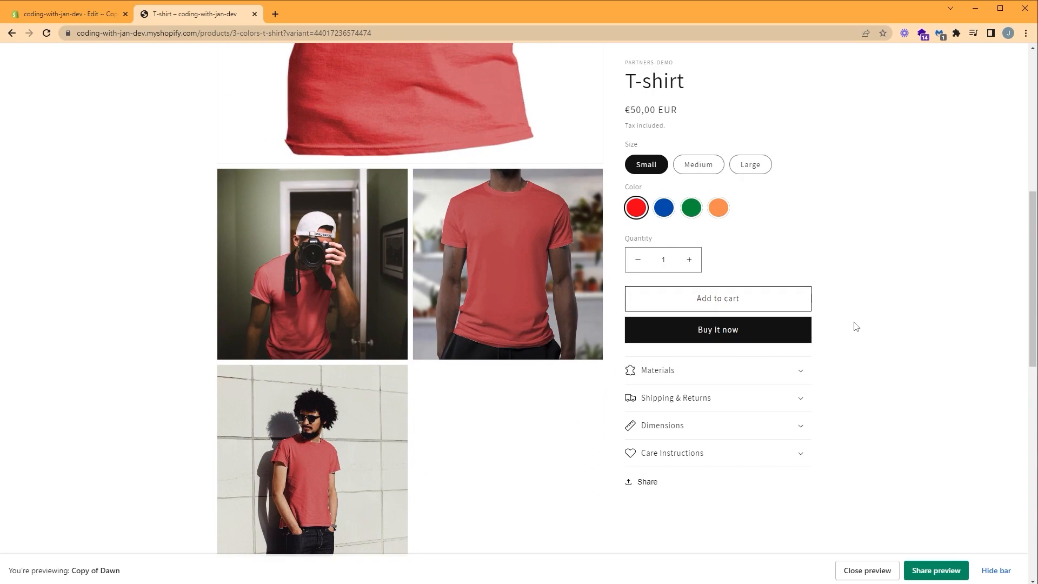
mouse_move(881, 326)
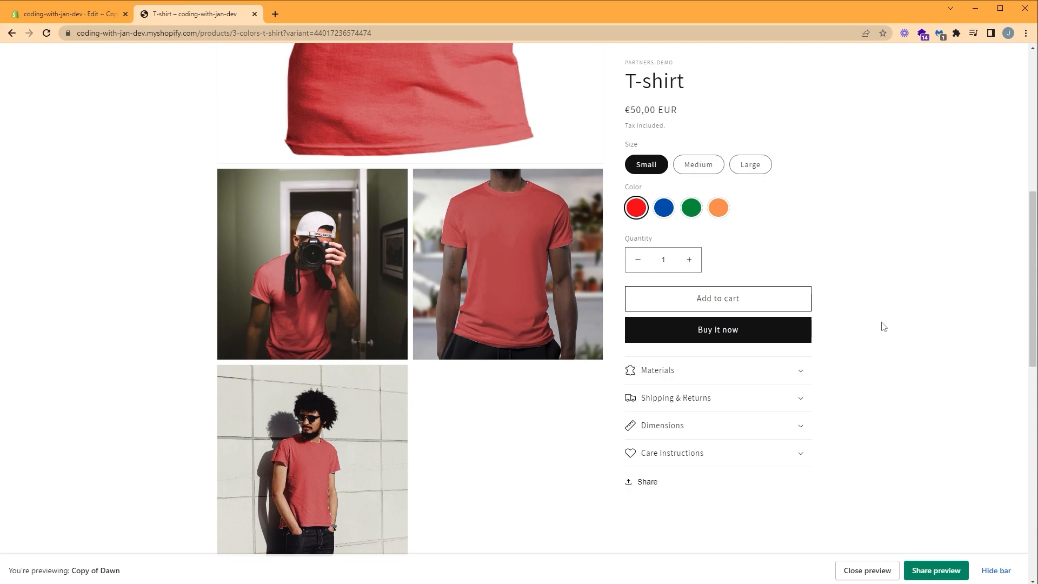
mouse_move(603, 185)
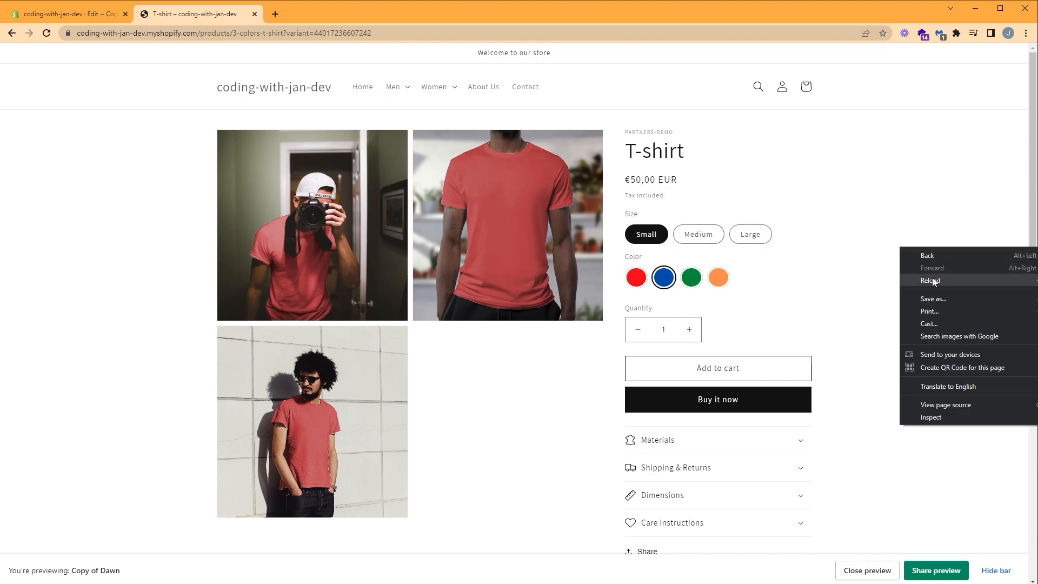
left_click(931, 280)
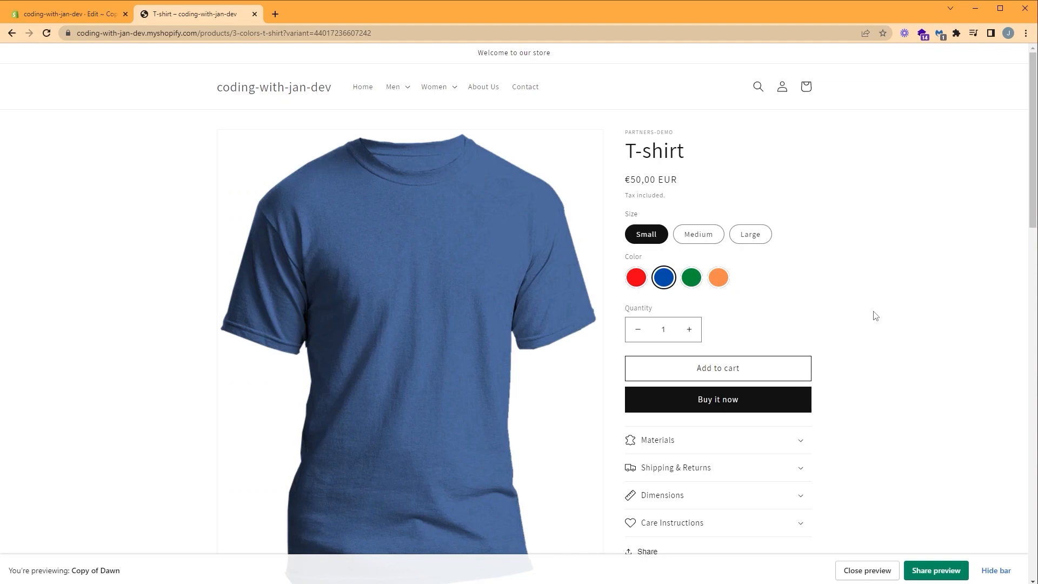
mouse_move(852, 324)
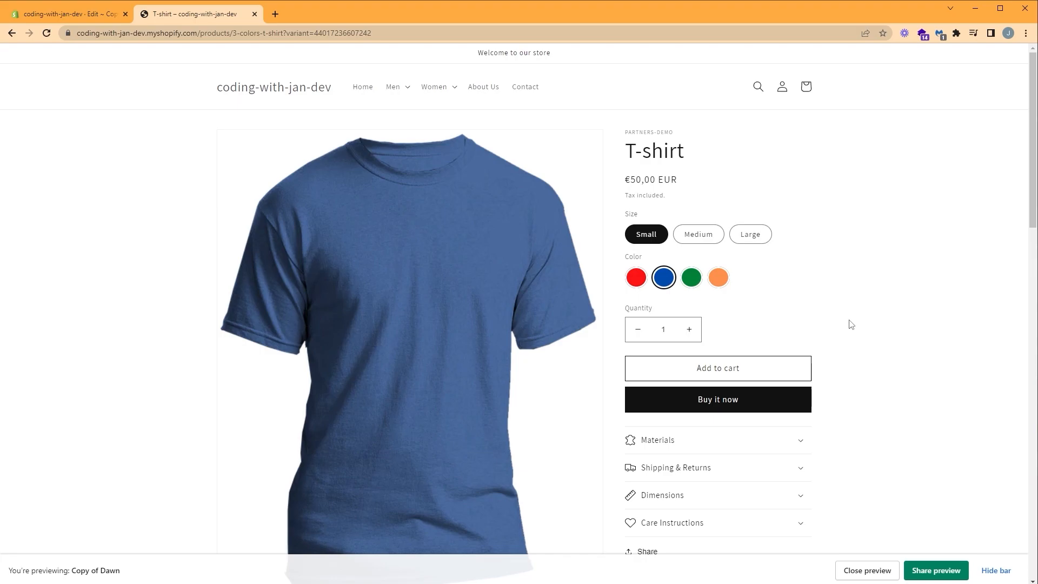
mouse_move(506, 296)
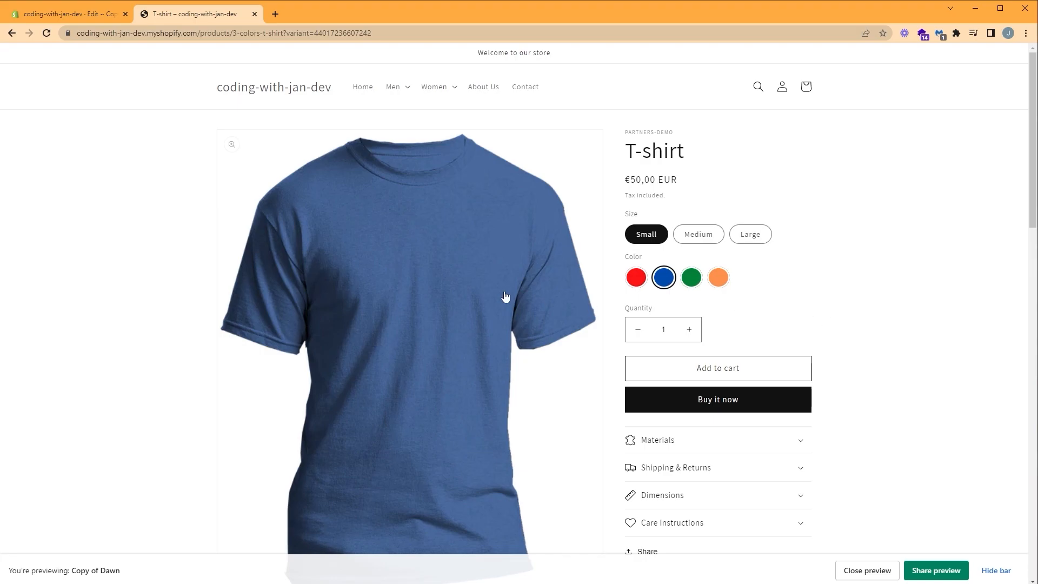
left_click(60, 14)
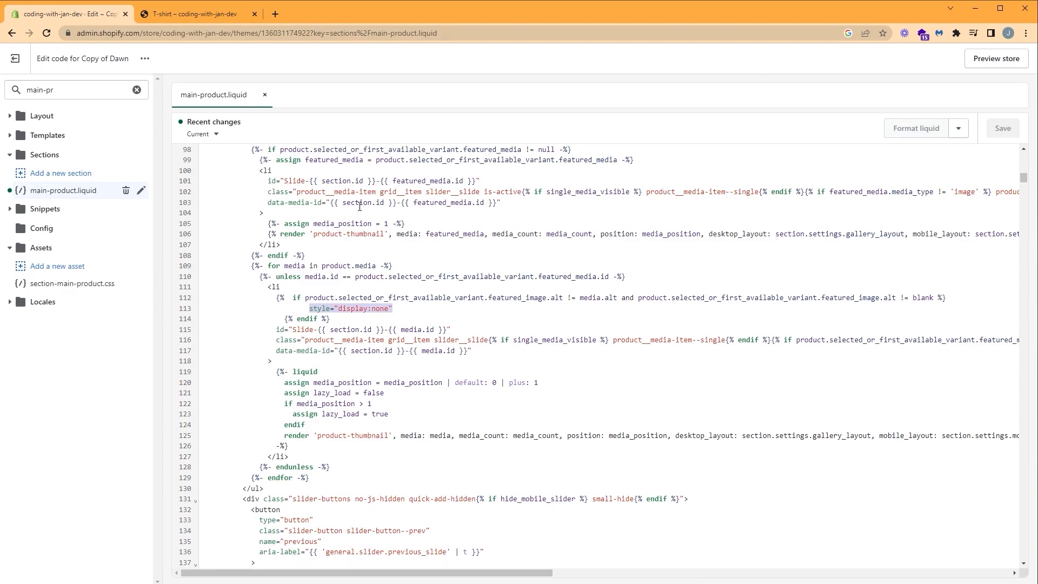
Add thumbnail-alt={{ media.alt }} to the media li after the endif on line 114 and save
left_click(335, 318)
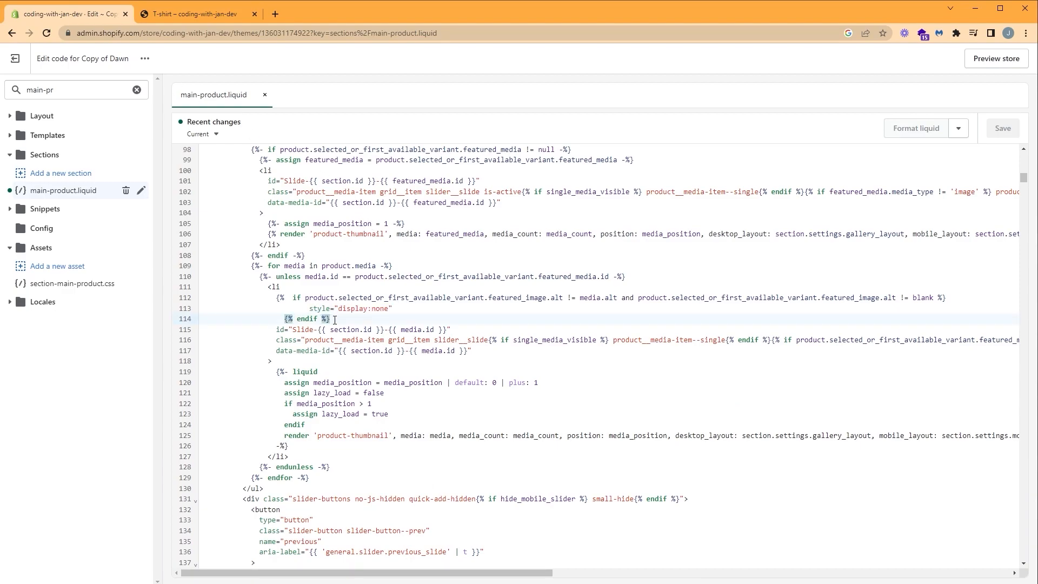
type("thumbnail-al")
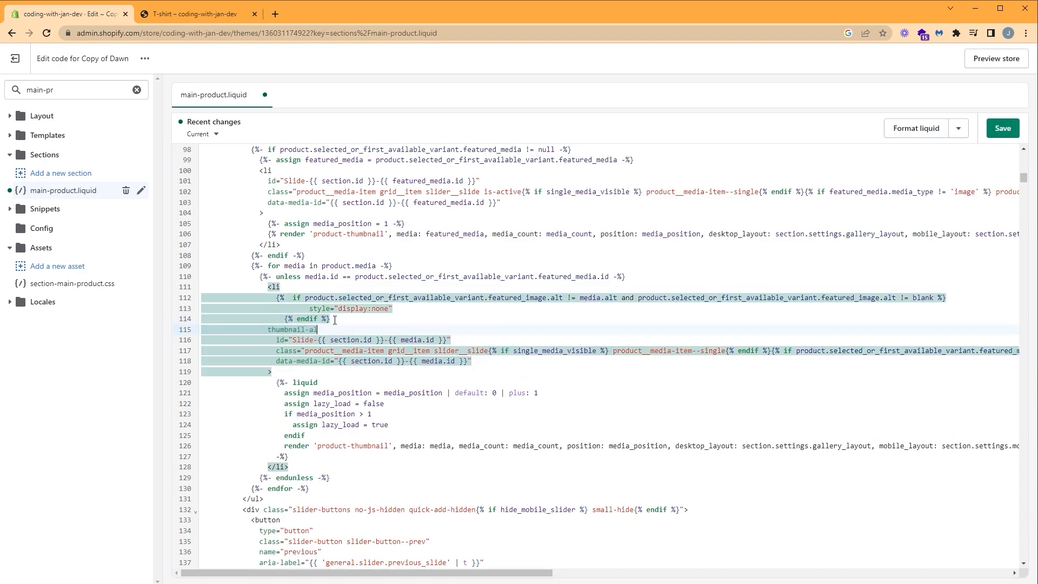
type("t=")
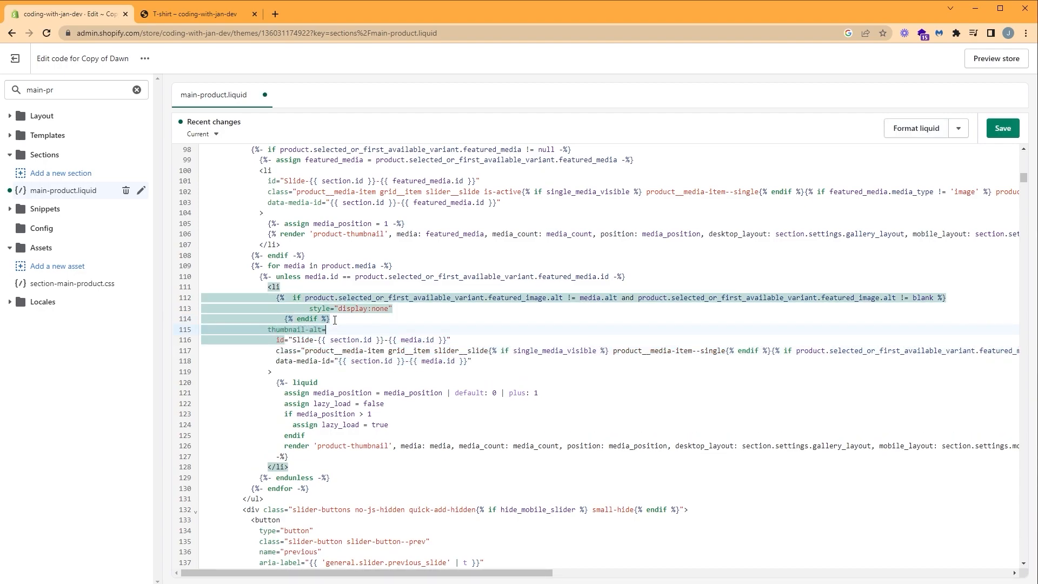
type("{{  }}")
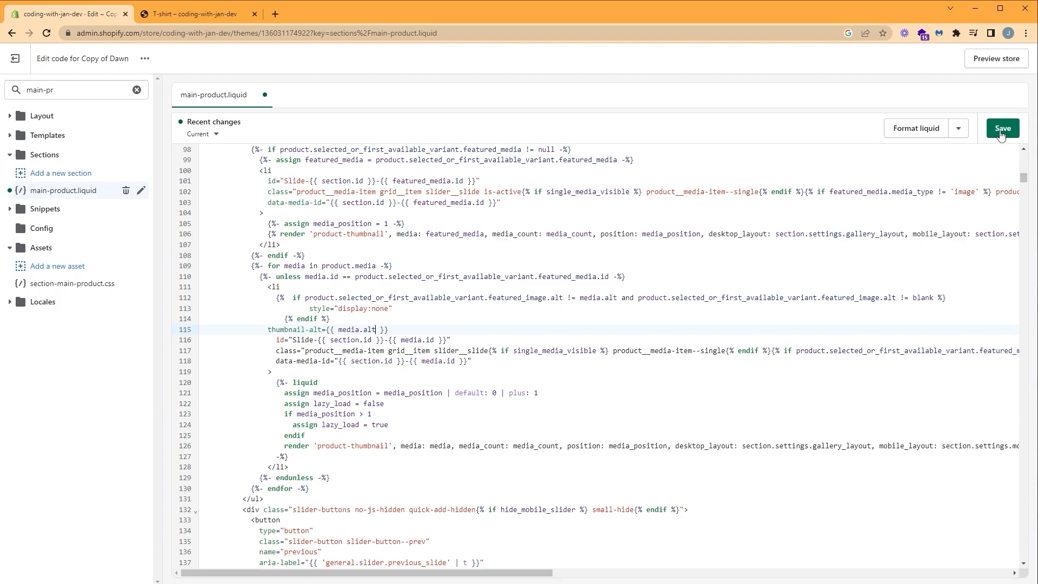
left_click(1002, 128)
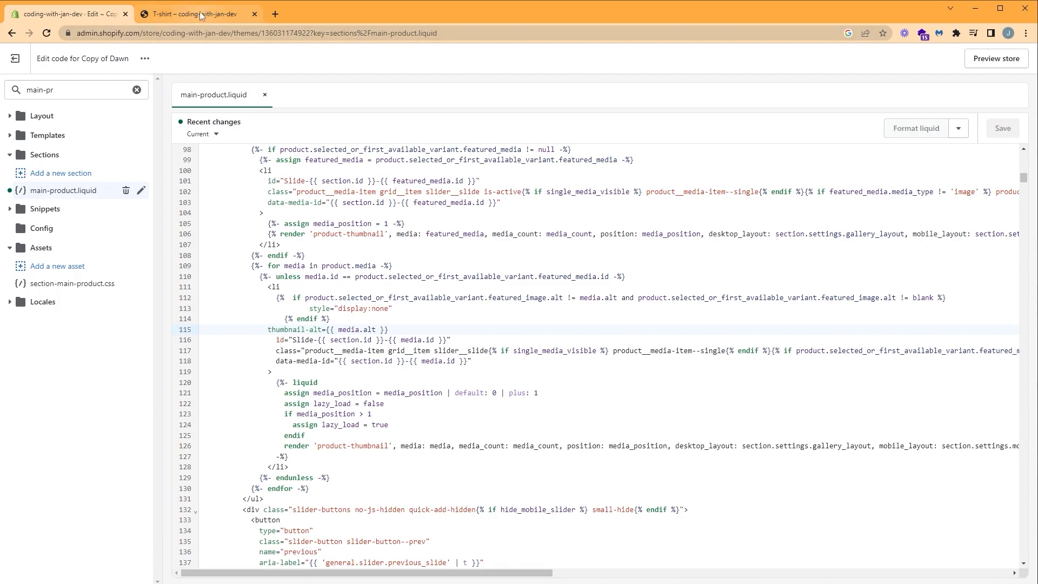
Reload the T-shirt preview and inspect the back-view photo to see thumbnail-alt="blue" on its list item
left_click(194, 14)
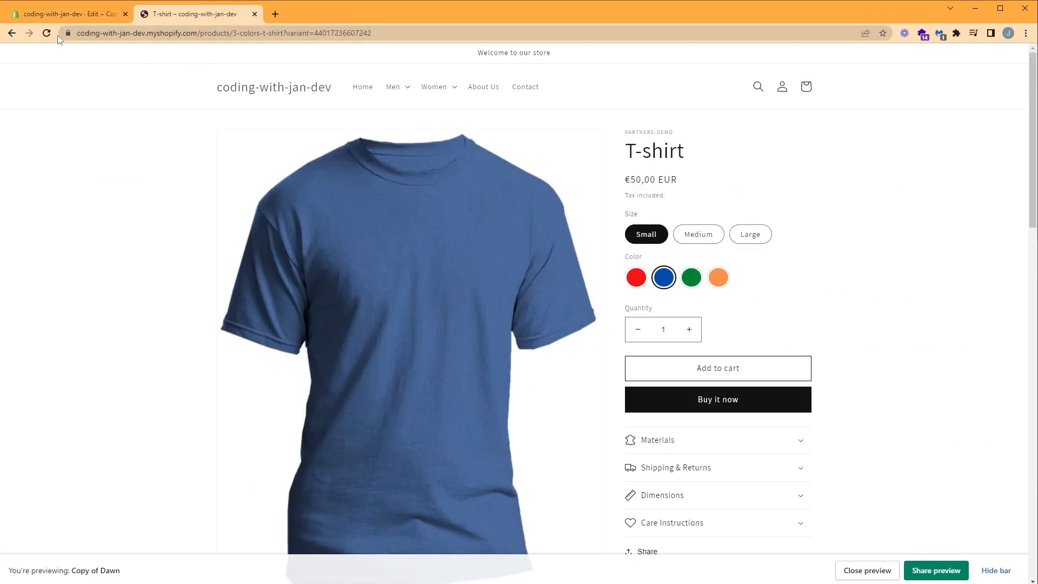
left_click(46, 32)
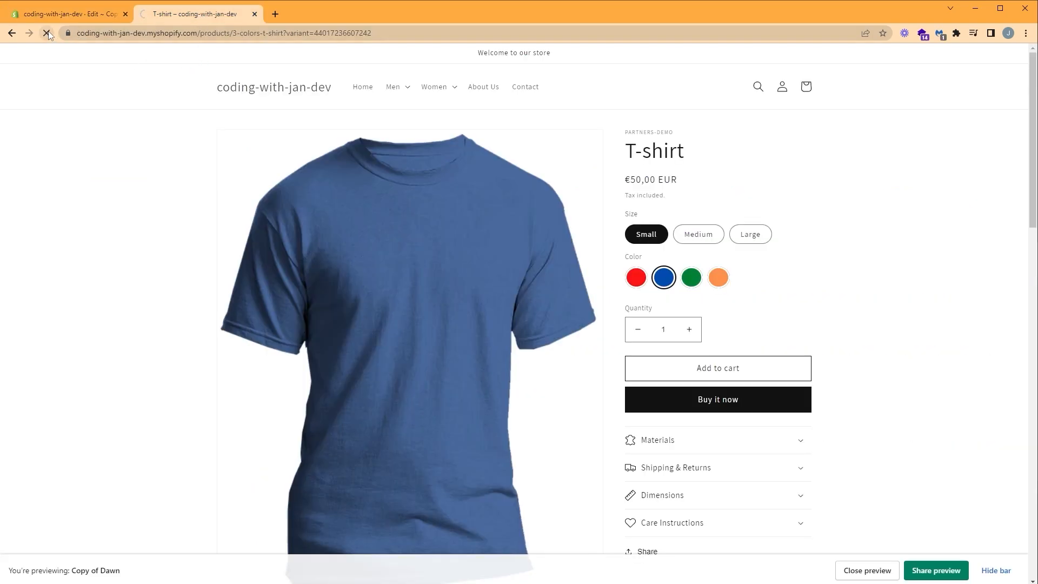
scroll("down", 3)
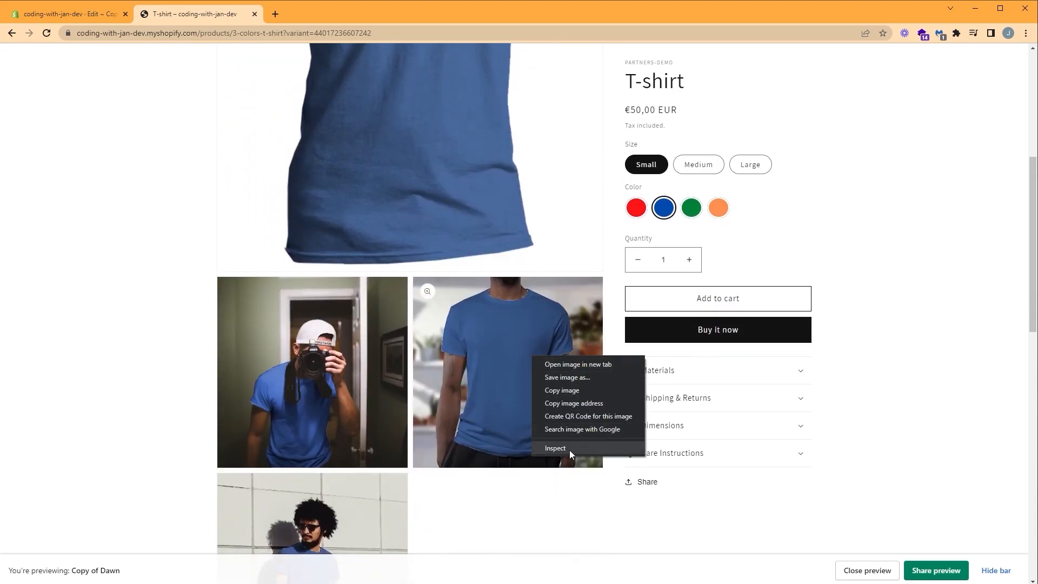
left_click(554, 448)
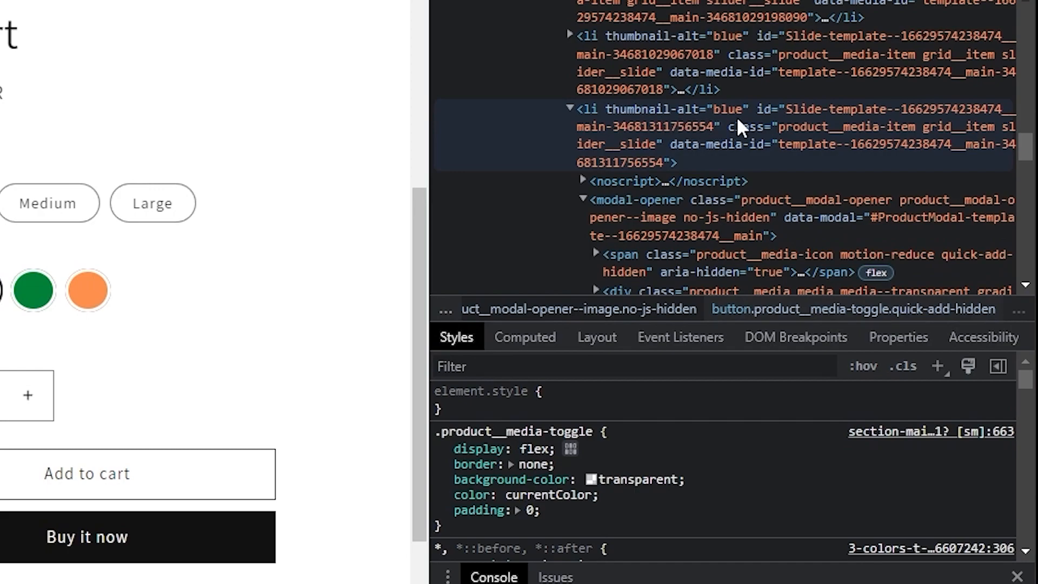
mouse_move(734, 125)
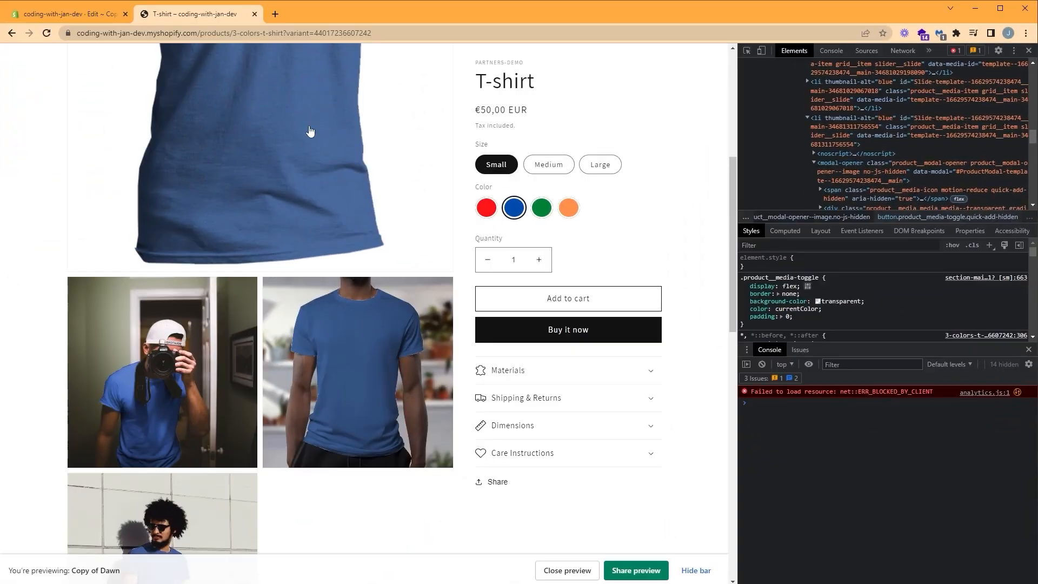
Search the theme files for global.js and open it under Assets
left_click(64, 14)
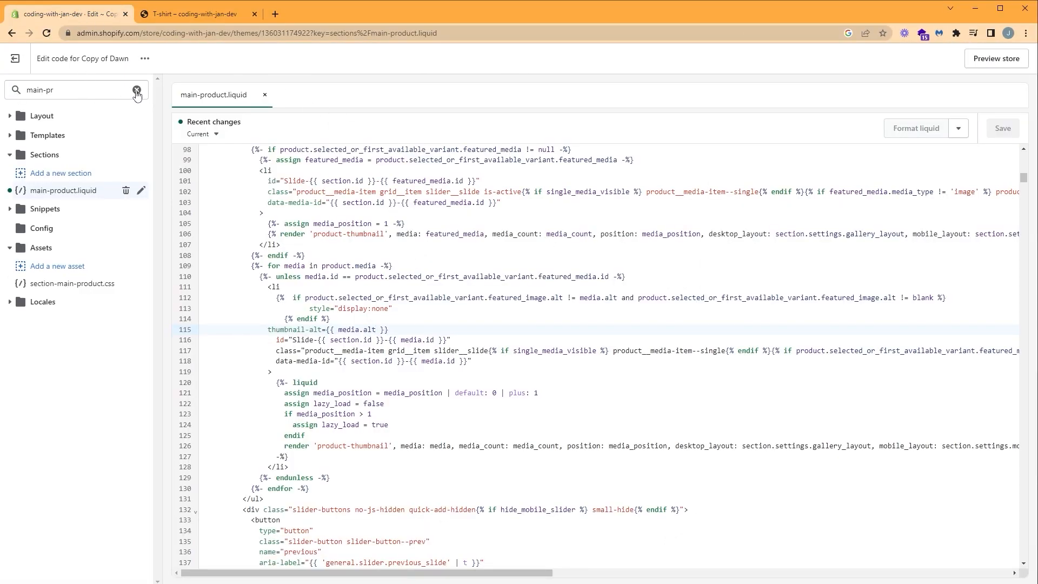
type("global.js")
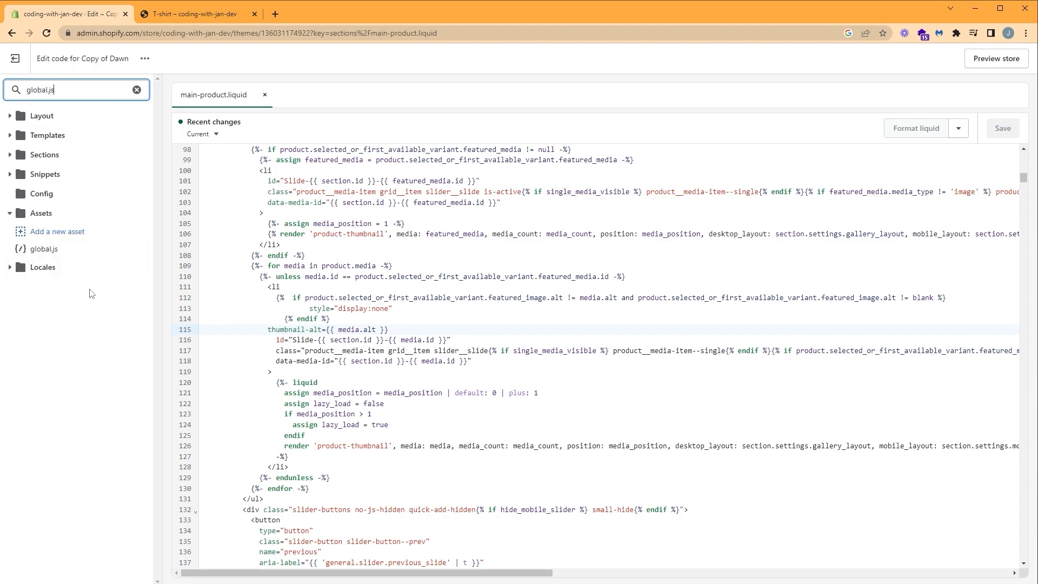
left_click(44, 249)
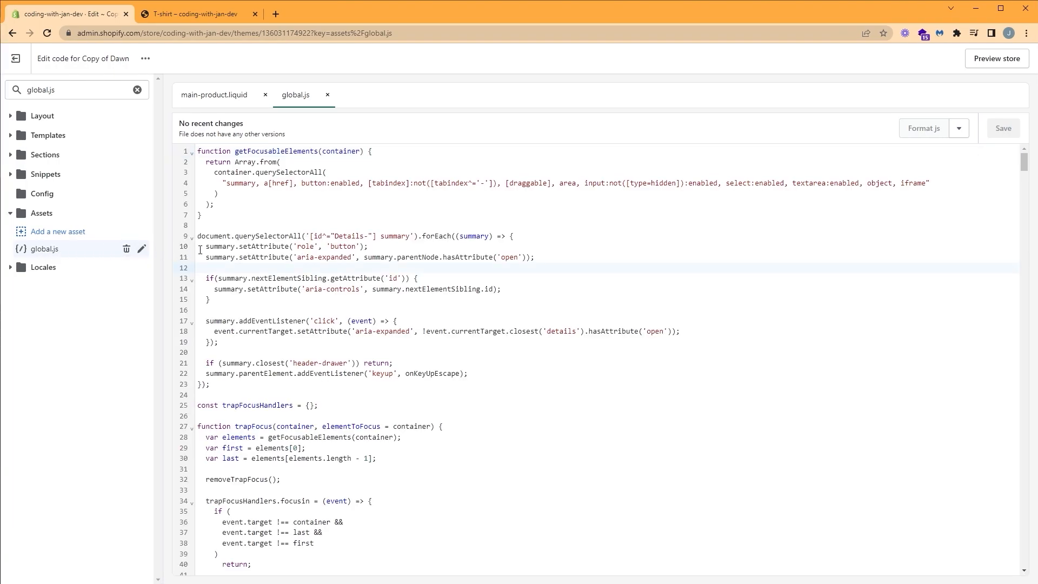
Search global.js for 'variant' and step through matches to the VariantSelects class and onVariantChange
left_click(445, 320)
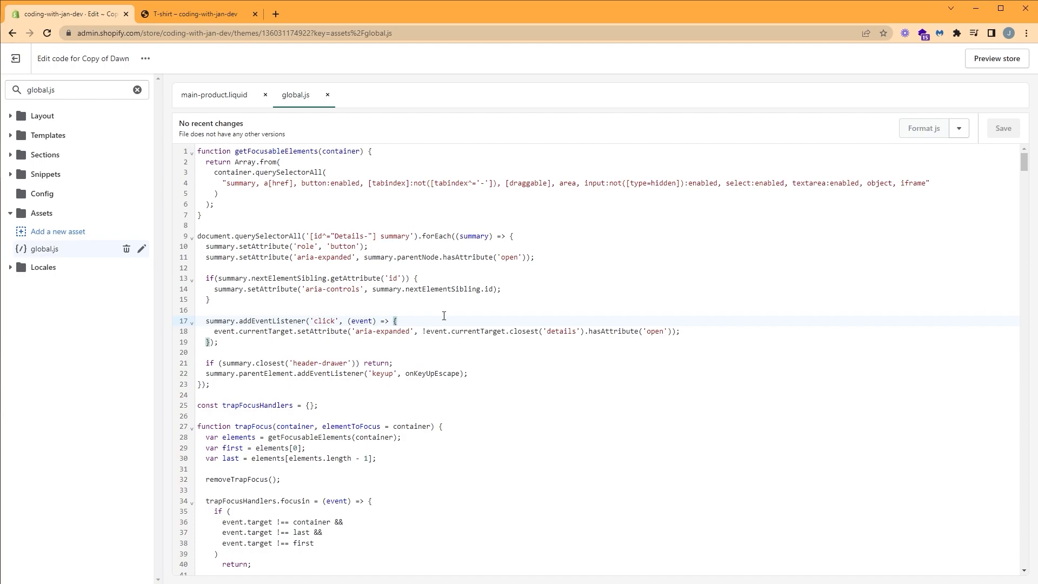
key("Ctrl+f")
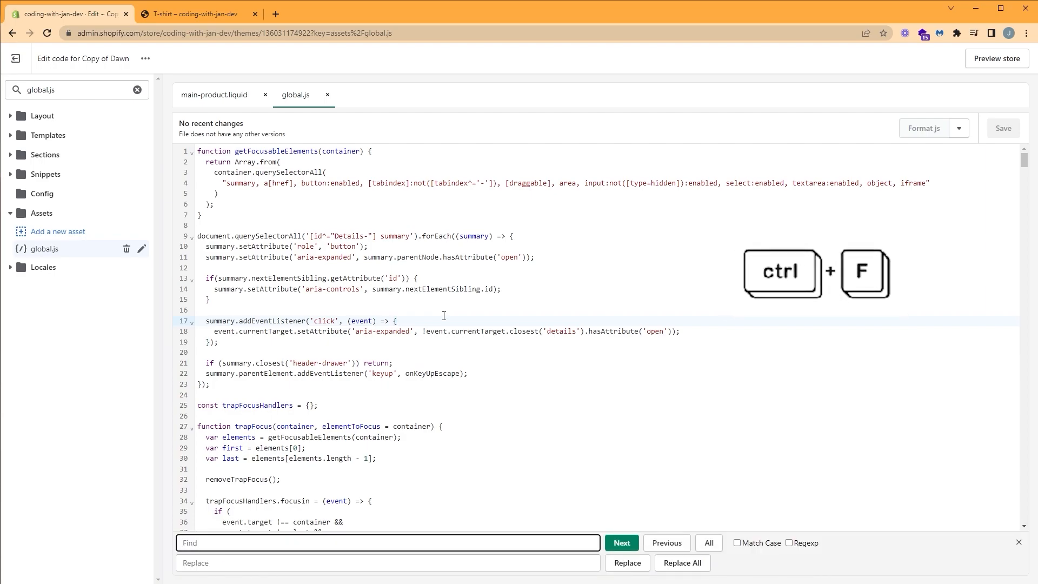
type("variant")
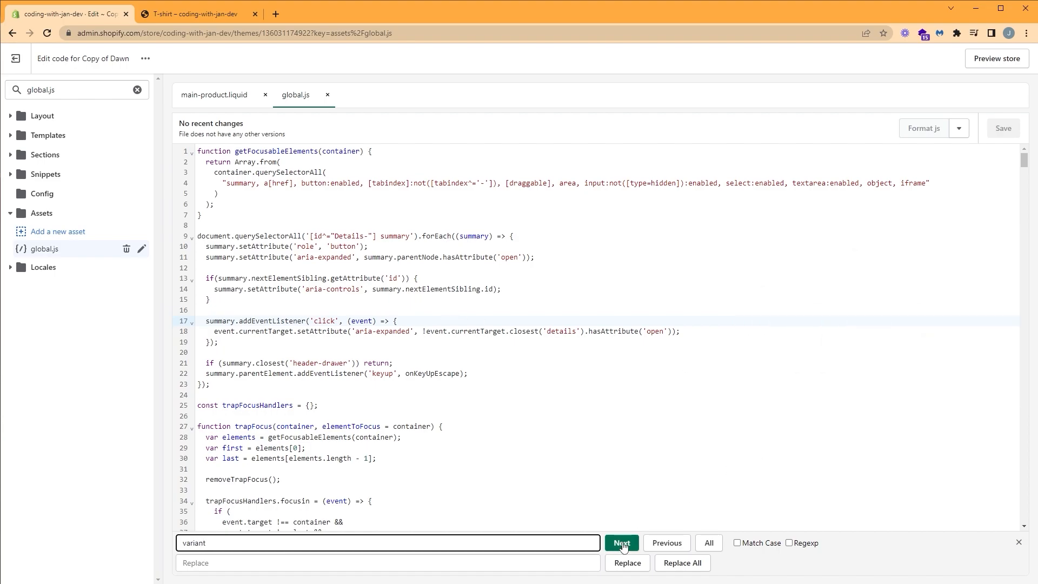
left_click(622, 543)
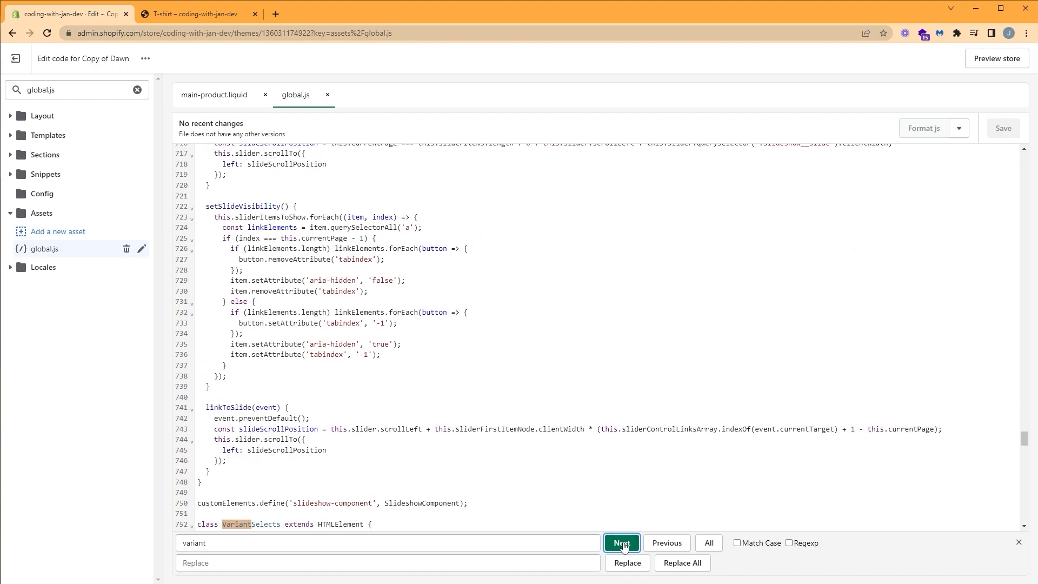
left_click(621, 543)
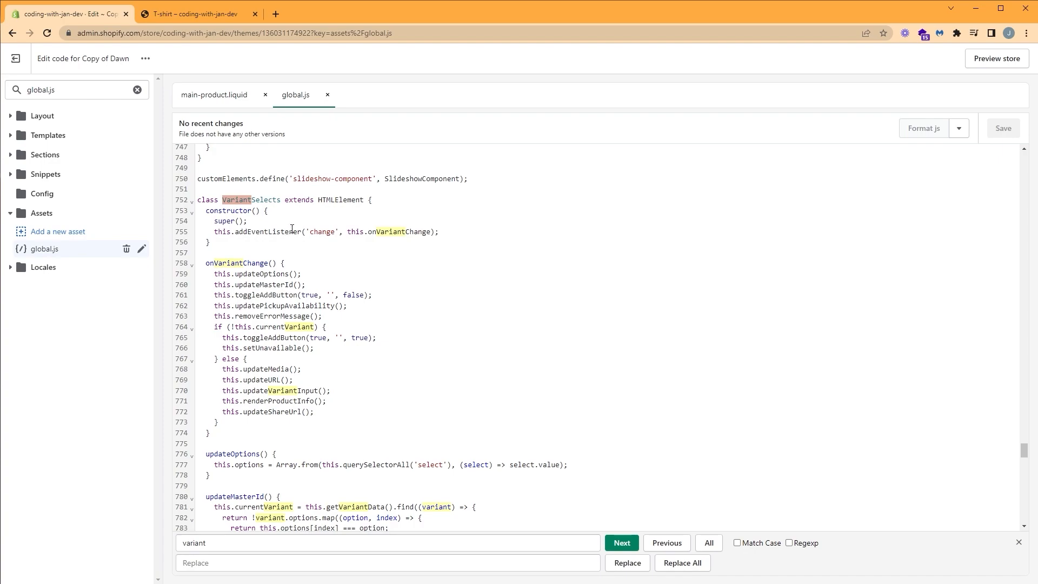
mouse_move(320, 233)
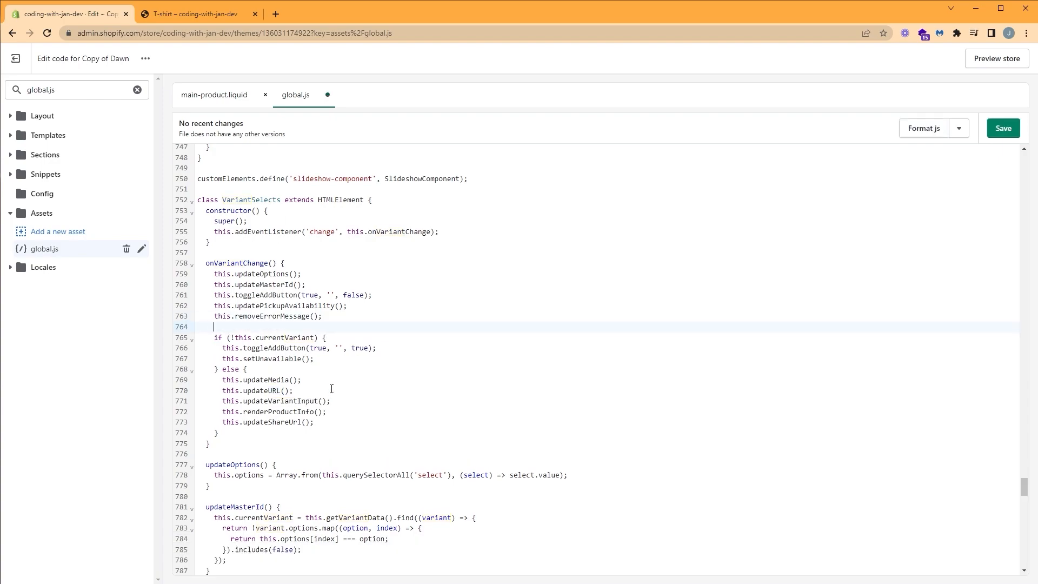
Call this.filterImgVariant() inside onVariantChange
type("this.")
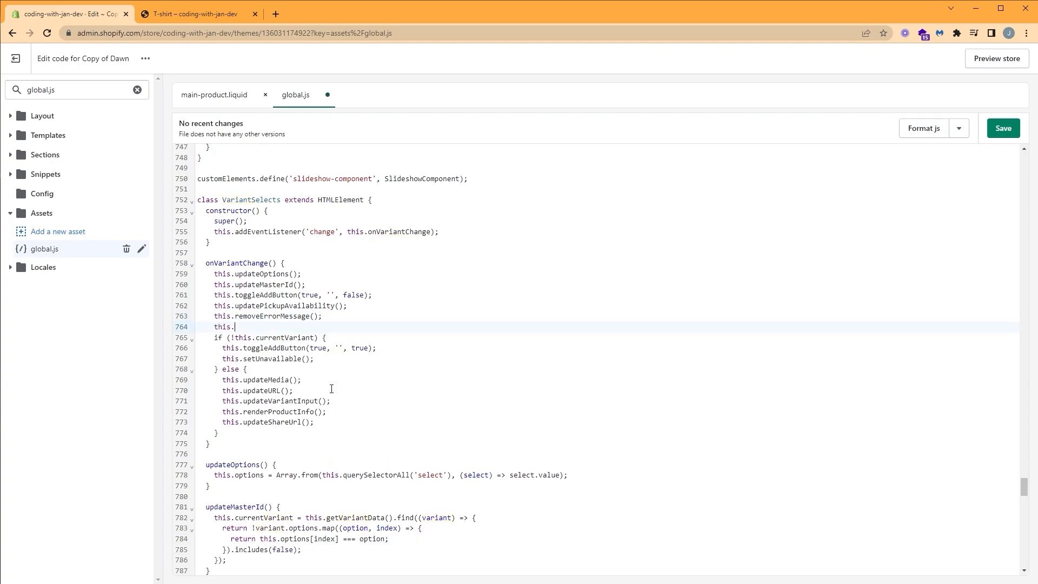
type("filterImg")
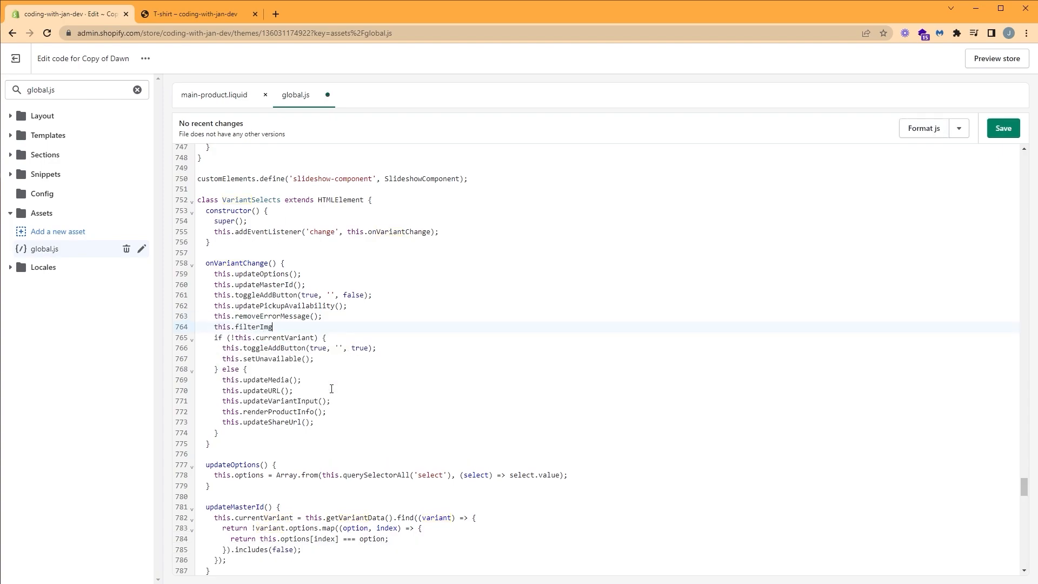
type("Variant();")
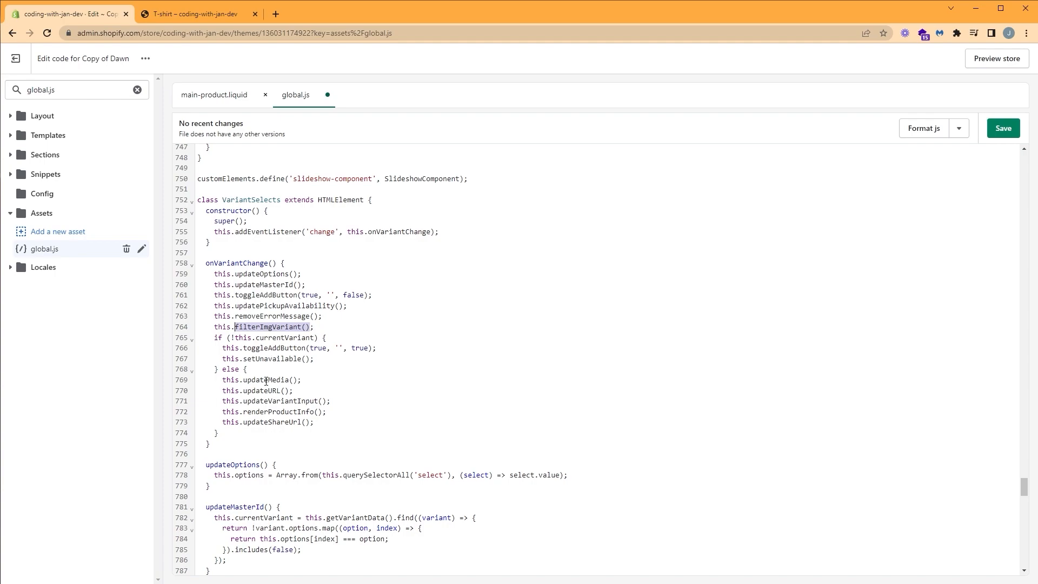
mouse_move(266, 441)
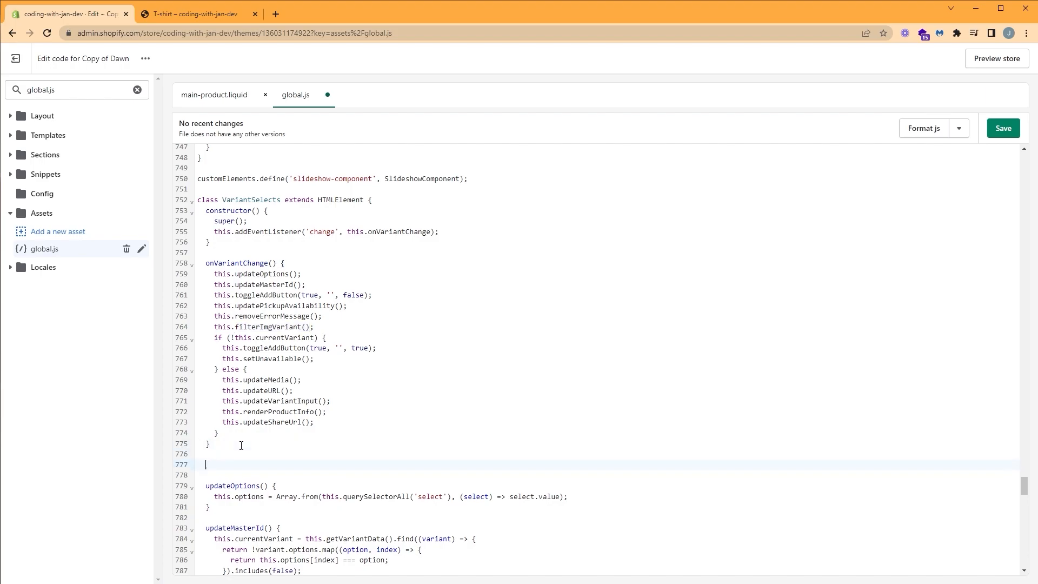
Declare an empty filterImgVariant(){ } method below it and pick out the currentVariant property name
type("filterImgVariant()")
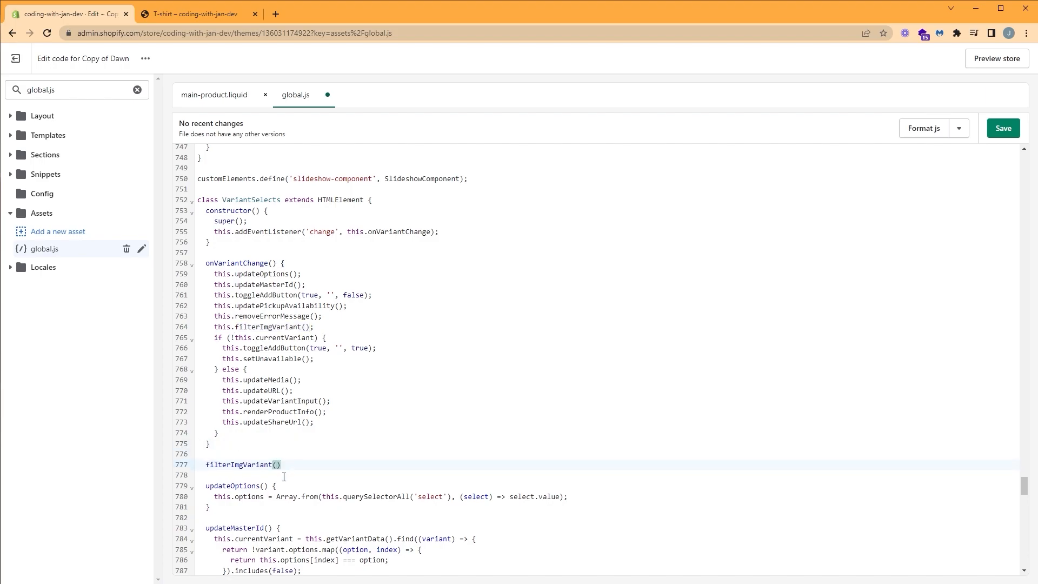
type("{")
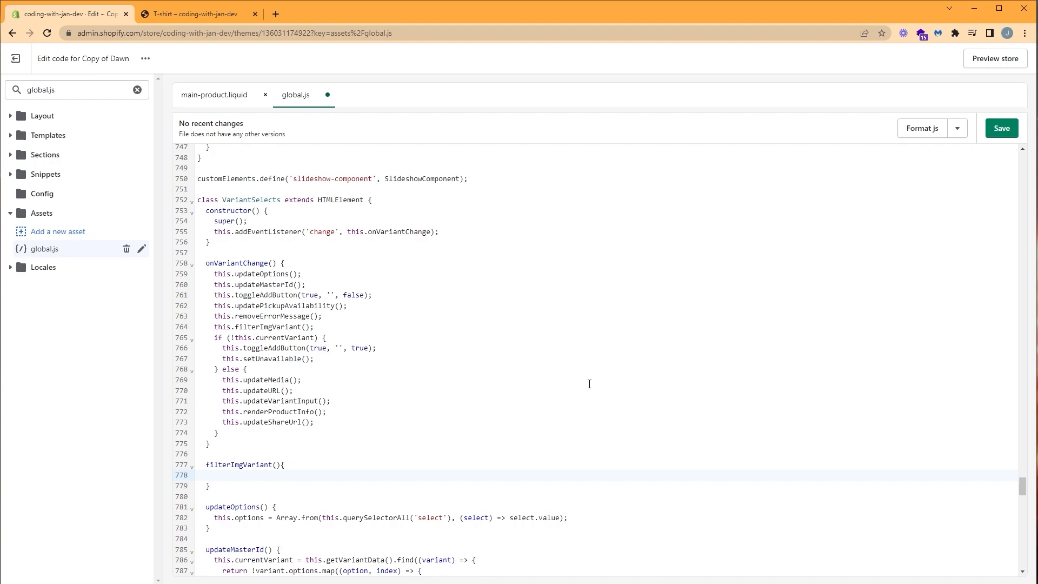
scroll("down", 3)
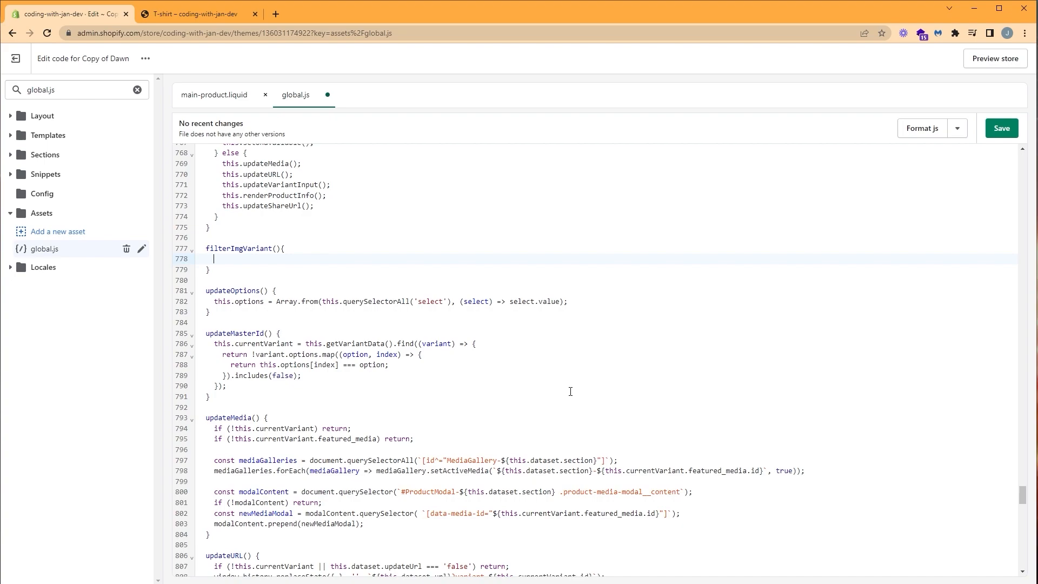
left_click(295, 344)
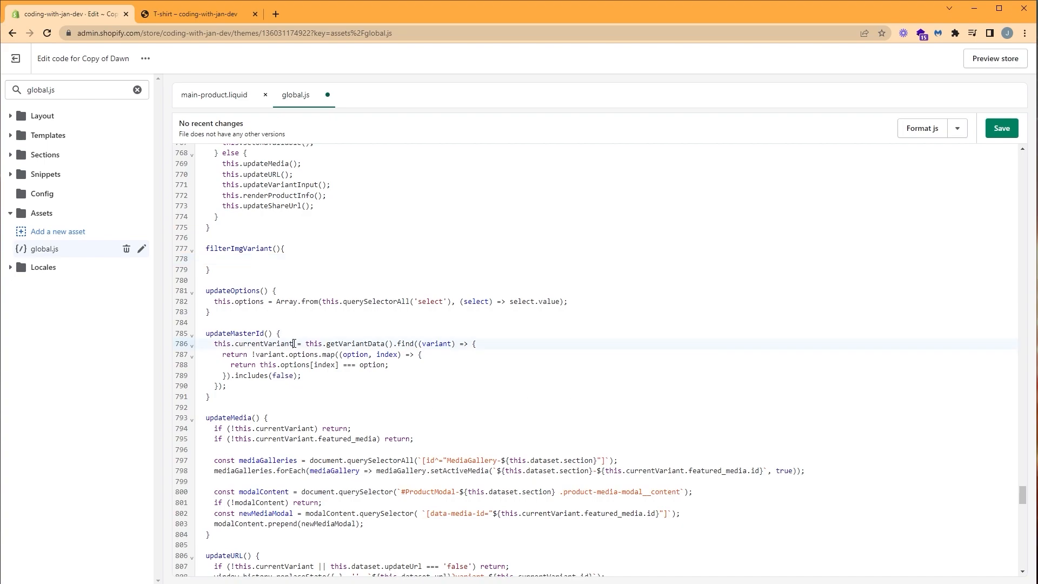
double_click(266, 344)
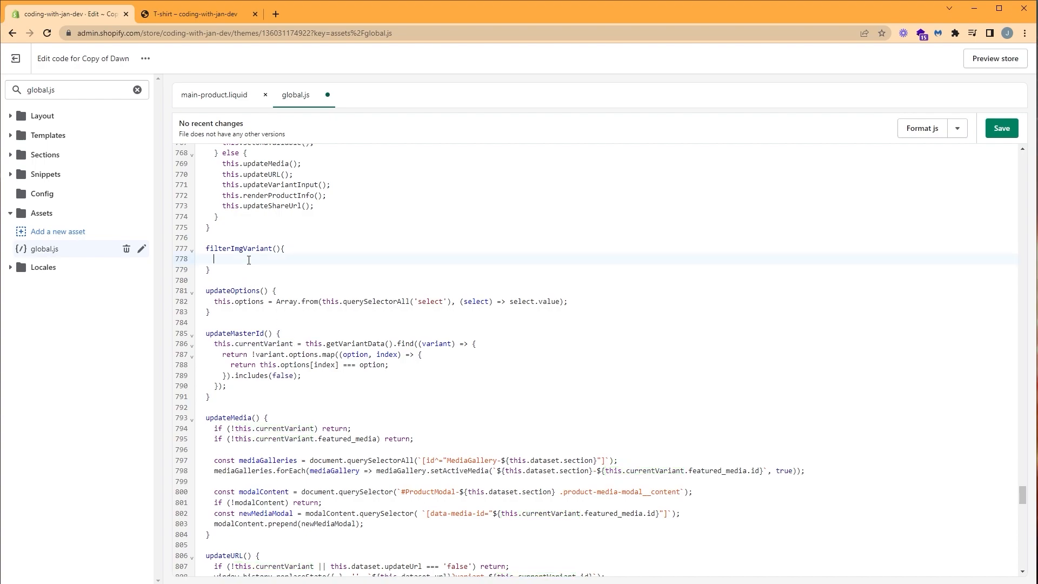
Log console.log("thumbnail updated", this.currentVariant) inside filterImgVariant and save global.js
type("c")
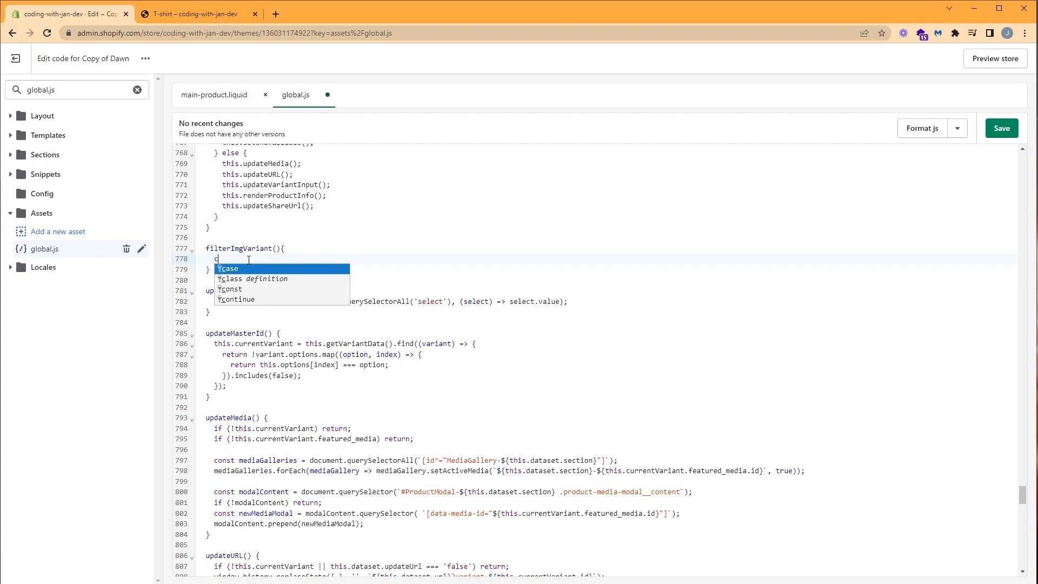
type("onsole.log")
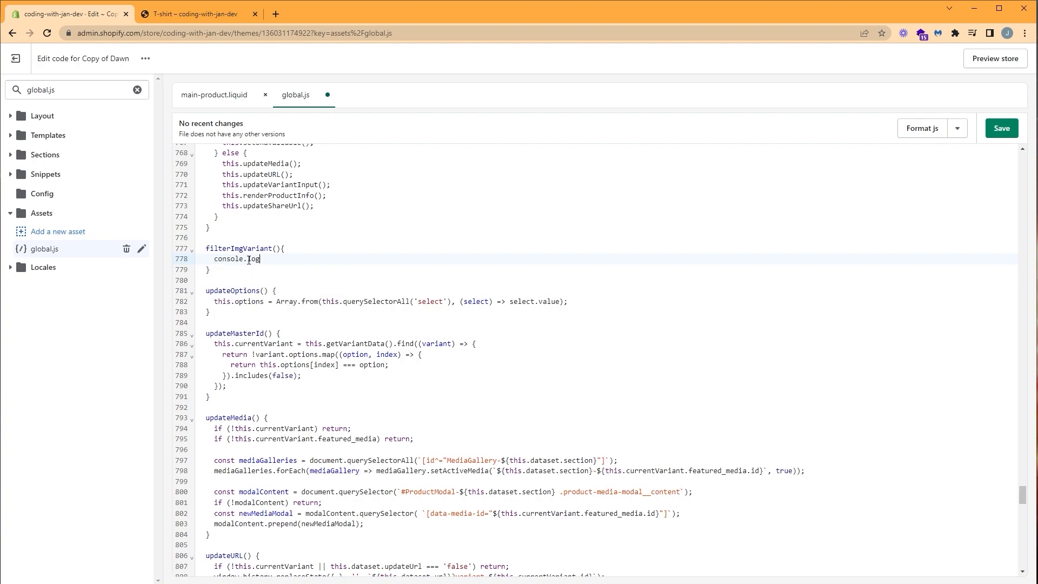
type("(\"\")")
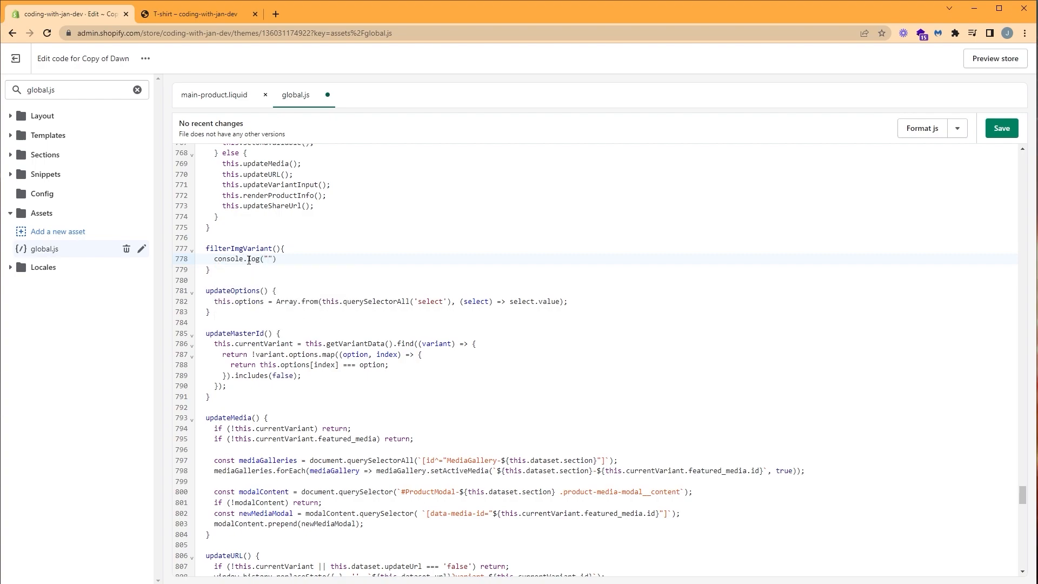
type("thumbnail updated")
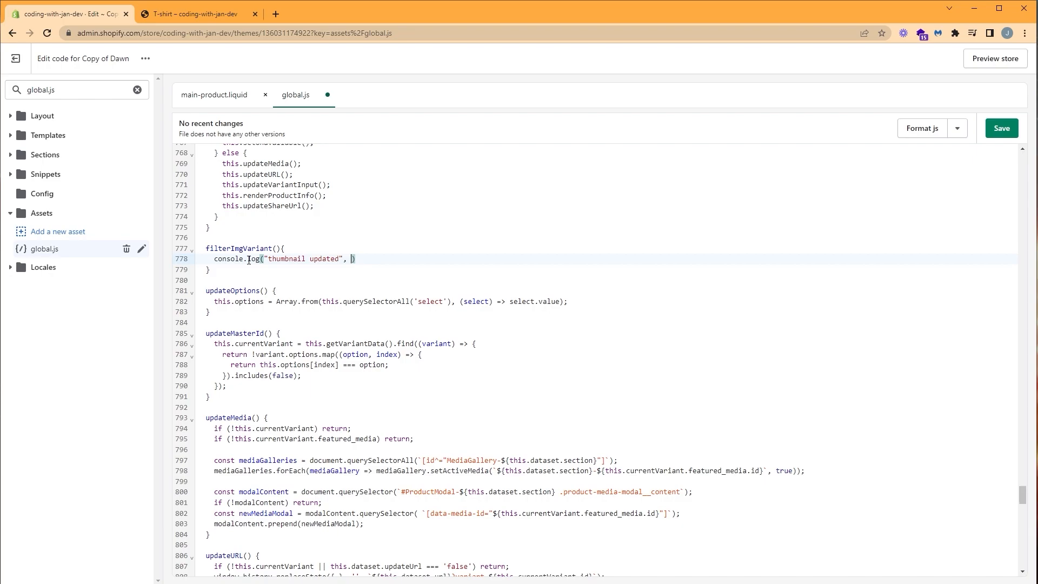
type("this.currentVariant")
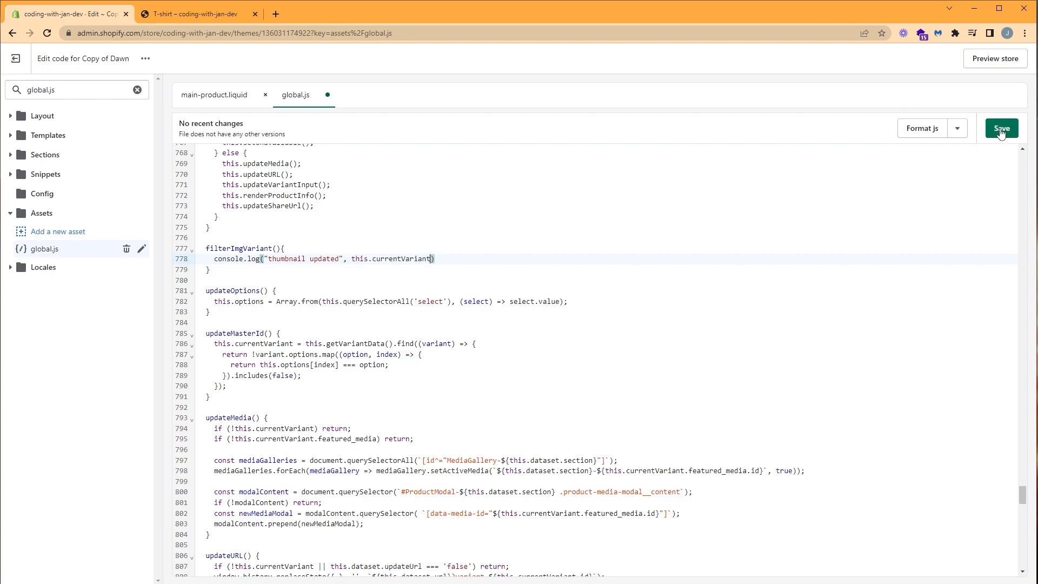
left_click(1001, 128)
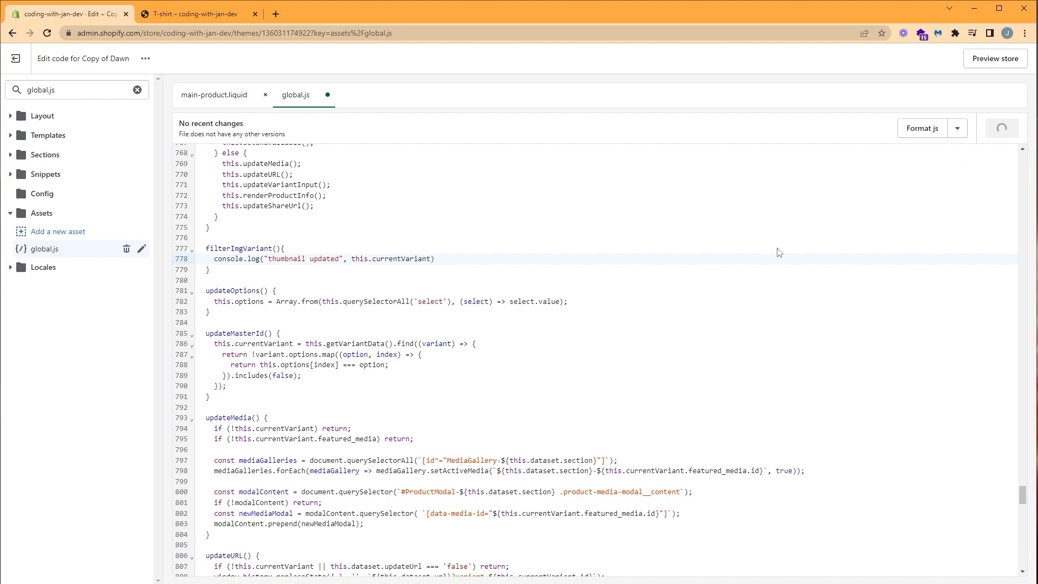
key("Ctrl+s")
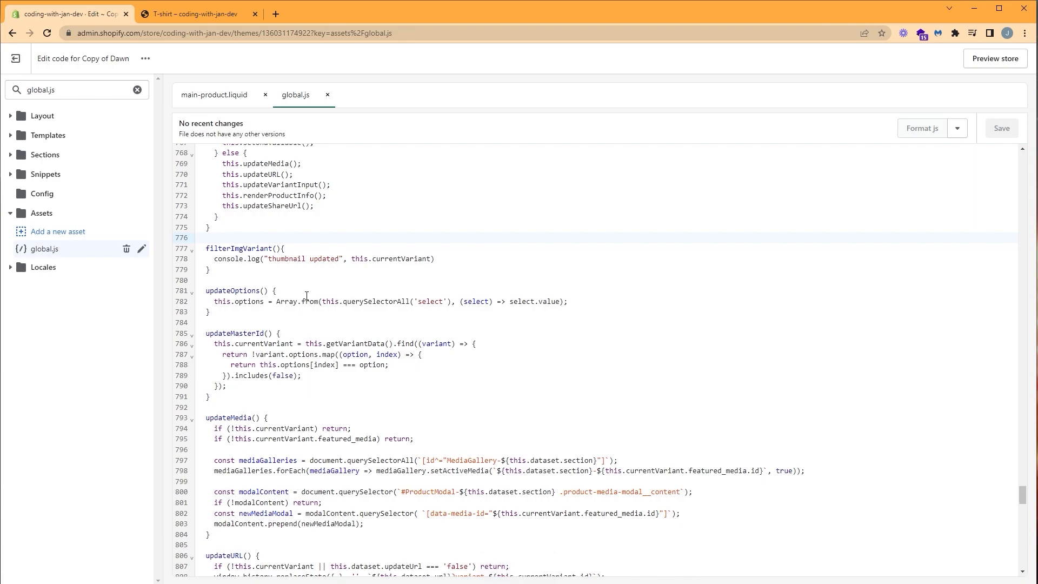
Reload the T-shirt preview and open the browser developer tools console
left_click(206, 14)
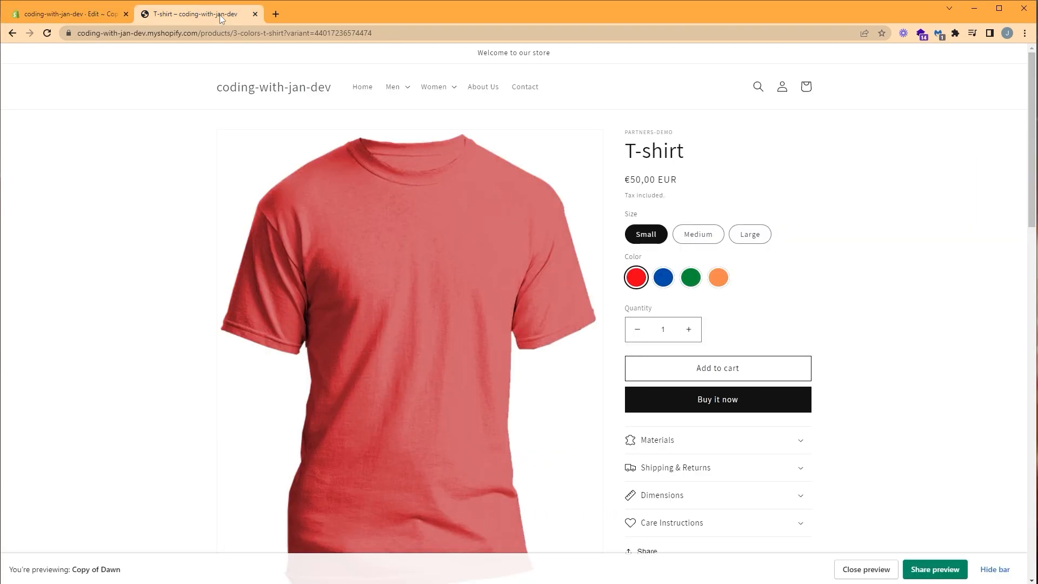
left_click(48, 33)
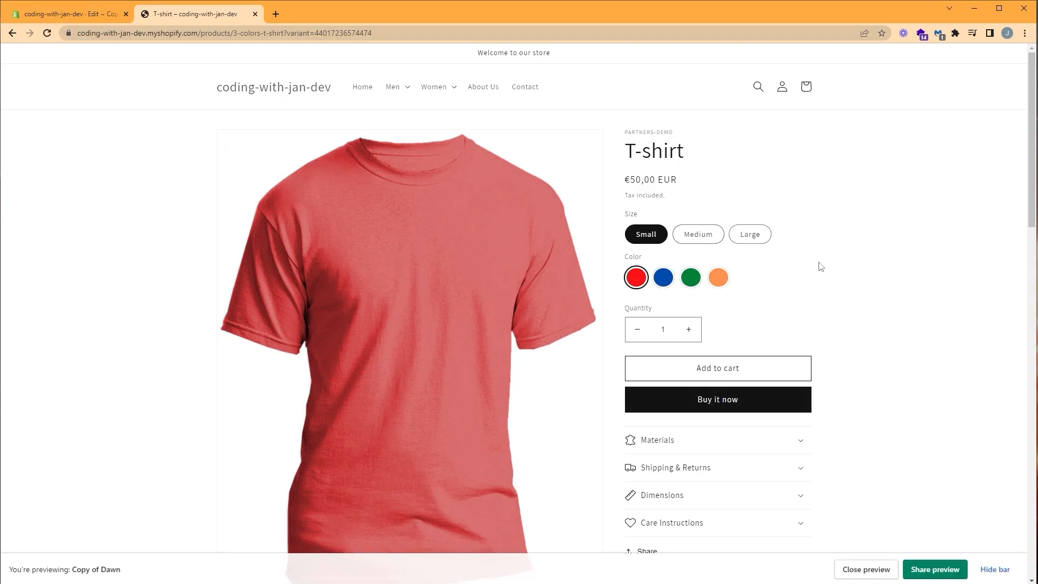
right_click(821, 266)
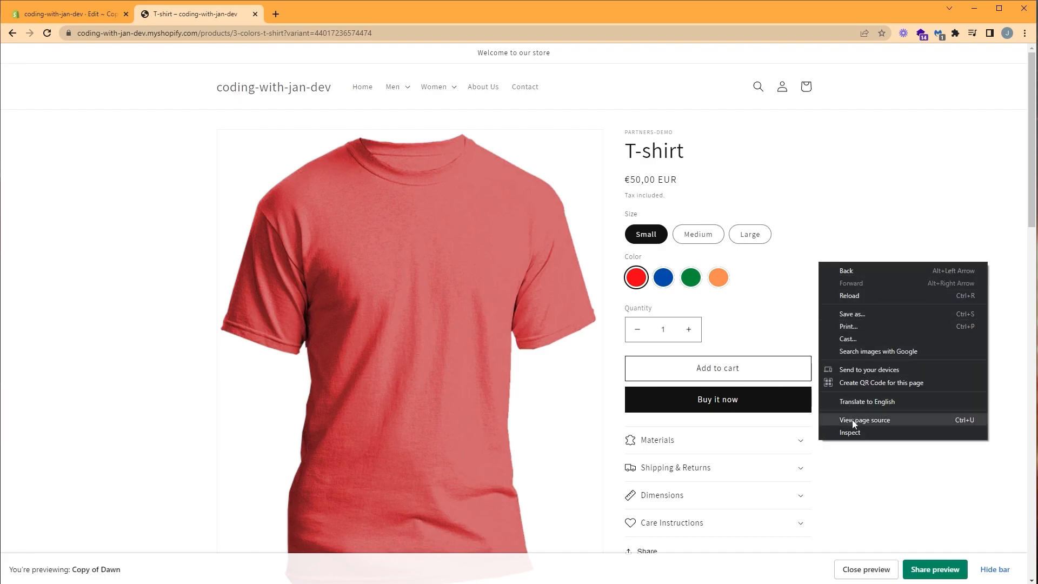
left_click(850, 433)
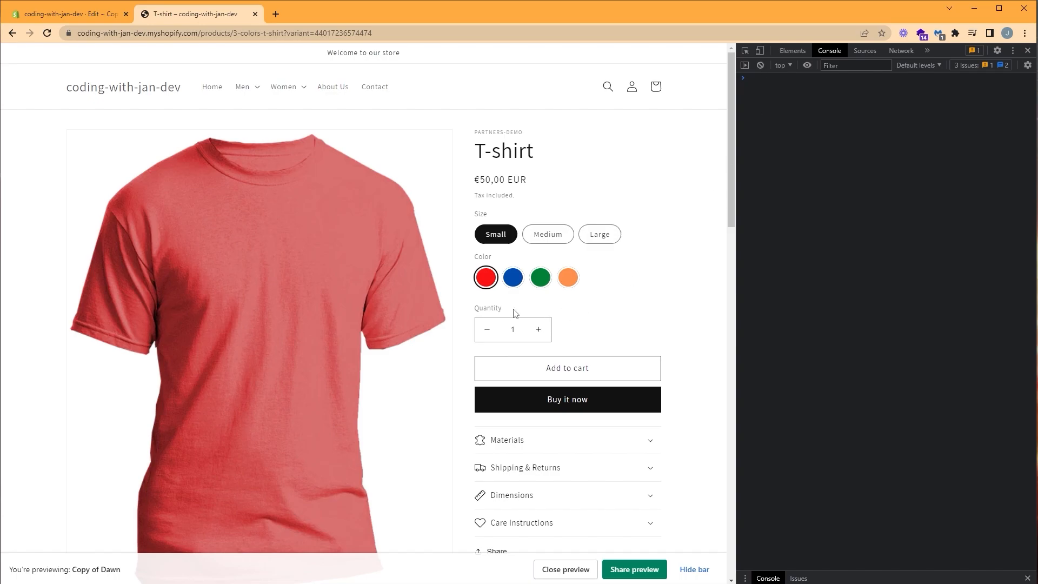
Select the blue, green and last colour swatches so each variant object is logged
left_click(512, 277)
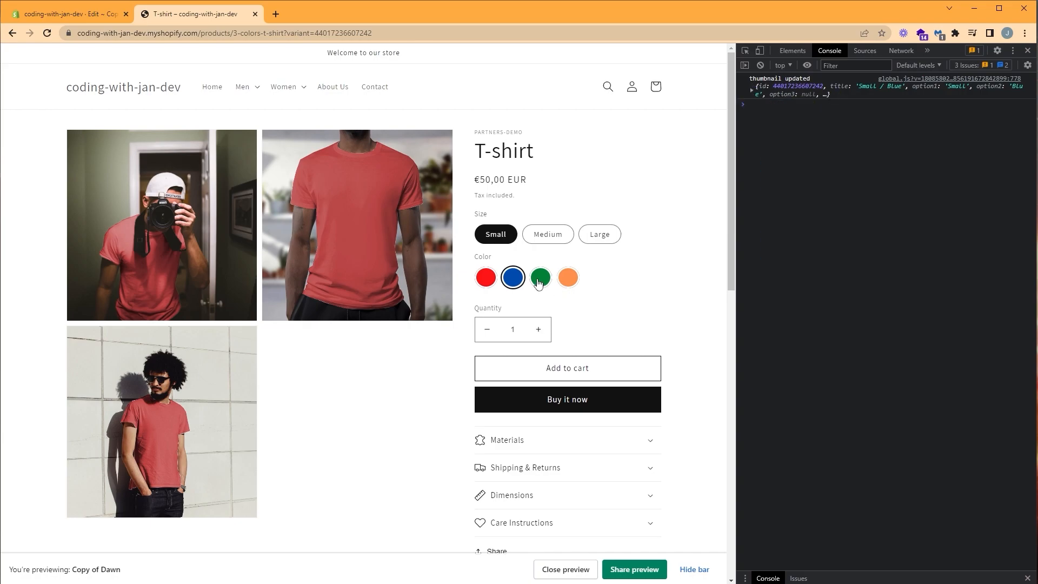
left_click(540, 276)
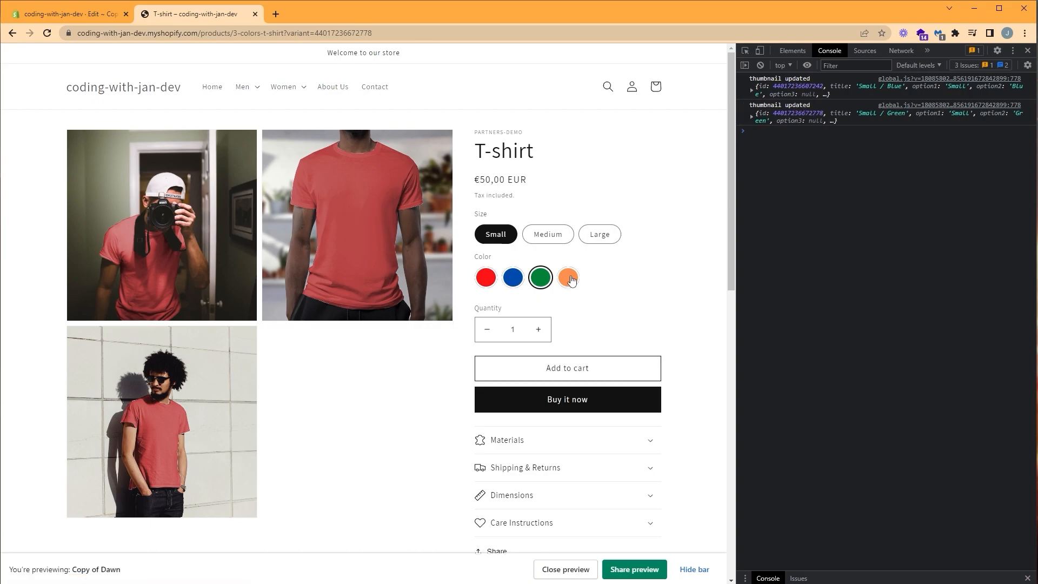
left_click(485, 276)
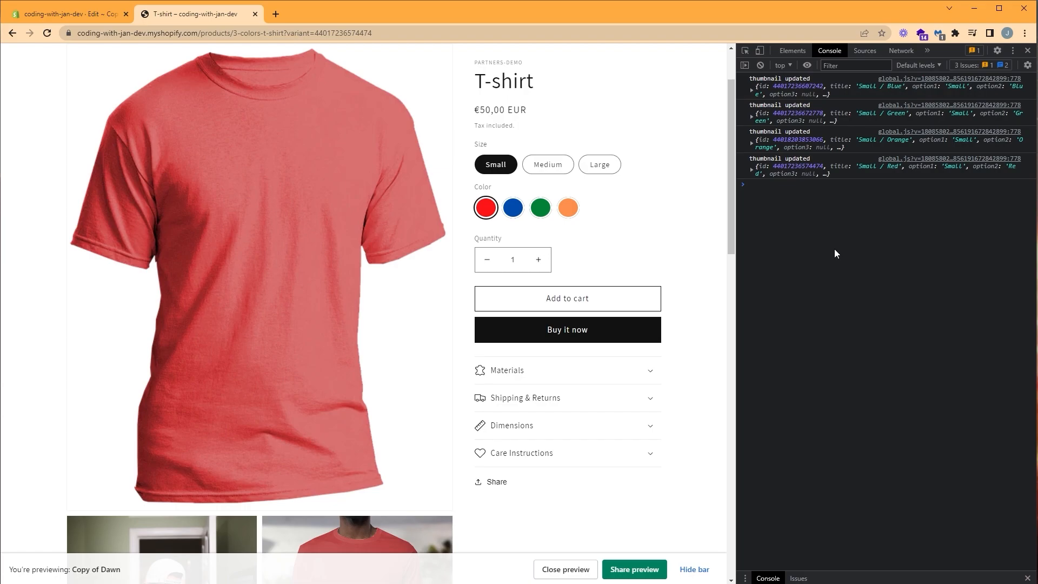
mouse_move(877, 365)
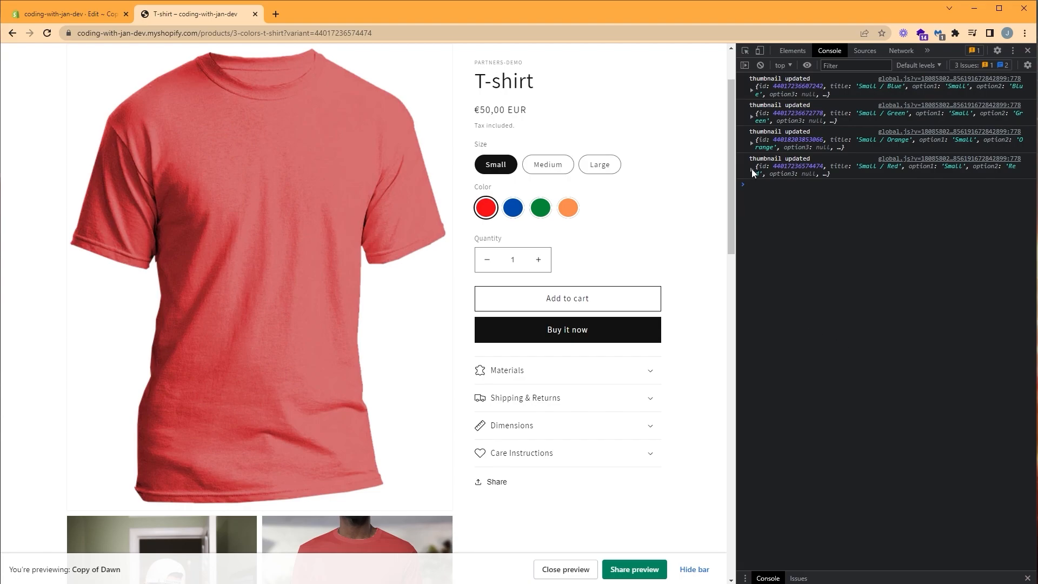
Expand the logged Small / Red variant and its featured_image to reveal alt text "red"
left_click(753, 165)
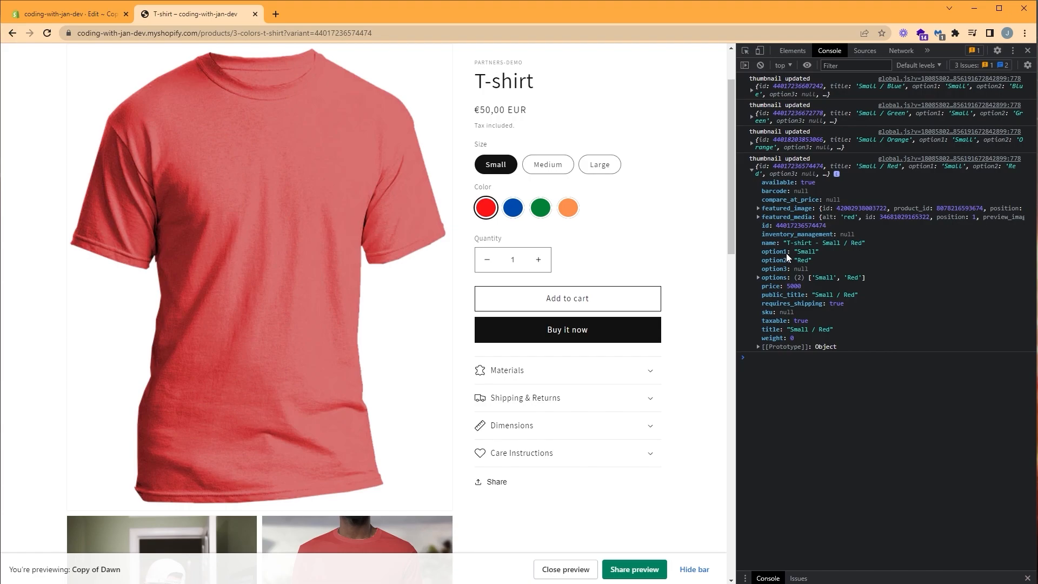
mouse_move(778, 253)
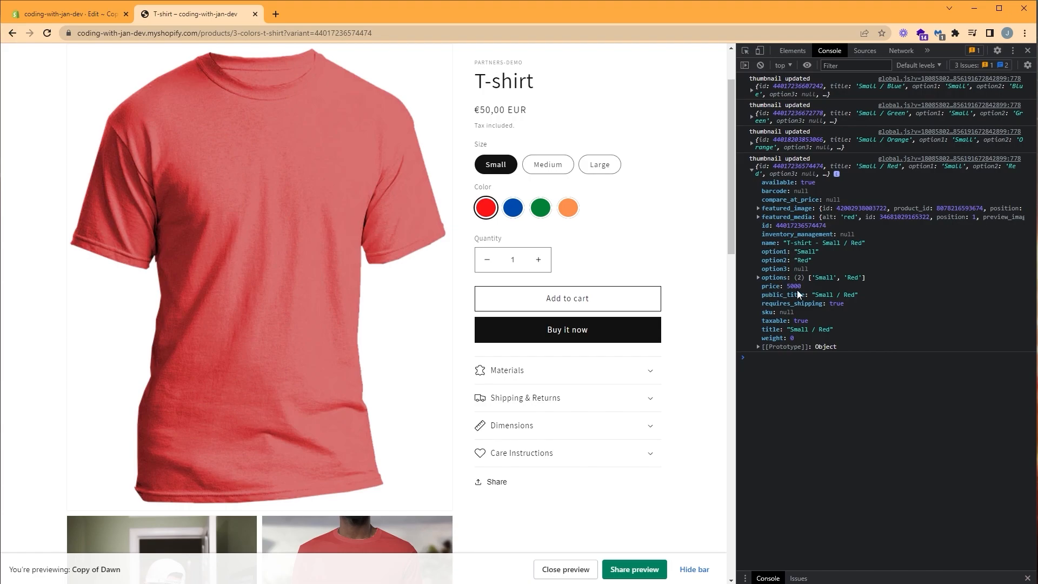
mouse_move(801, 302)
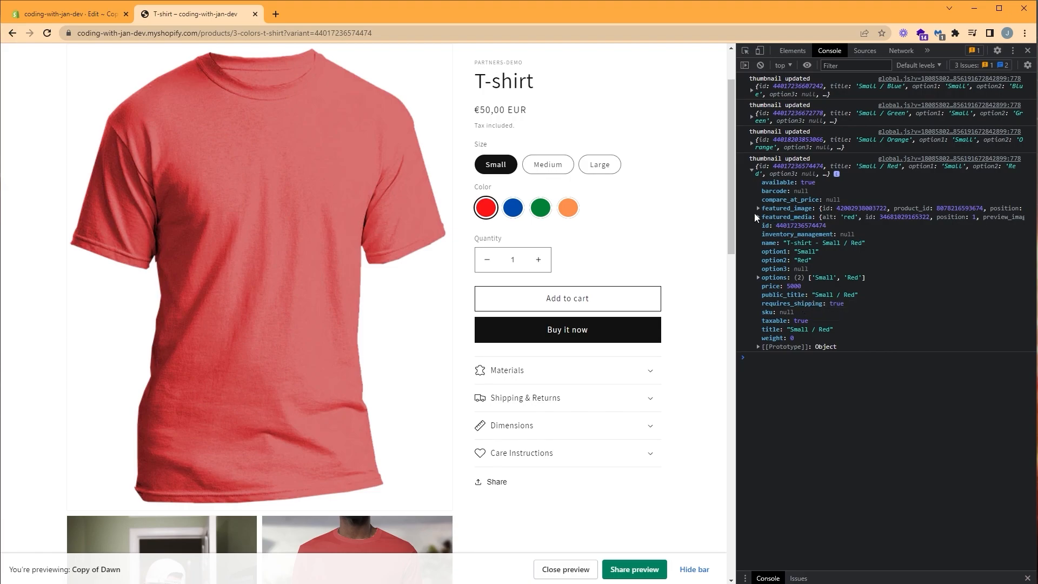
left_click(758, 208)
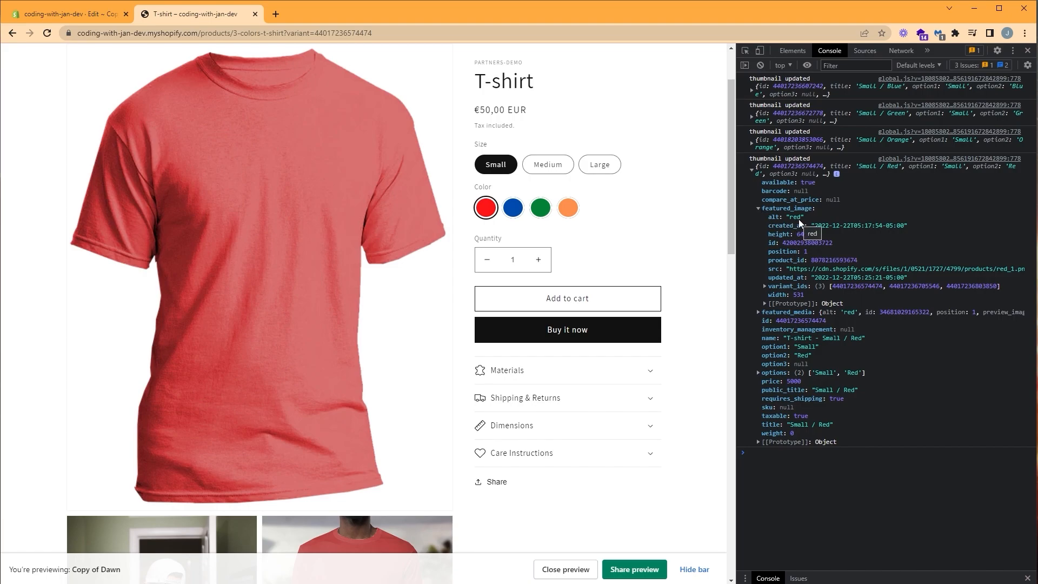
mouse_move(800, 225)
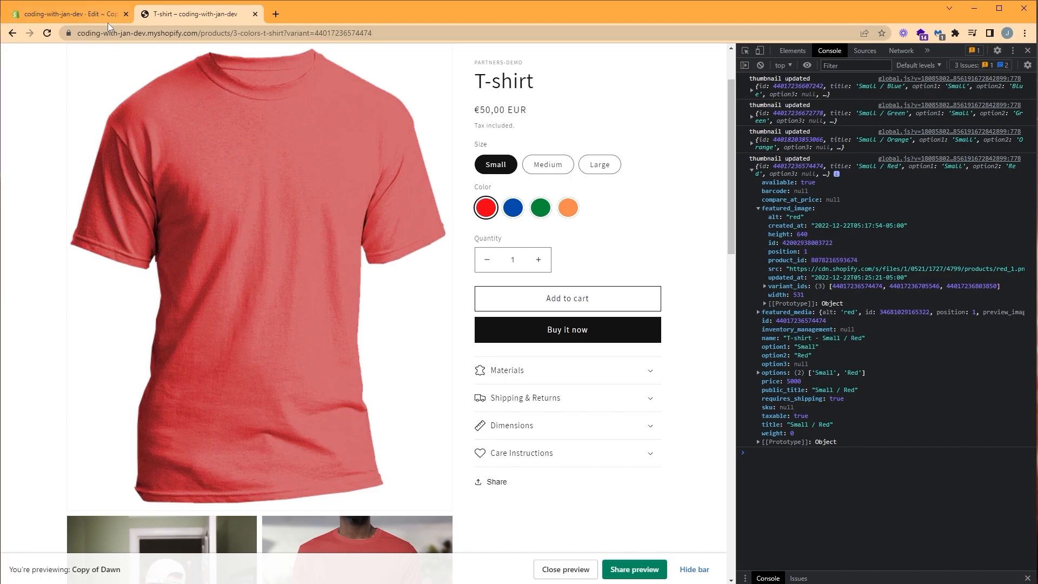
Start an if block in filterImgVariant checking this.currentVariant.featured_image && its .alt
left_click(65, 13)
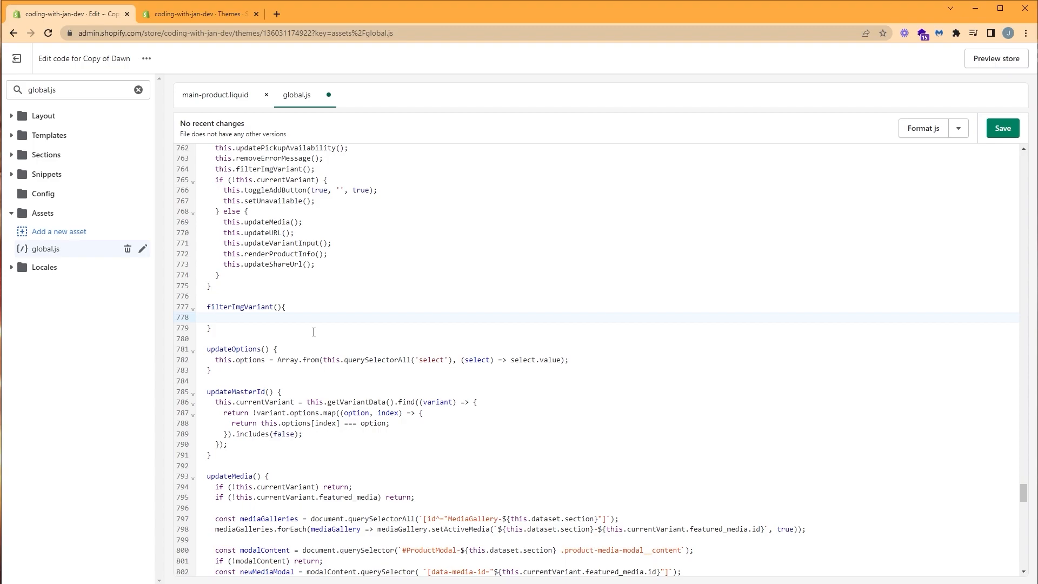
type("if(this.currentVariant.")
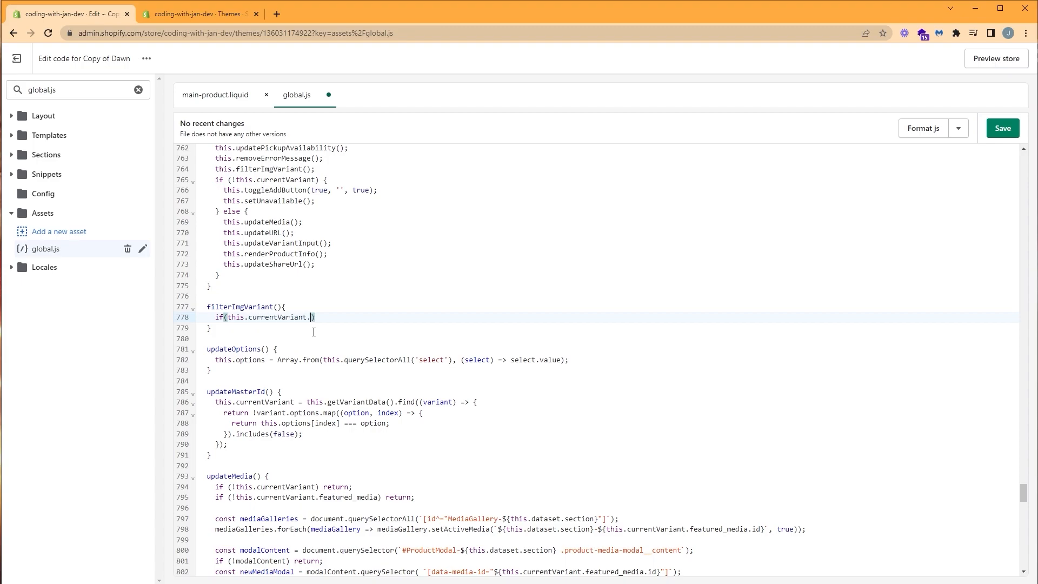
type("featured_")
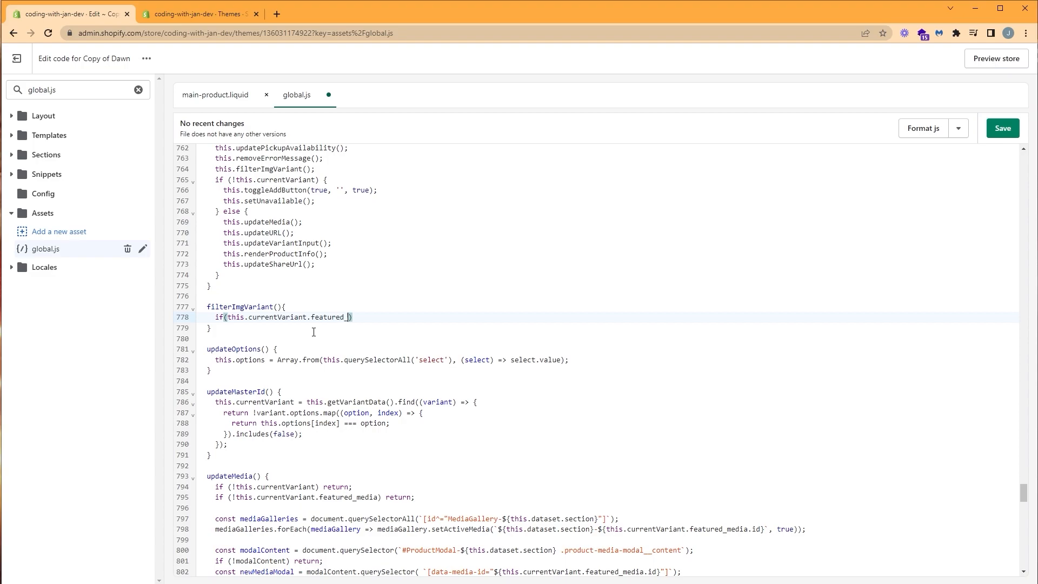
type("image")
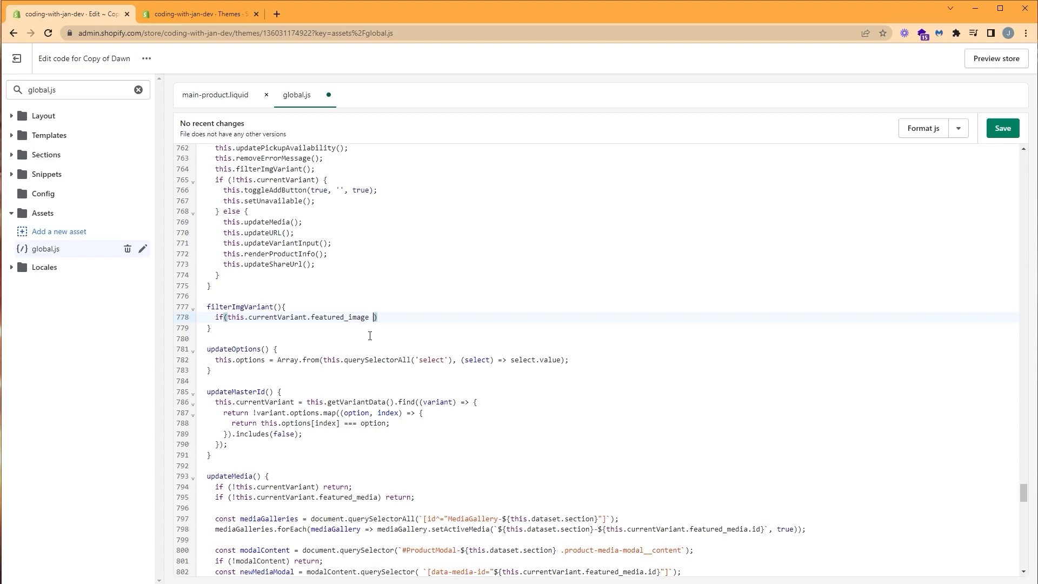
type("&")
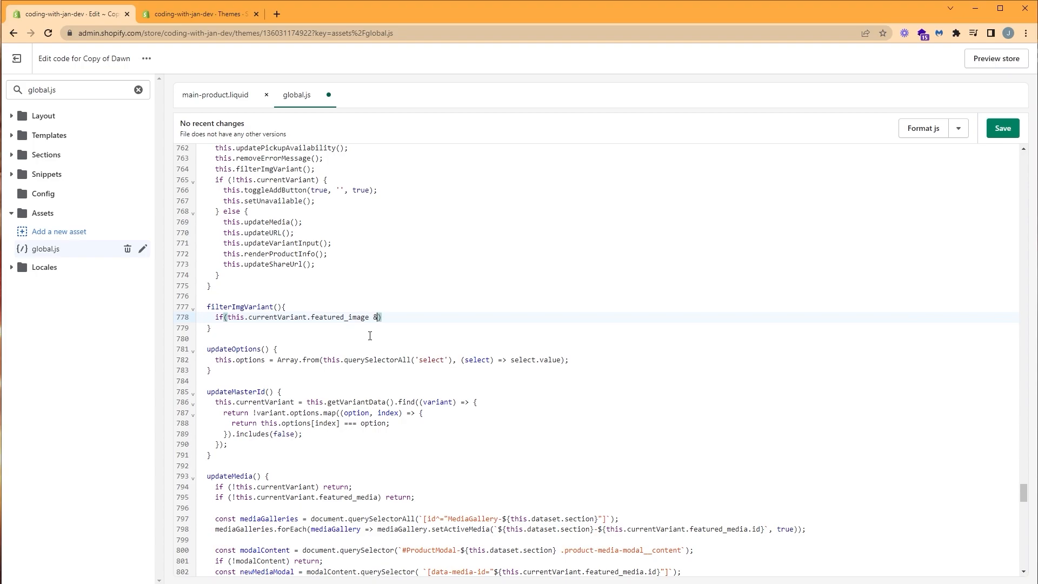
type("&")
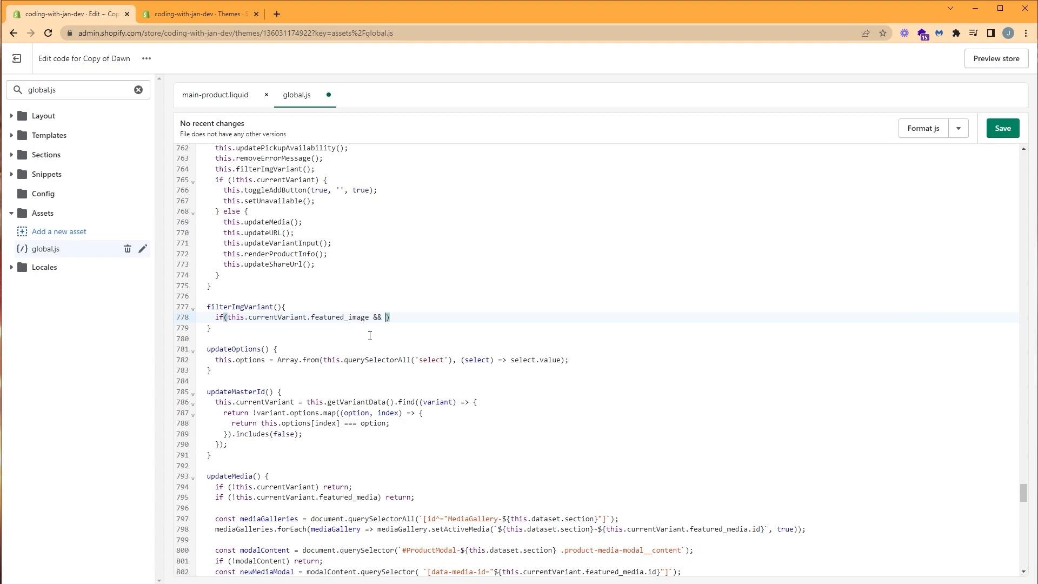
type("this.currentVariant.featured_image")
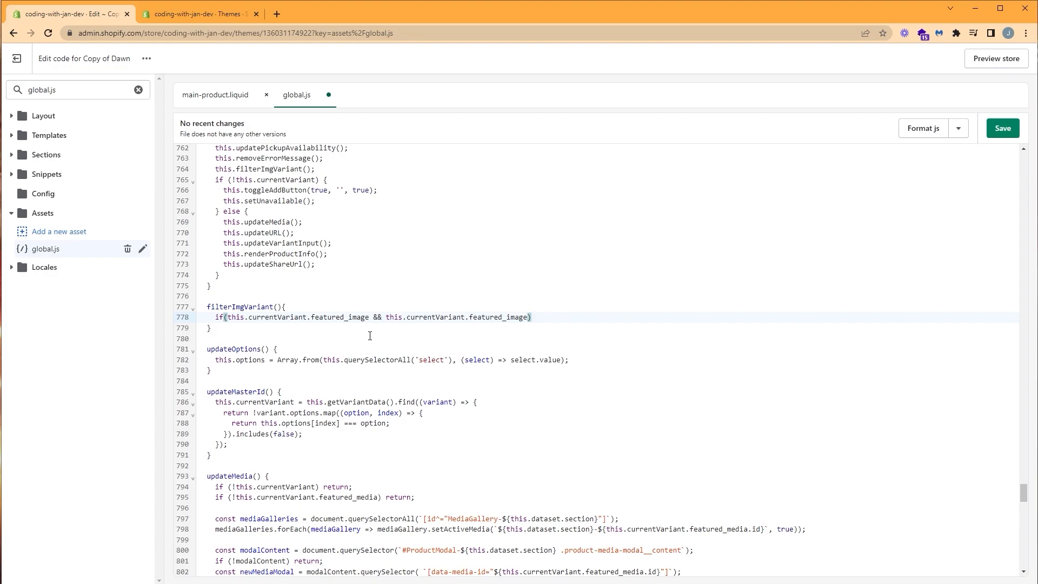
type(".a")
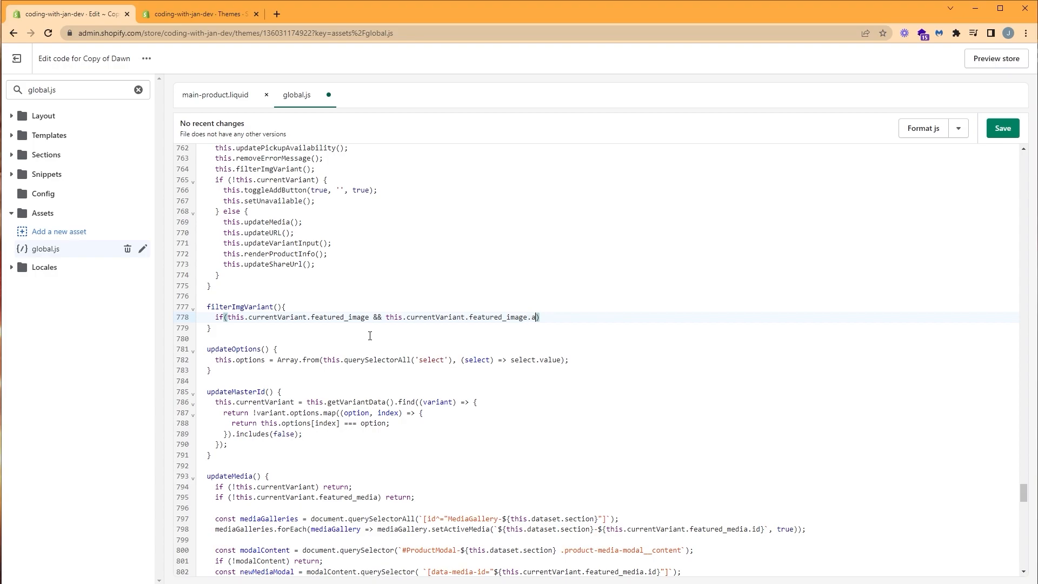
type("lt) {")
type("//")
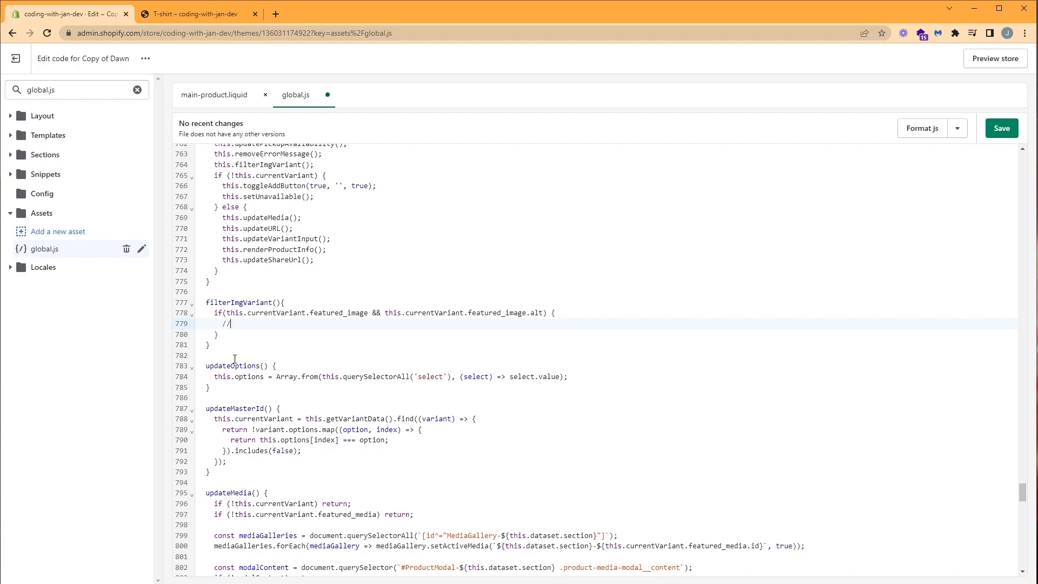
Comment the if branch to show only selected-colour thumbnails and add an else block
type("show only the thumbnails for the")
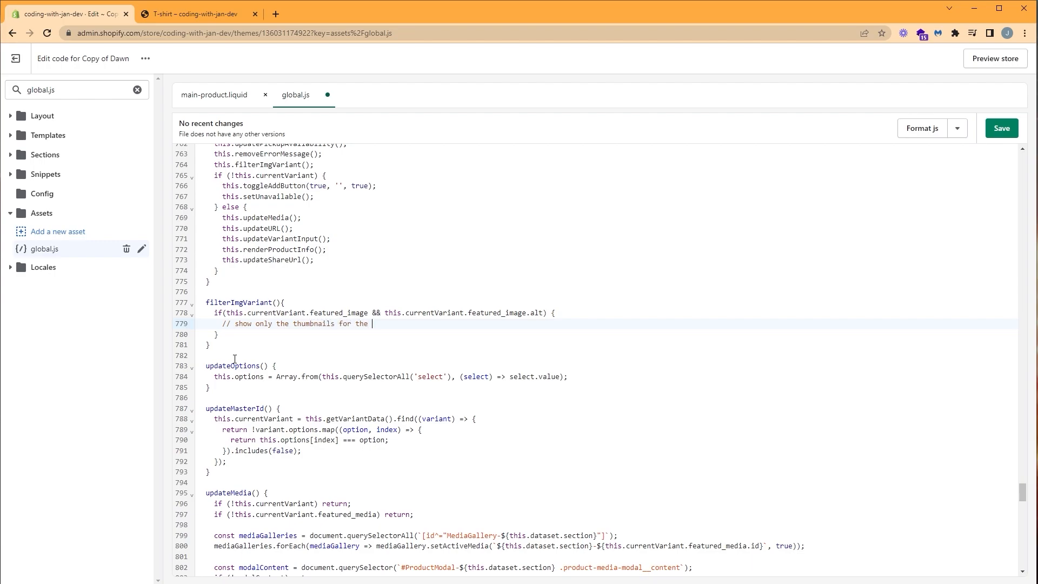
type("selected color")
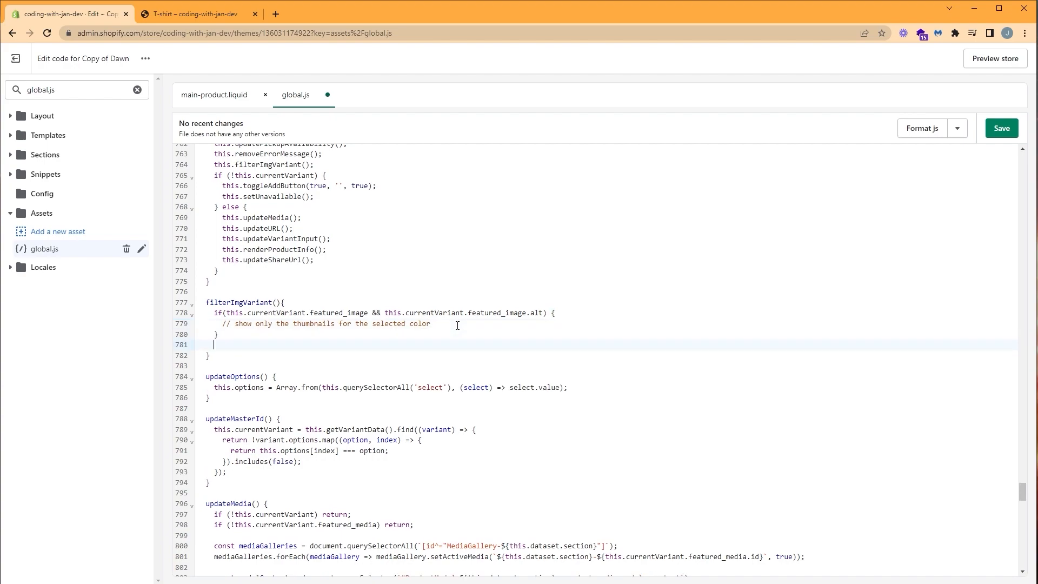
type("else {")
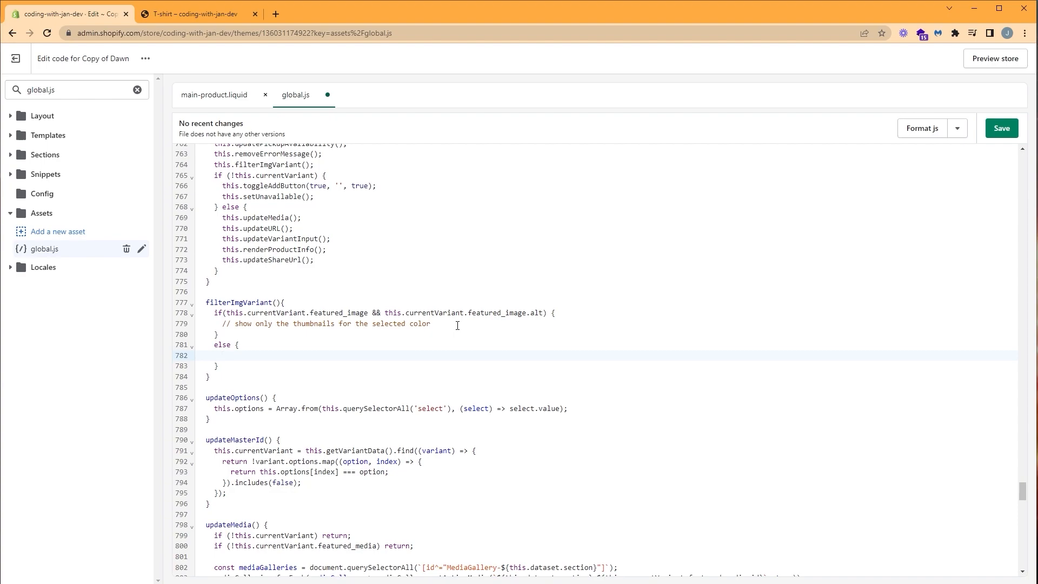
Comment the else branch with // show all thumbnails
left_click(223, 355)
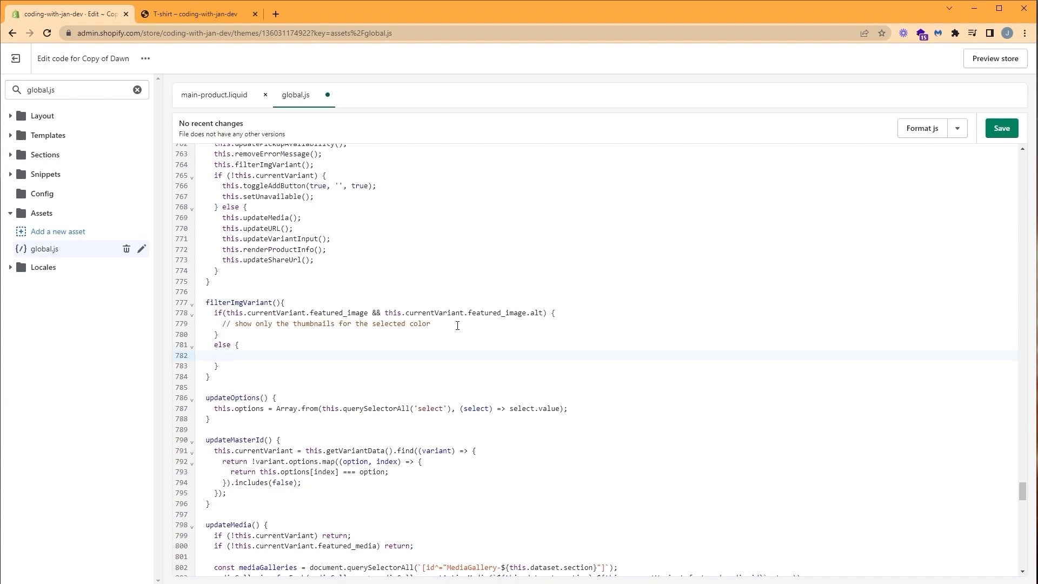
type("//")
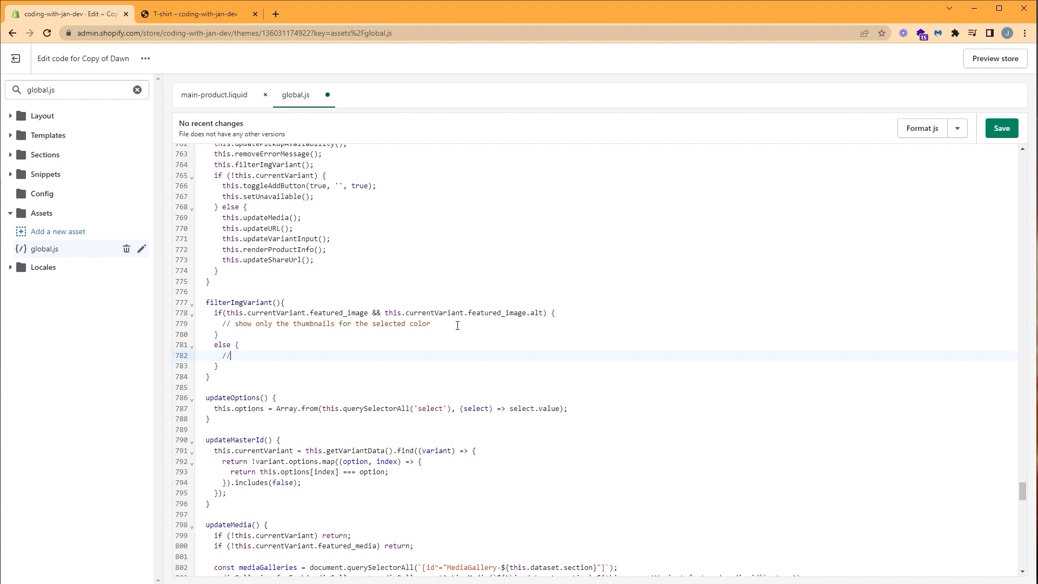
type("show all")
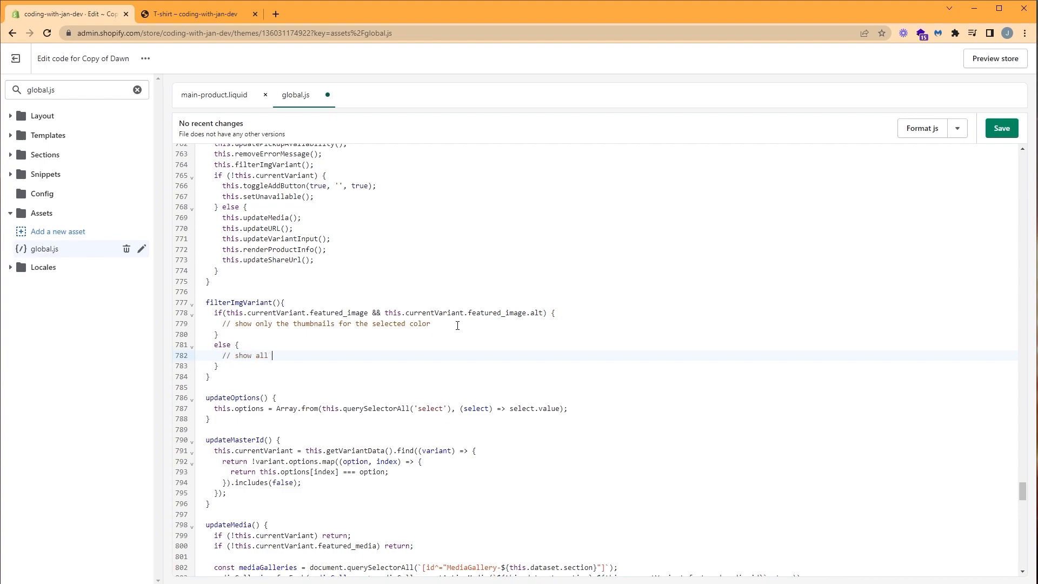
type("thumbnails")
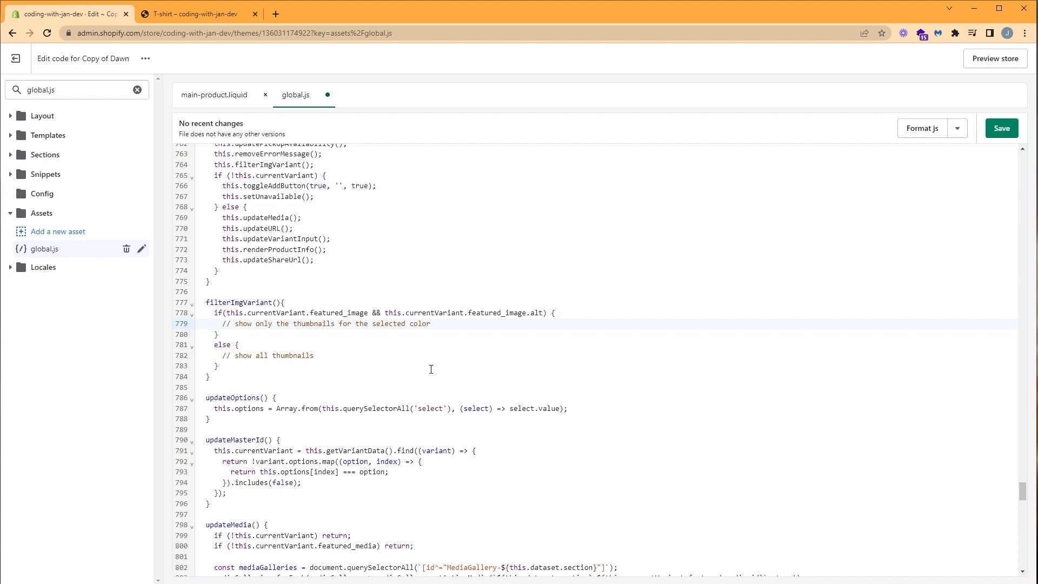
Write document.querySelectorAll('[thumbnail-alt]') under the selected-colour comment in filterImgVariant
left_click(429, 324)
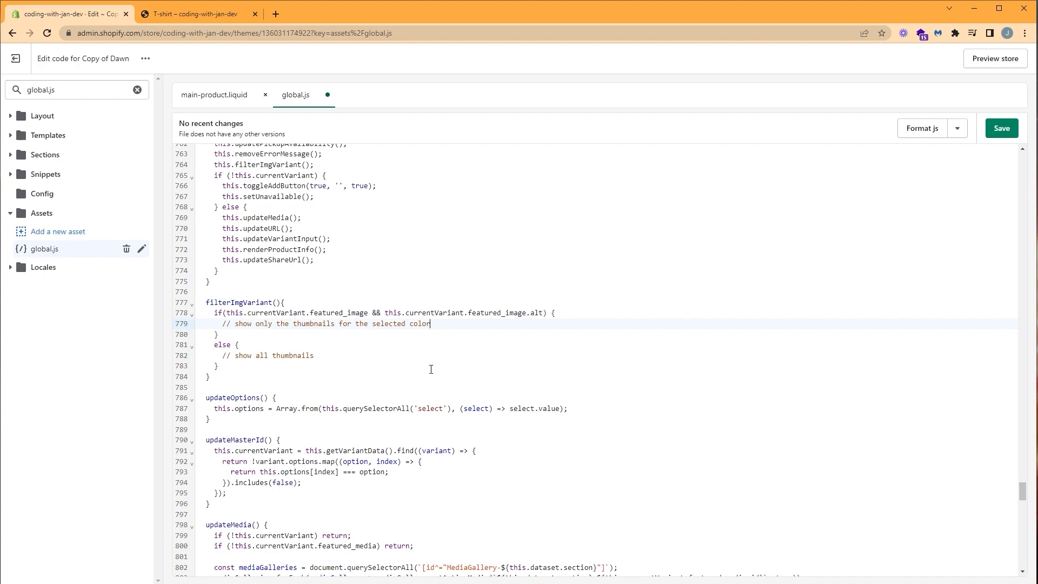
type("docu")
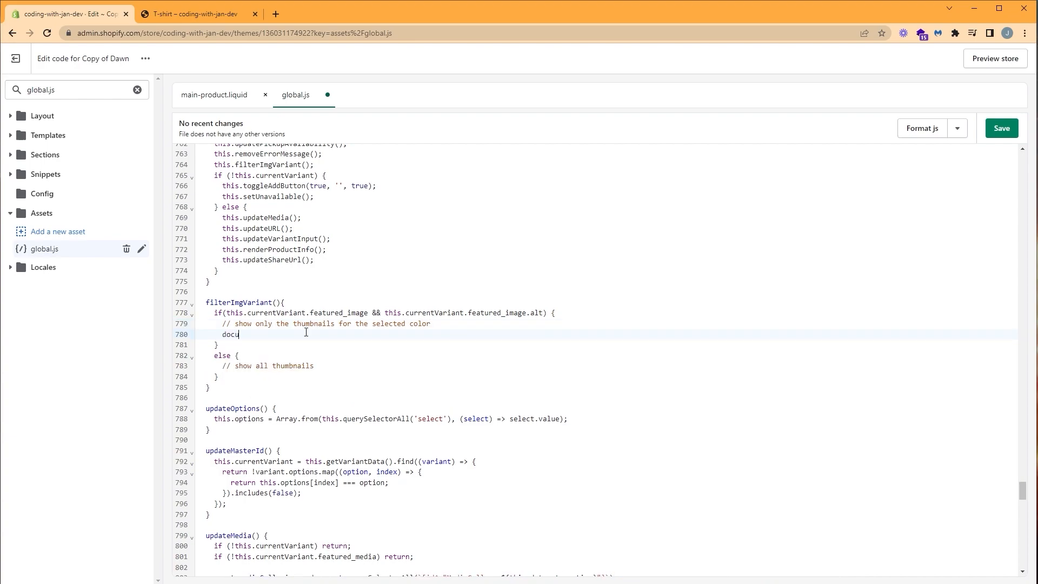
type("ment.quer")
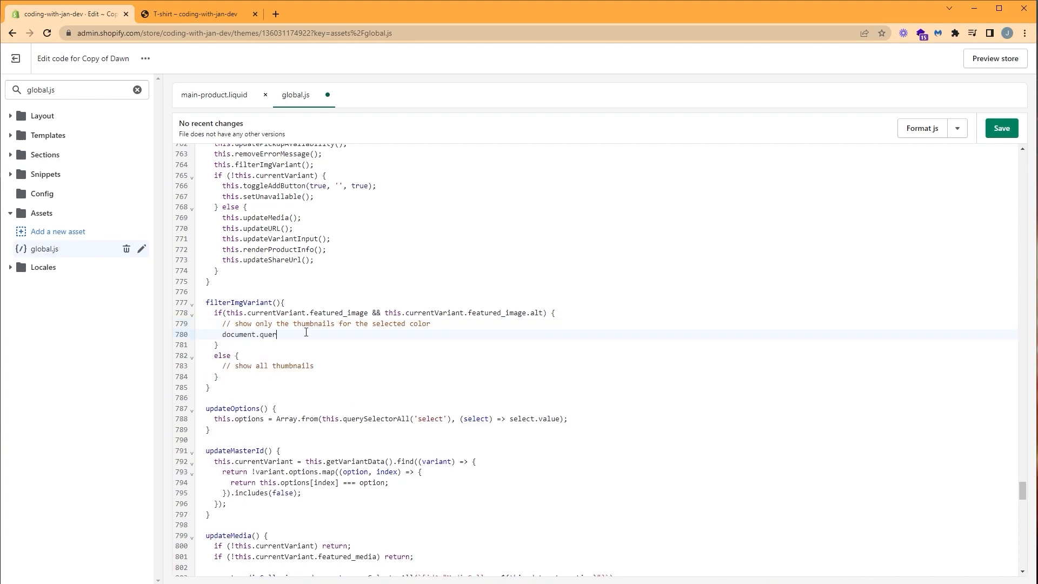
type("ySelector")
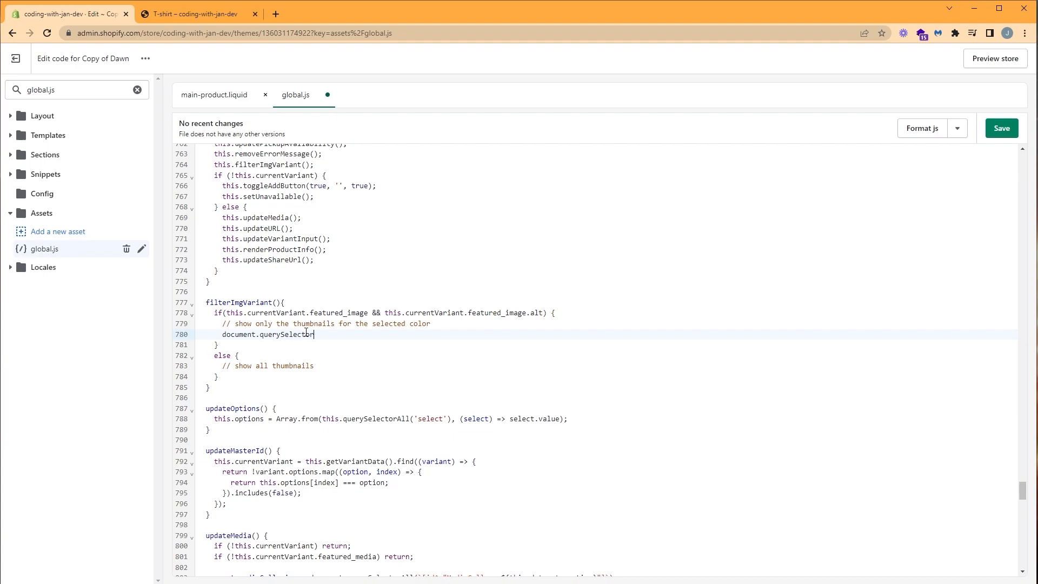
type("All()")
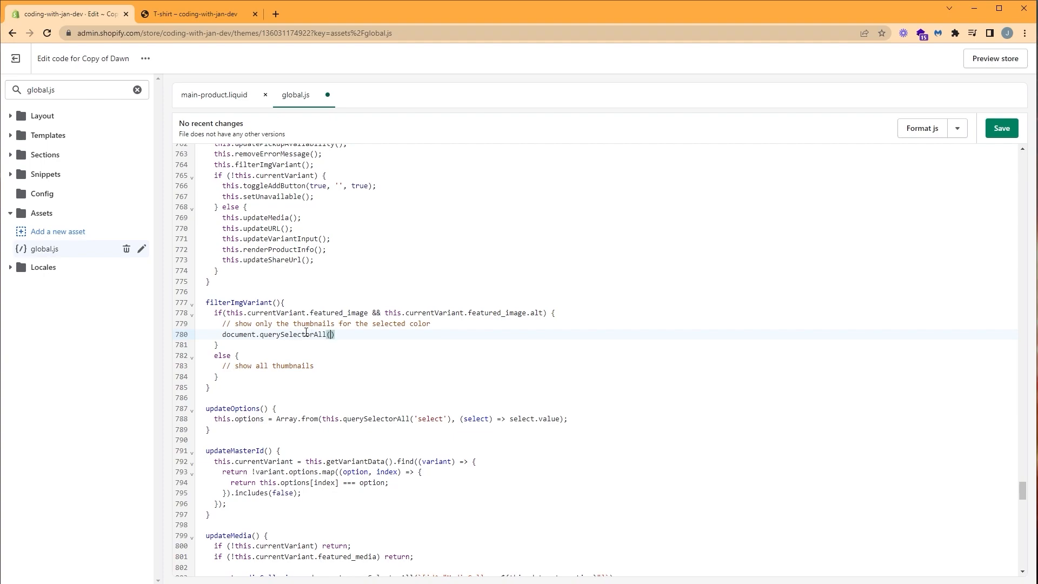
type("''")
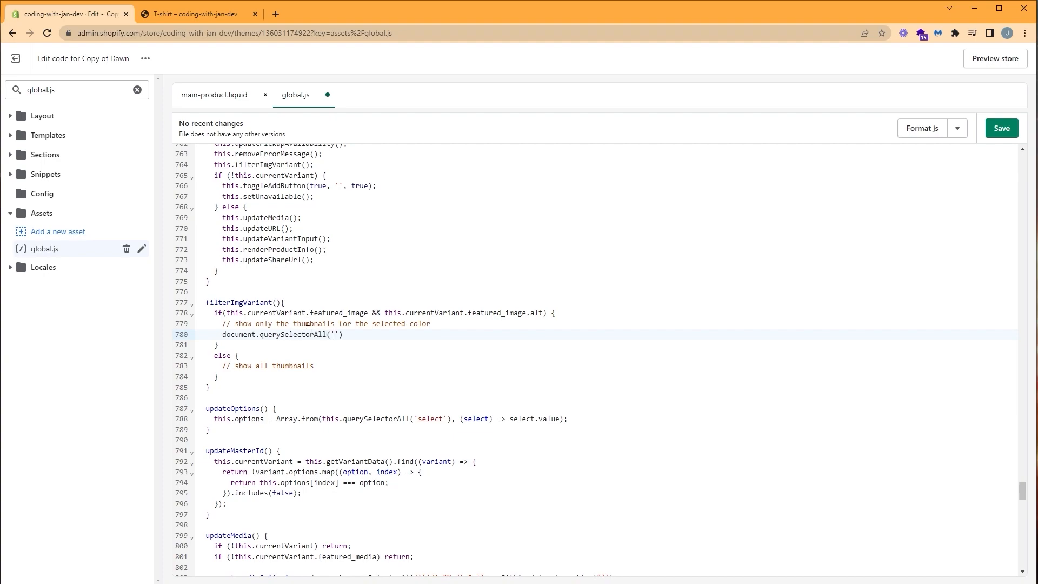
left_click(335, 335)
type("[")
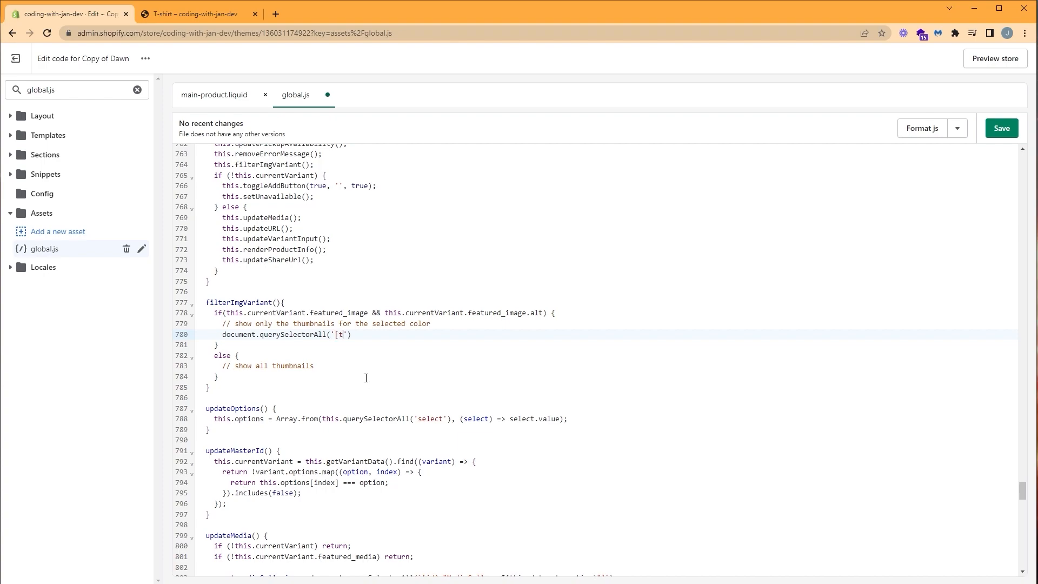
type("thumbnail-alt]")
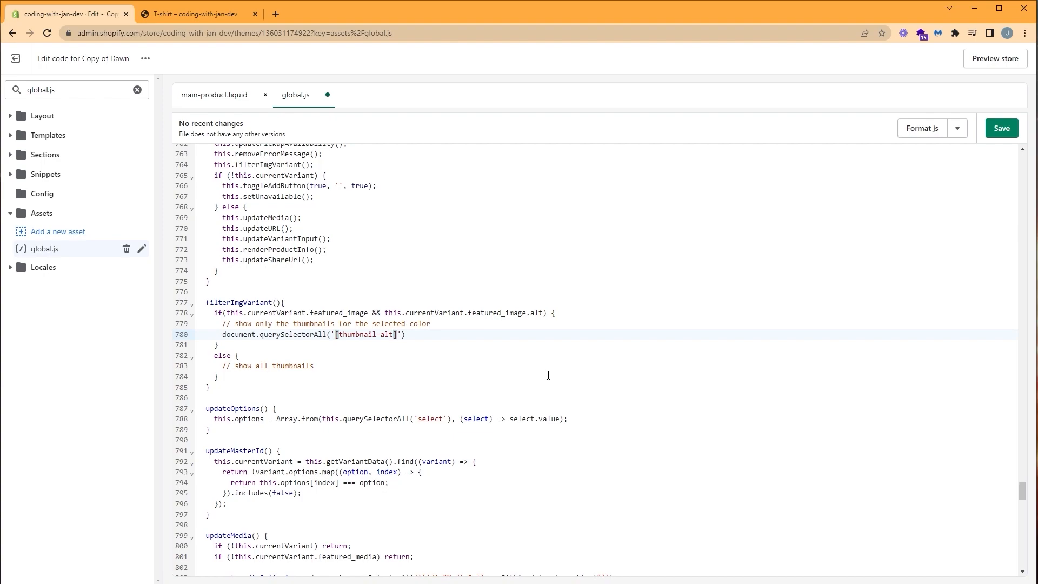
mouse_move(483, 364)
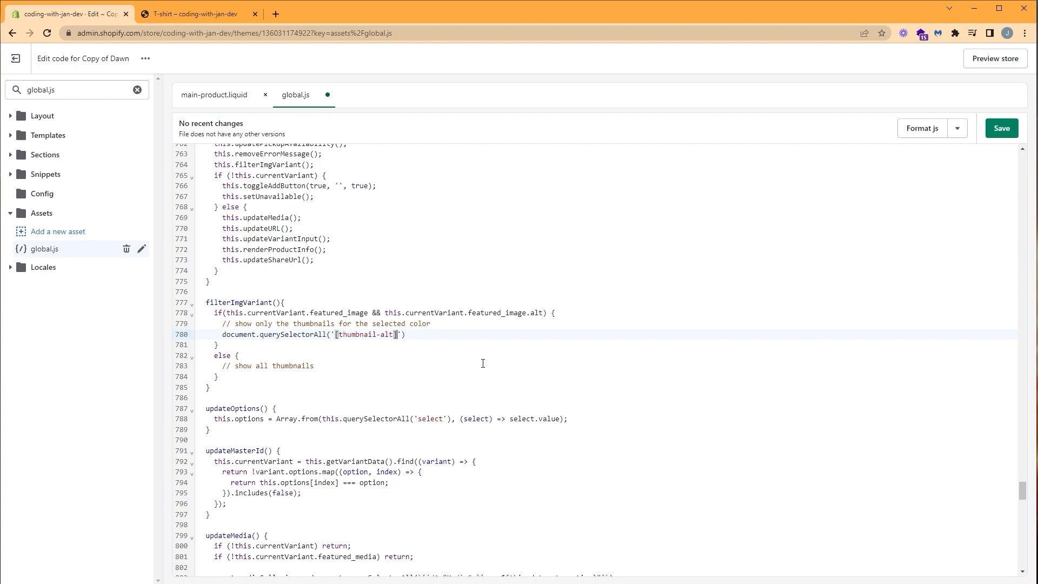
triple_click(311, 334)
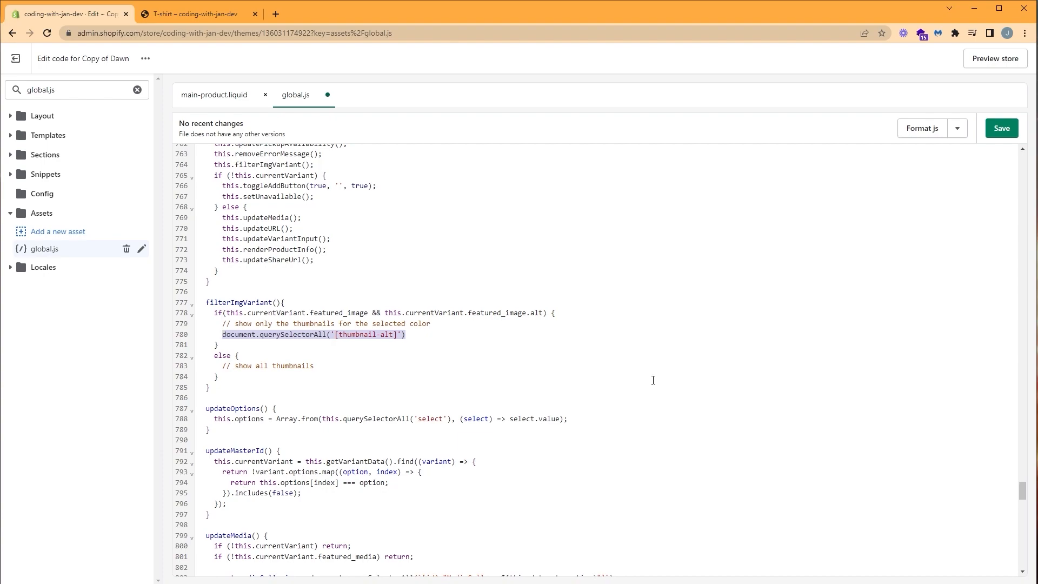
Chain .forEach(img => img.style.display = 'none') onto the thumbnail-alt query to hide every thumbnail
type(".")
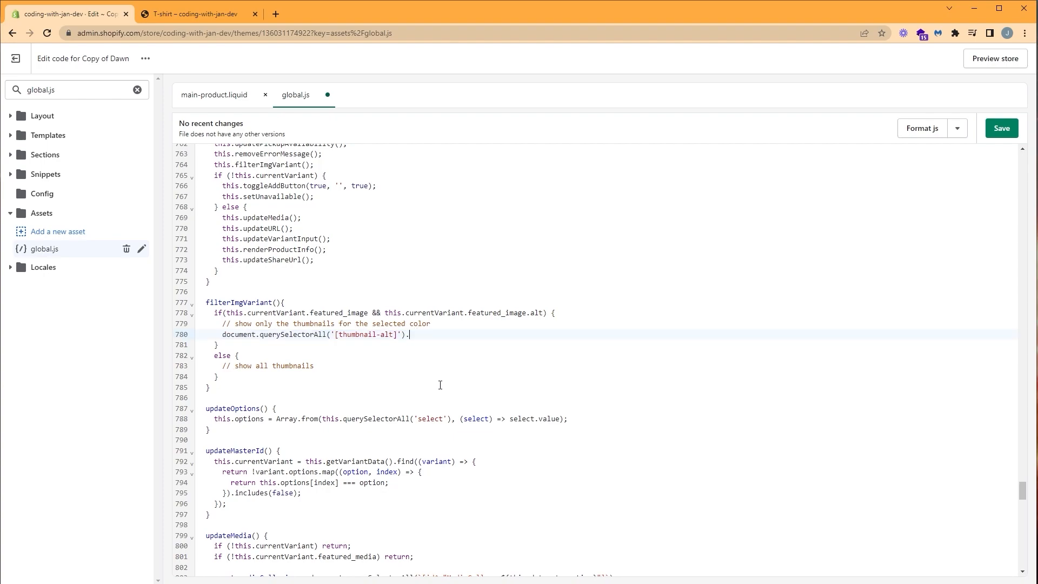
type("forEach")
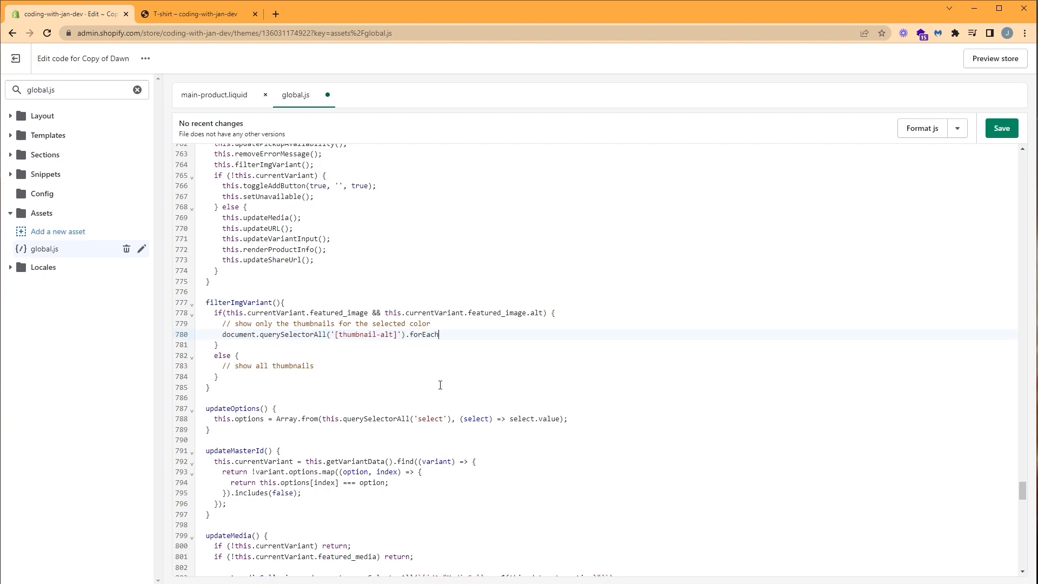
type("()")
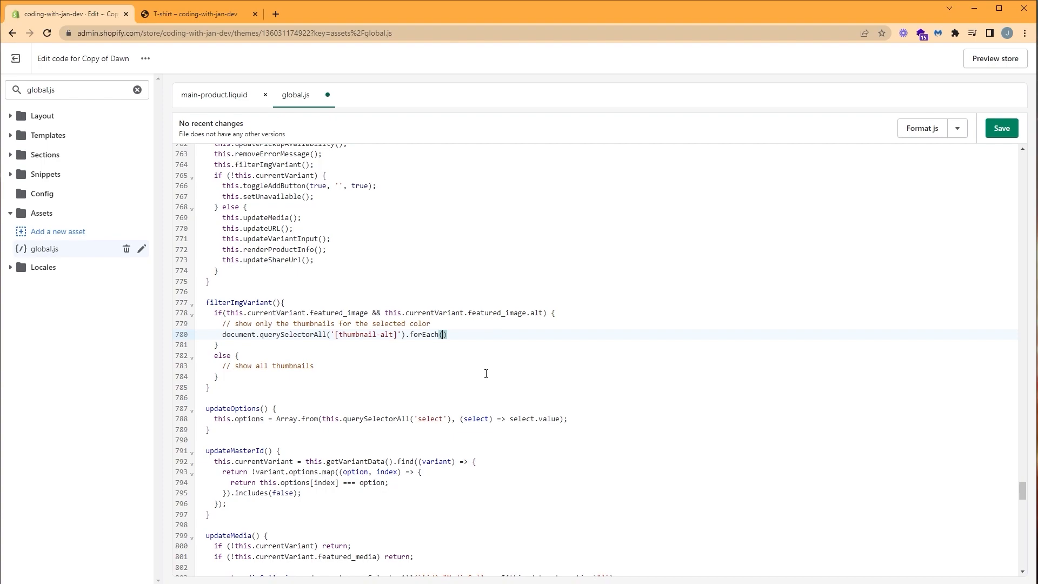
type("img")
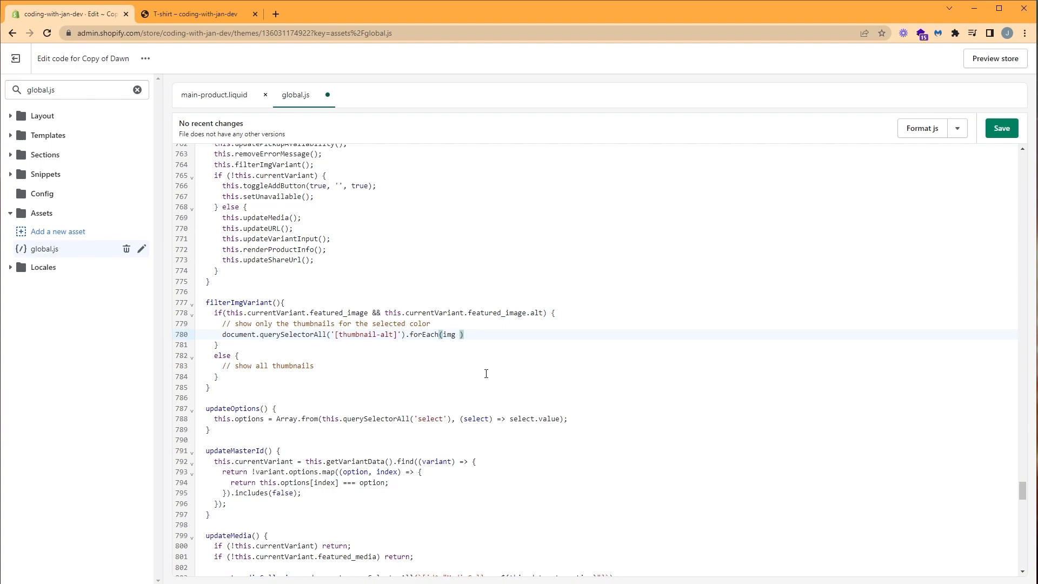
type("=>")
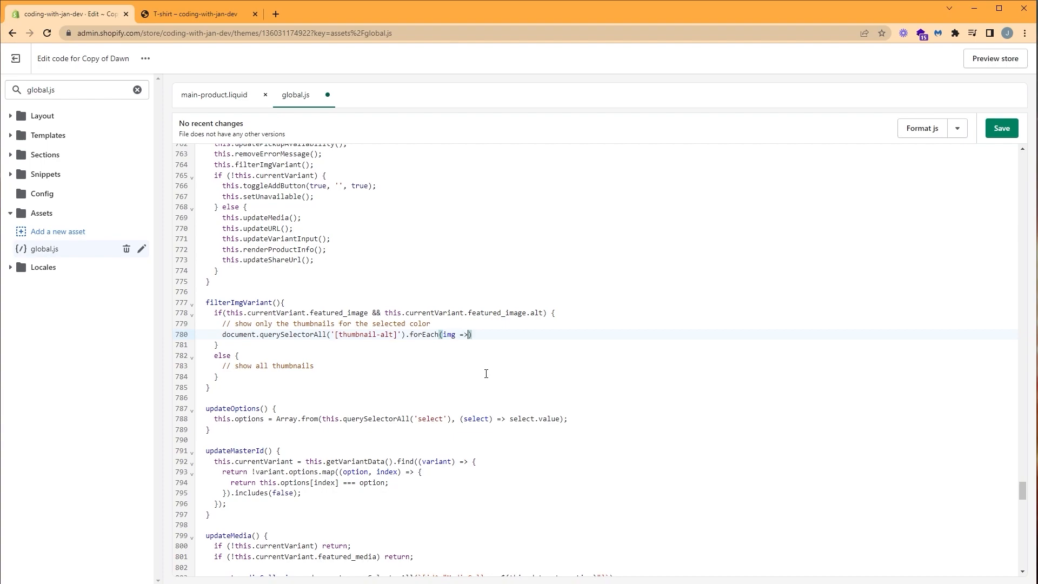
type("img")
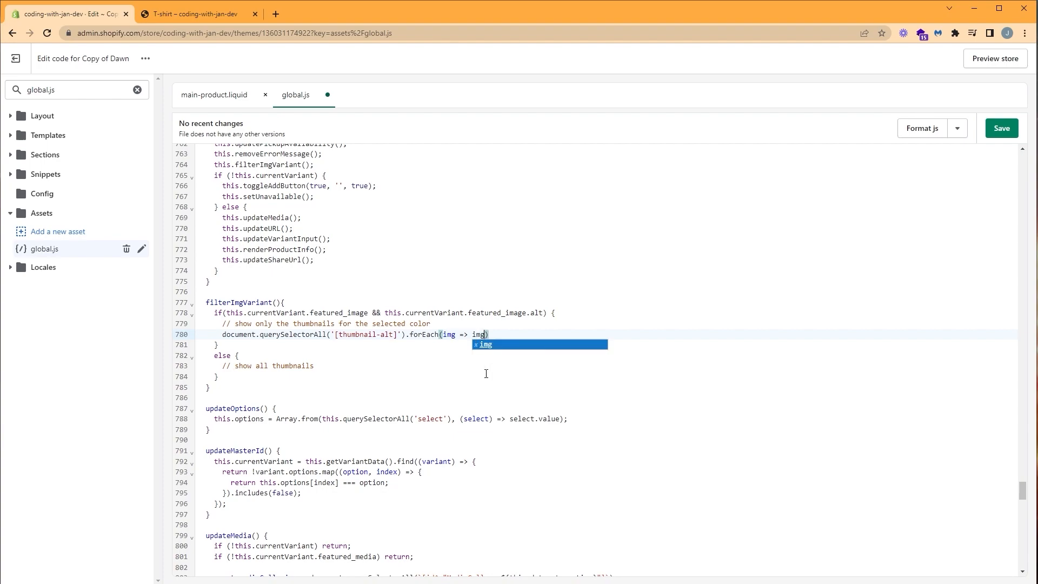
type(".")
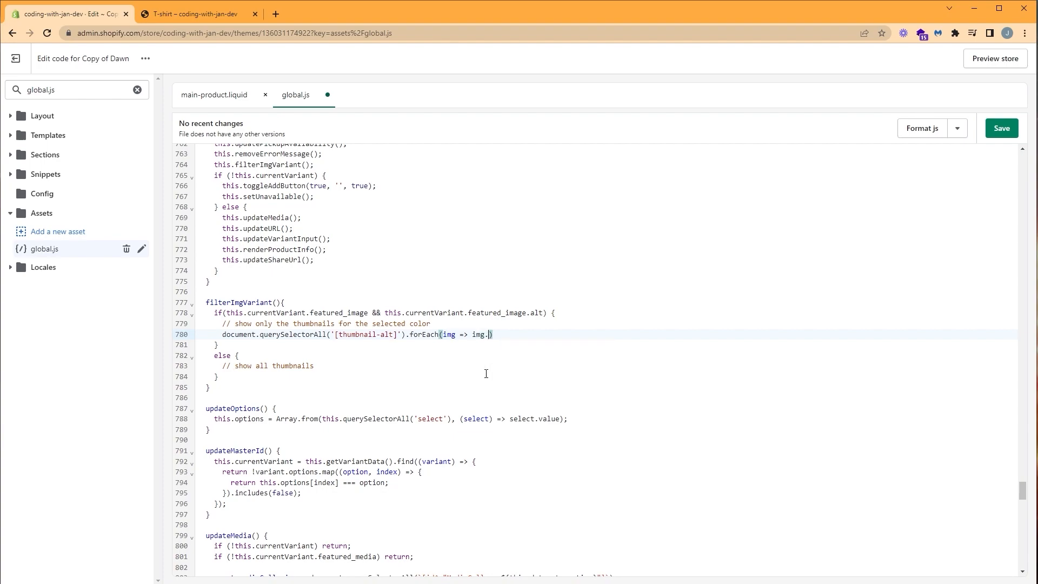
type("styl")
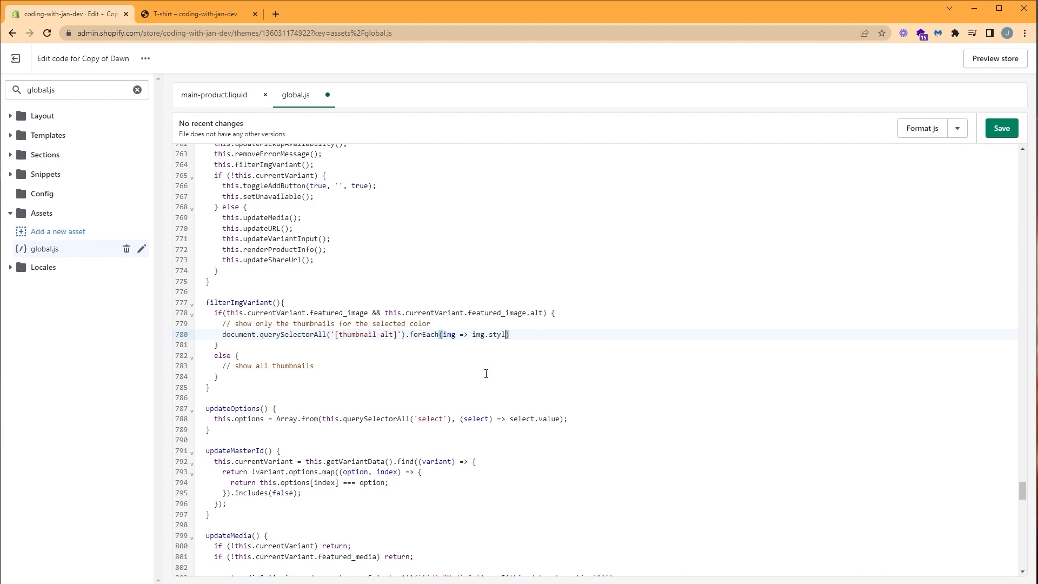
type("e")
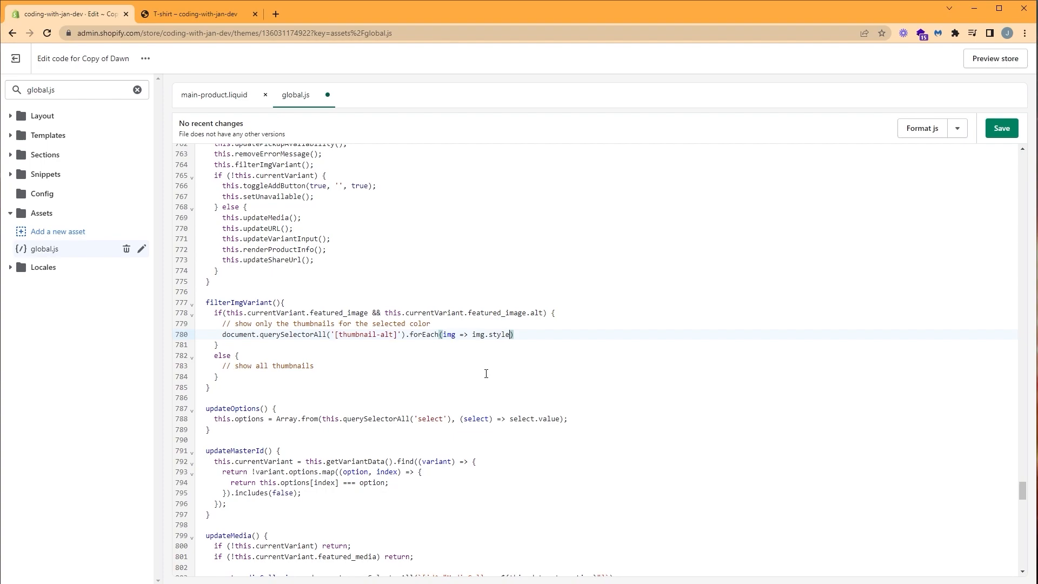
type(".displ")
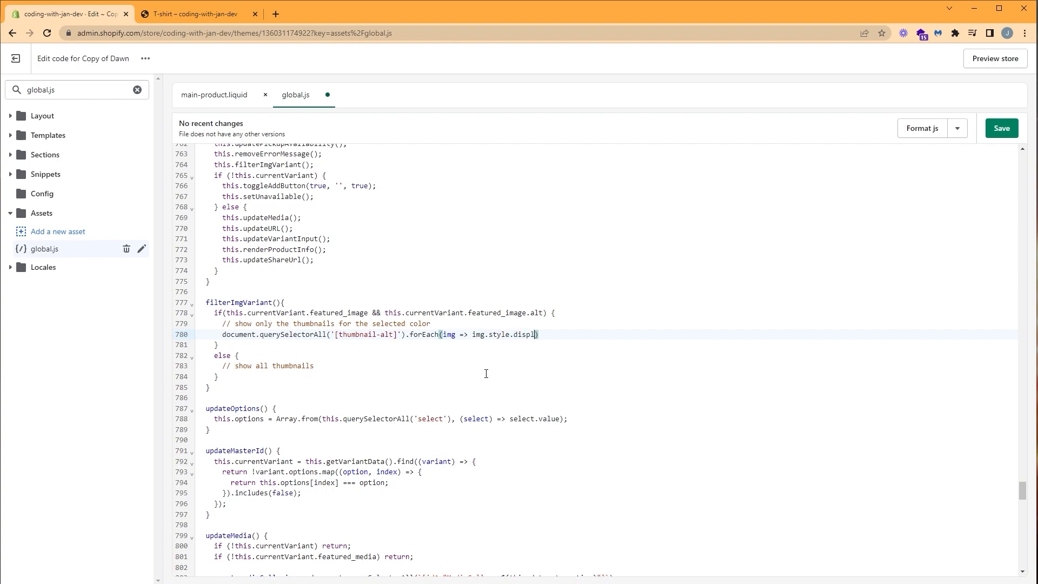
type("ay")
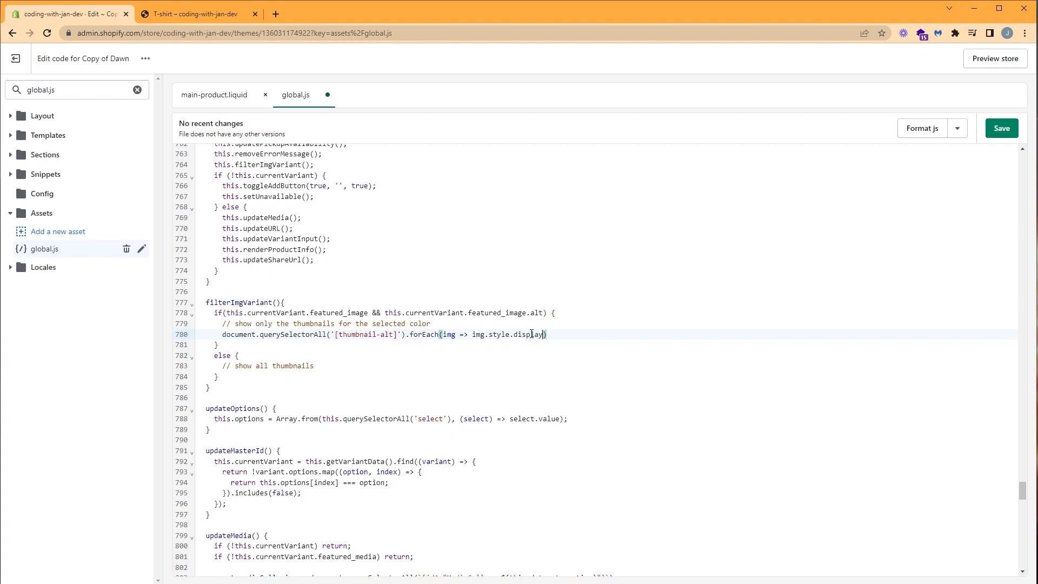
type("= ''")
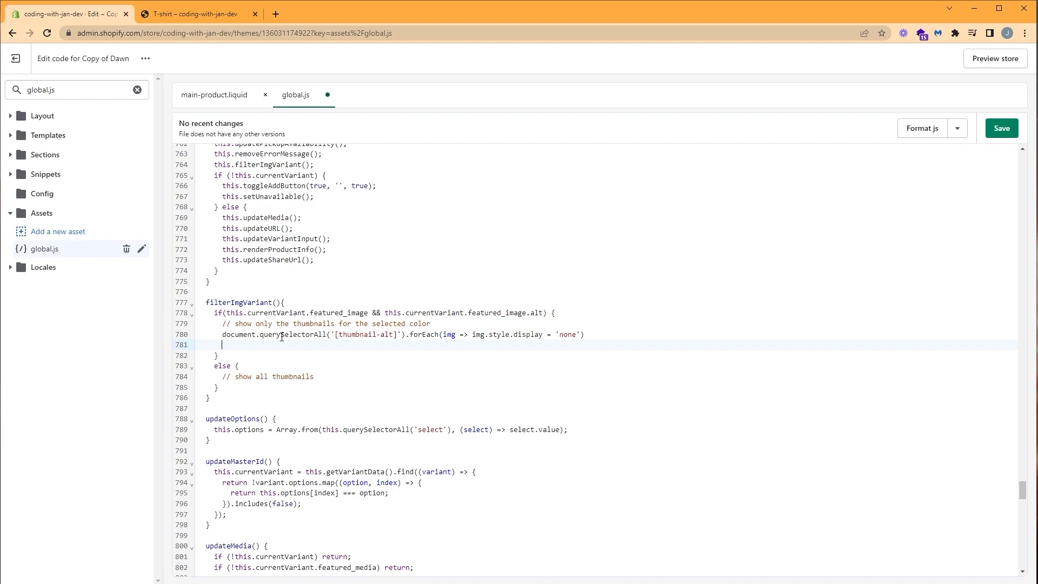
mouse_move(436, 401)
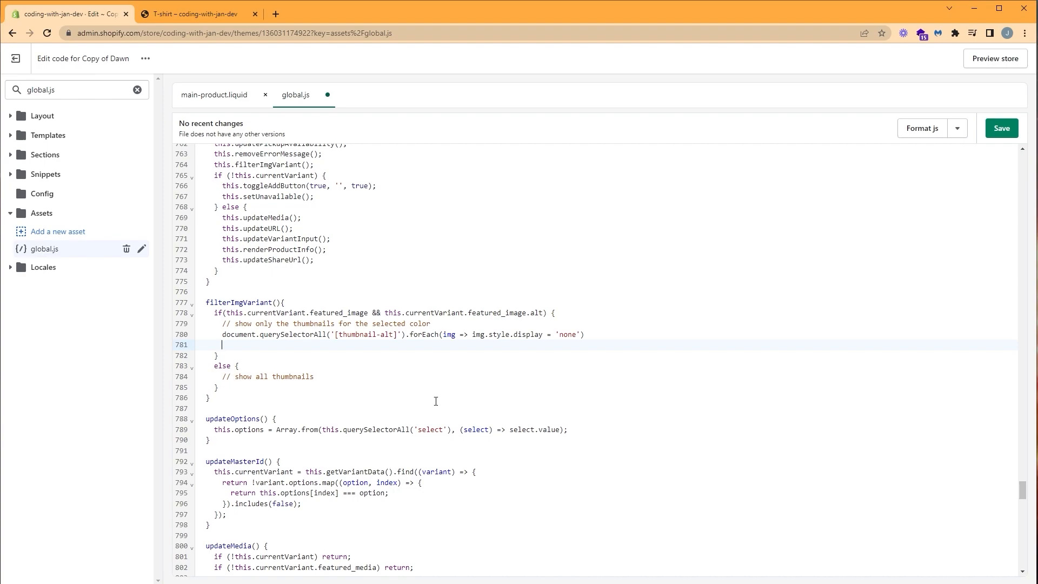
Declare const currentImgAlt = this.currentVariant.featured_image.alt, reusing the featured image alt expression
type("const")
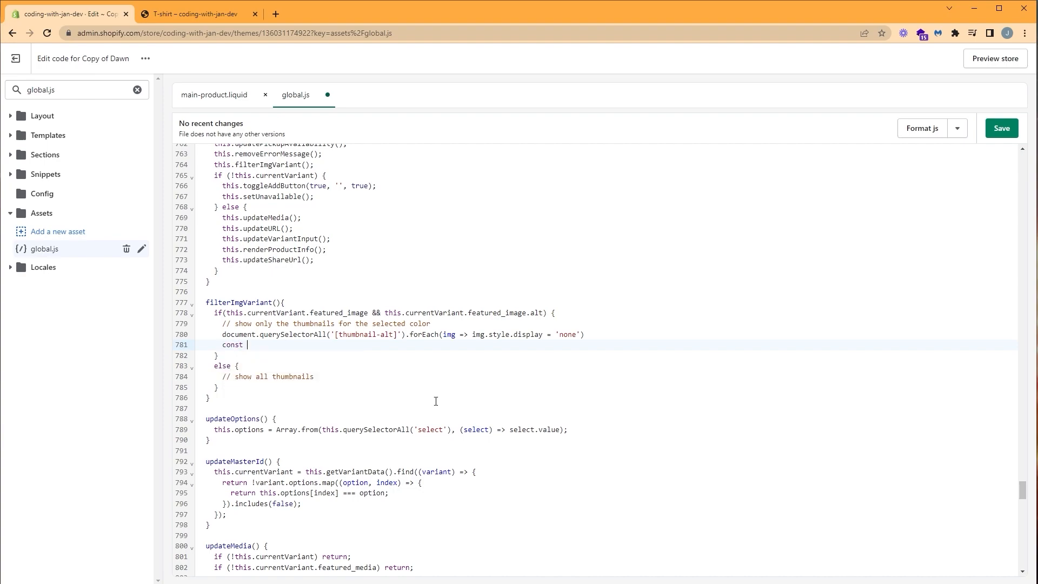
type("currentImg")
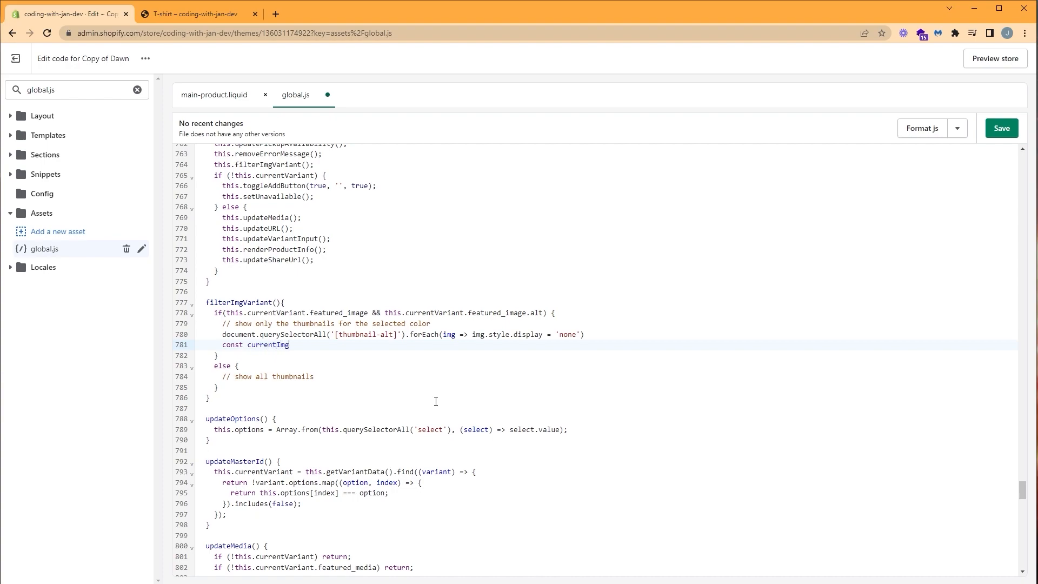
type("Alt =")
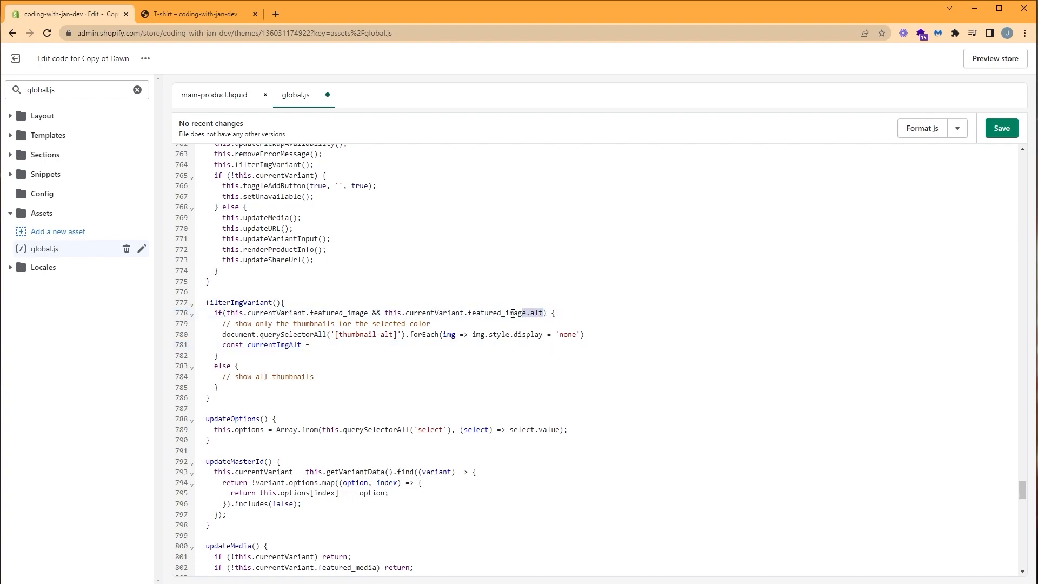
left_click_drag(543, 313, 386, 312)
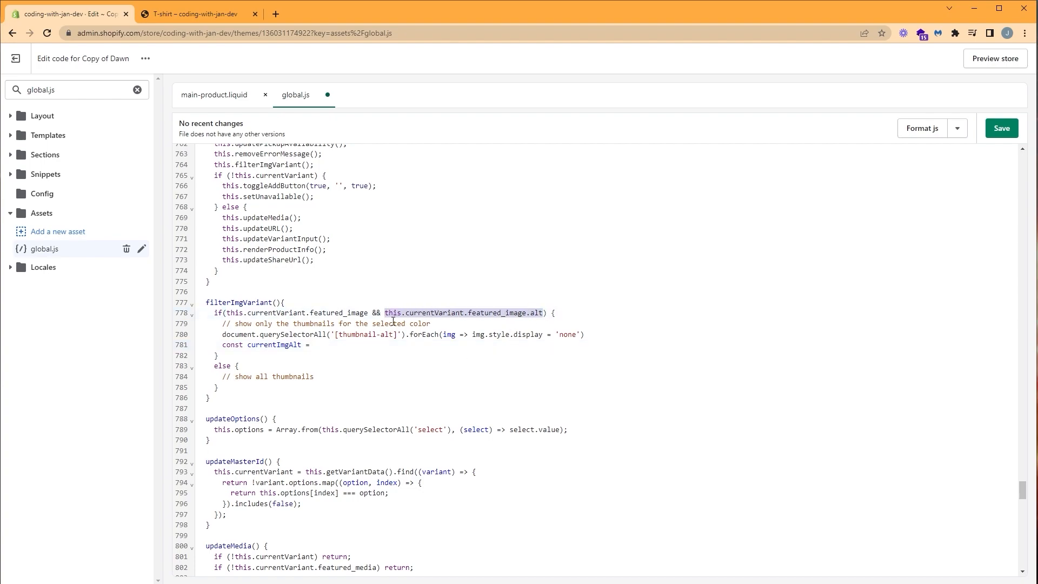
mouse_move(317, 396)
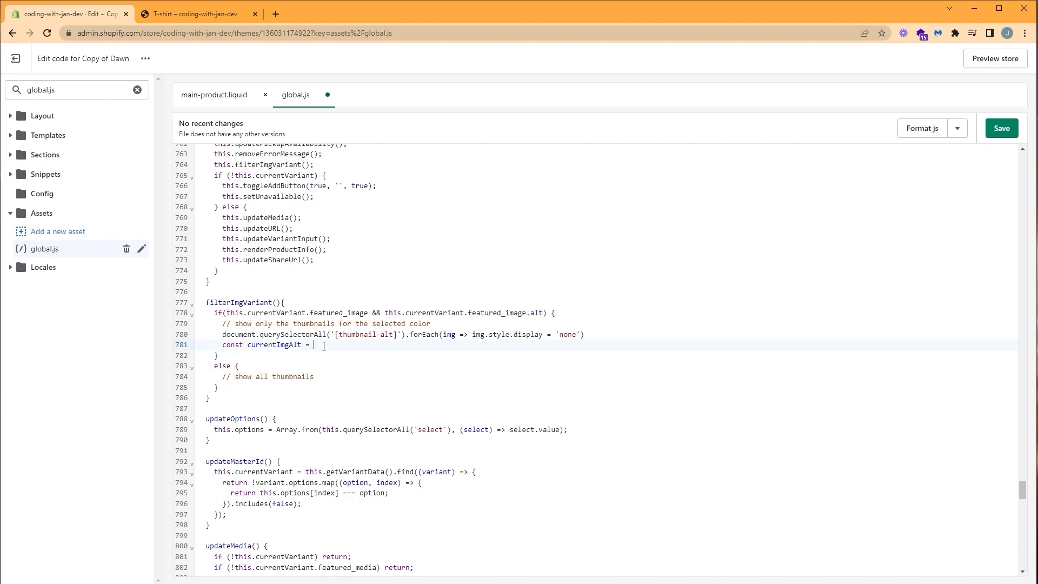
type("this.currentVariant.featured_image.alt")
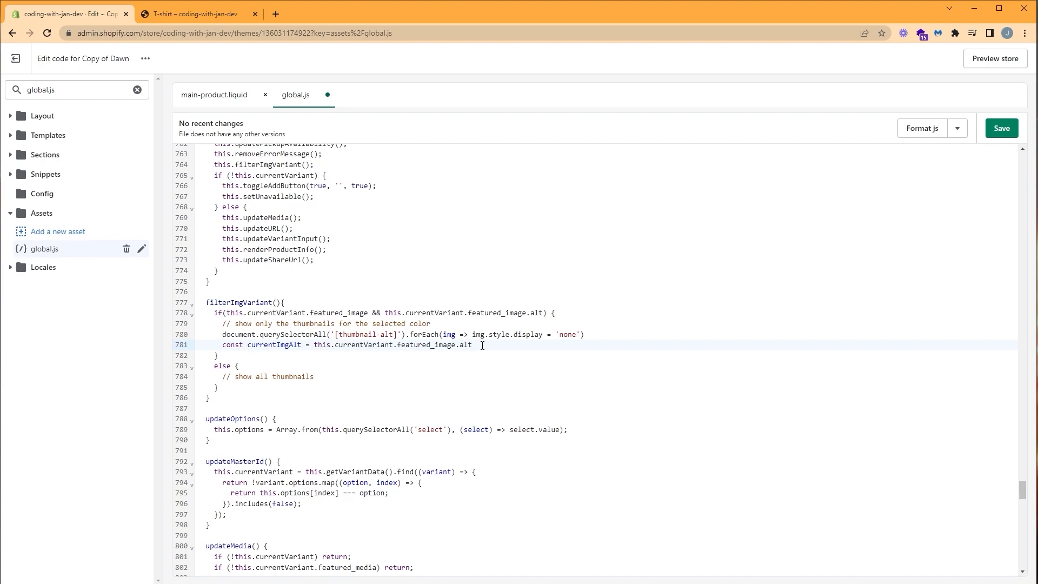
Start const thumbnailSelector as an empty backtick template string, ready for the selector
type("const")
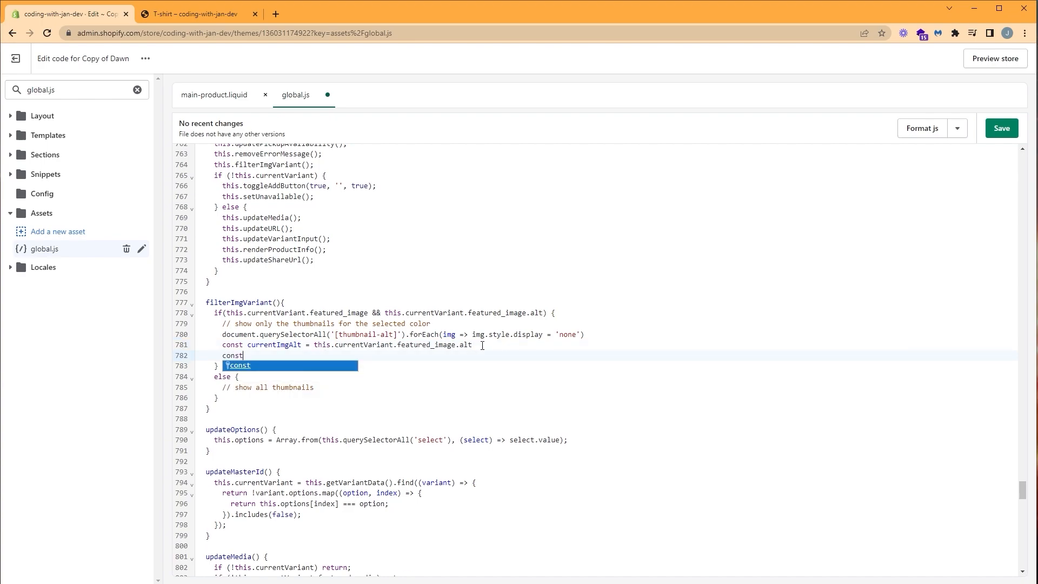
type("thumbn")
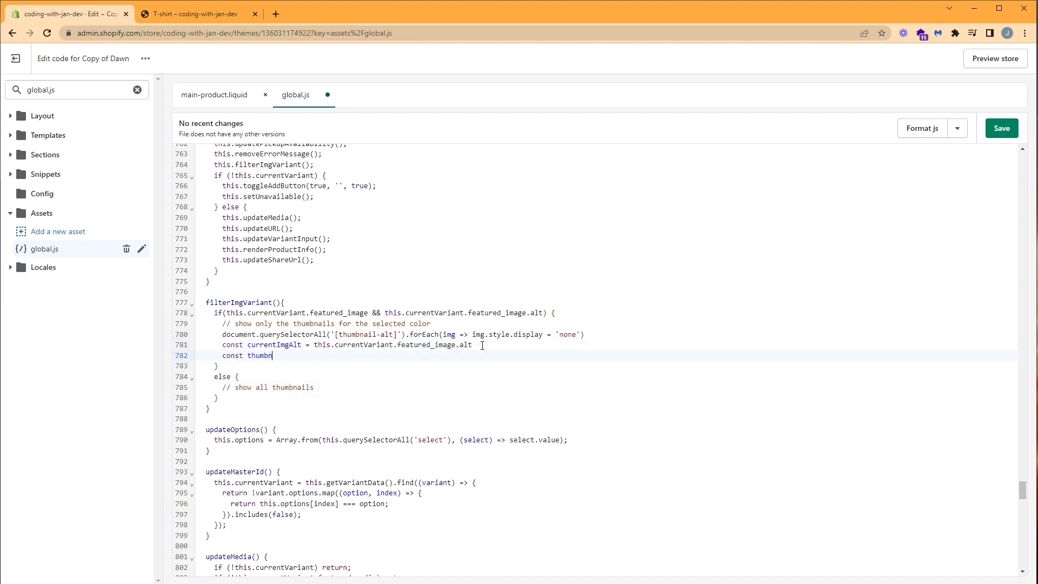
type("ailSe")
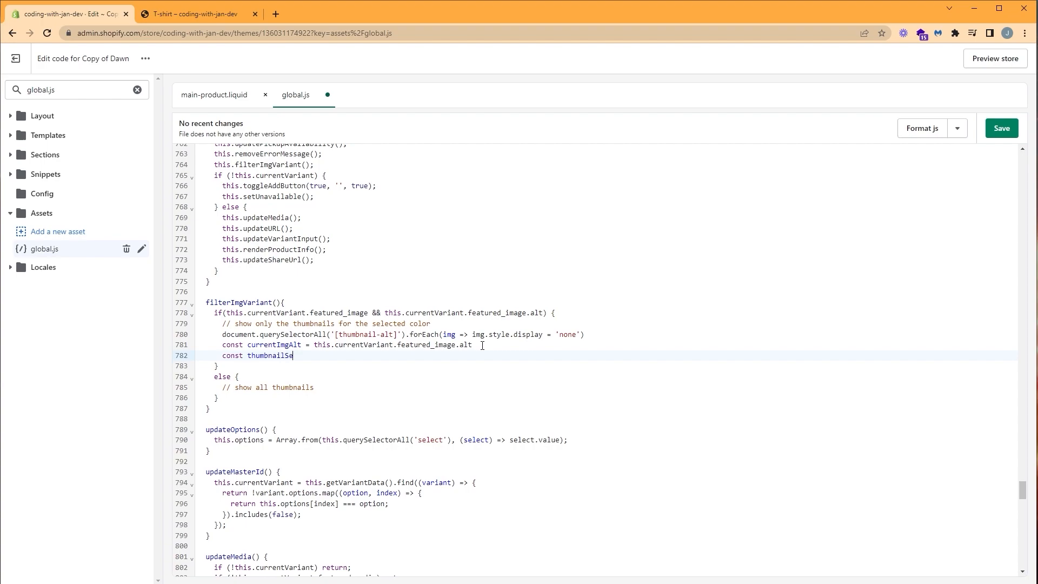
type("lector =")
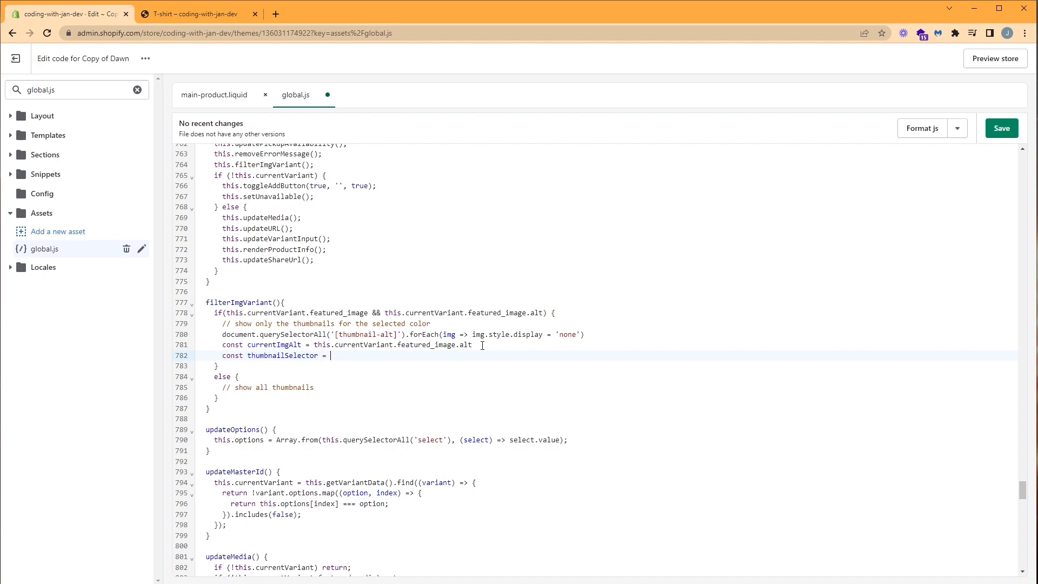
type("`")
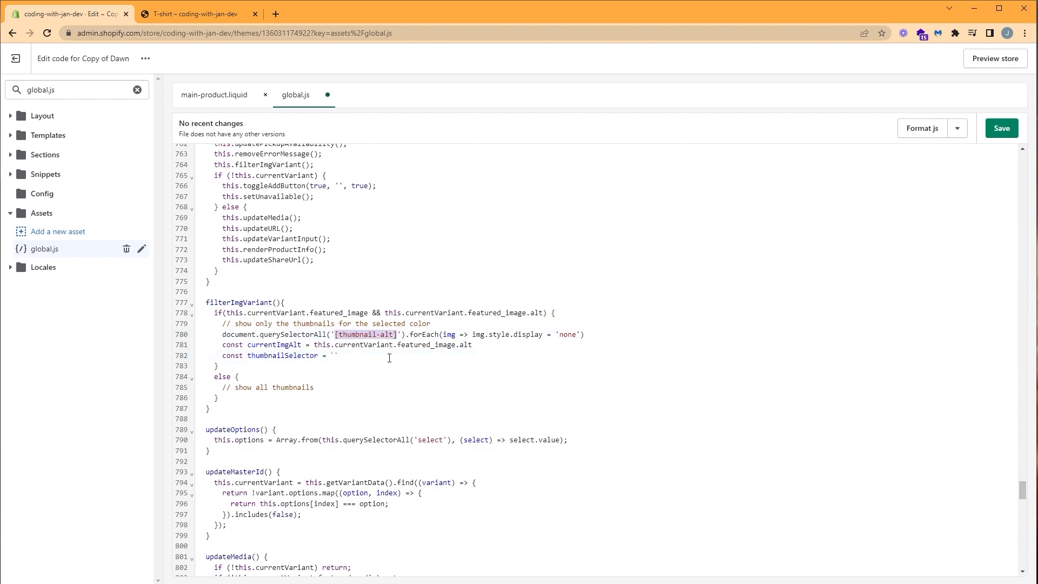
left_click(335, 354)
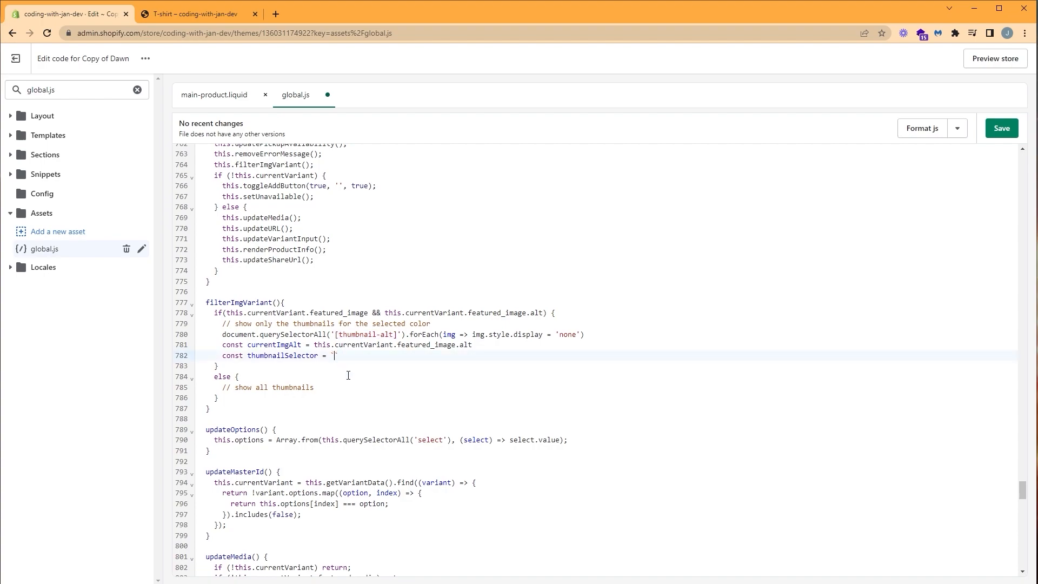
Set thumbnailSelector to `[thumbnail-alt = '${currentImgAlt}']` with an example comment [thumbnail-alt = 'red'] above
type("[thumbnail-alt]`")
type("//")
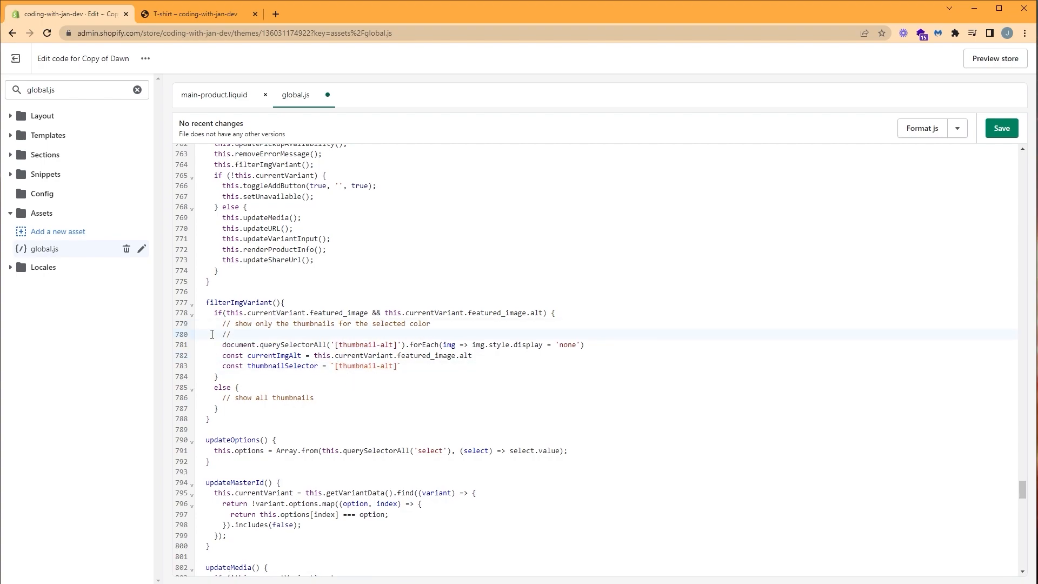
type("[thumbnail-alt]")
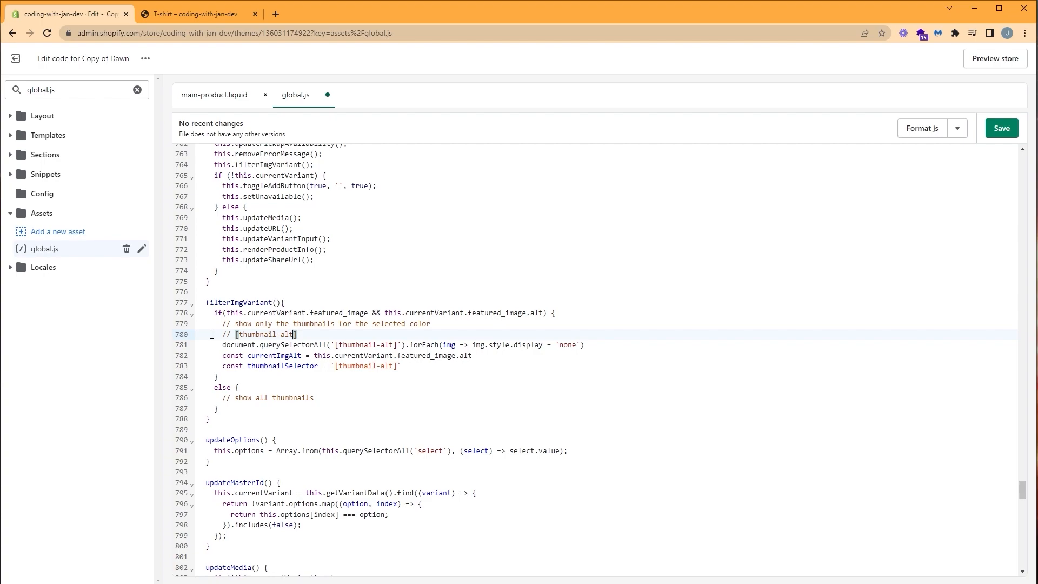
type("= 're'")
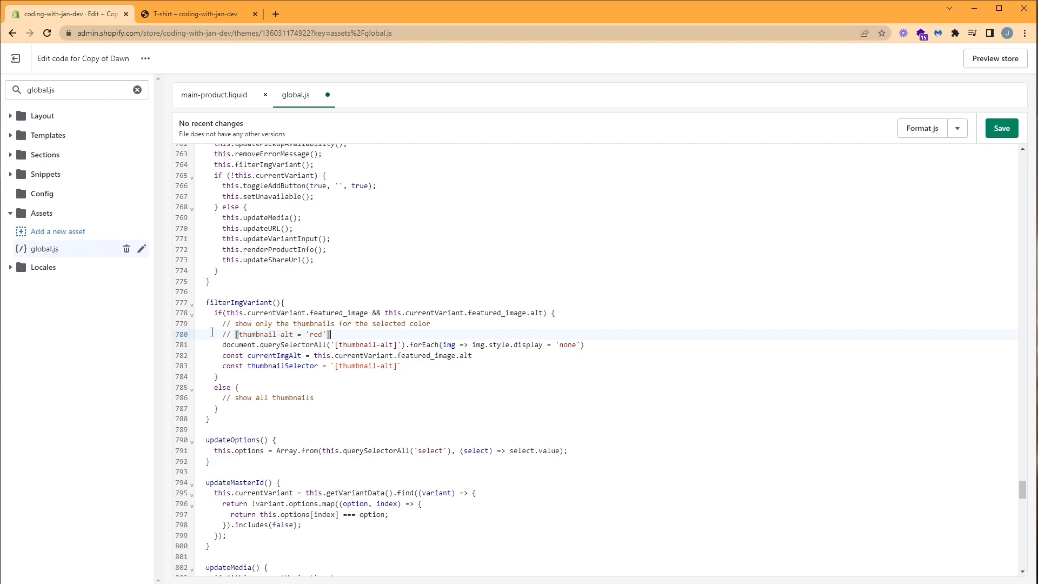
mouse_move(223, 324)
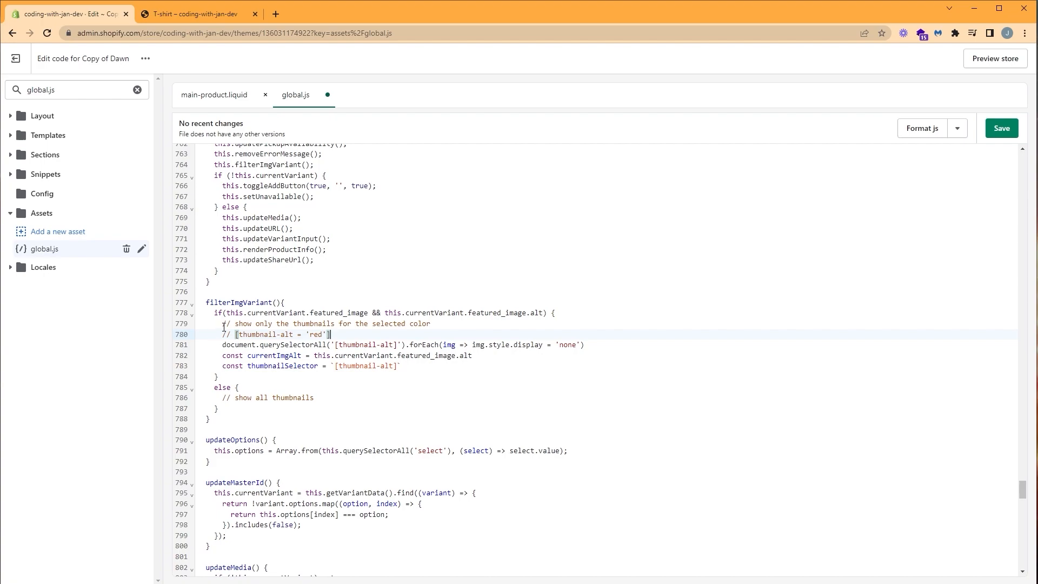
mouse_move(358, 350)
type(" = ")
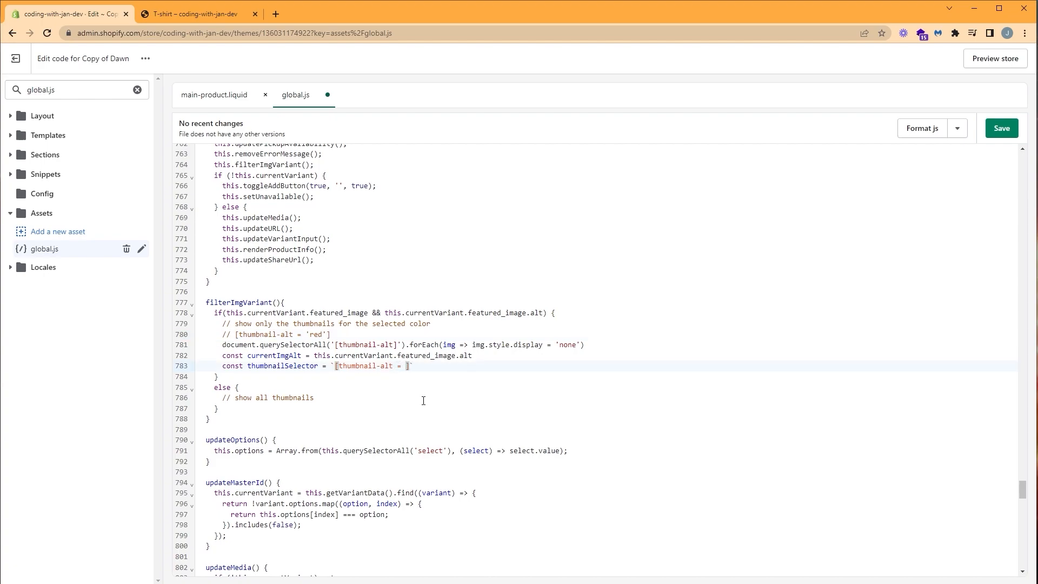
type("'$")
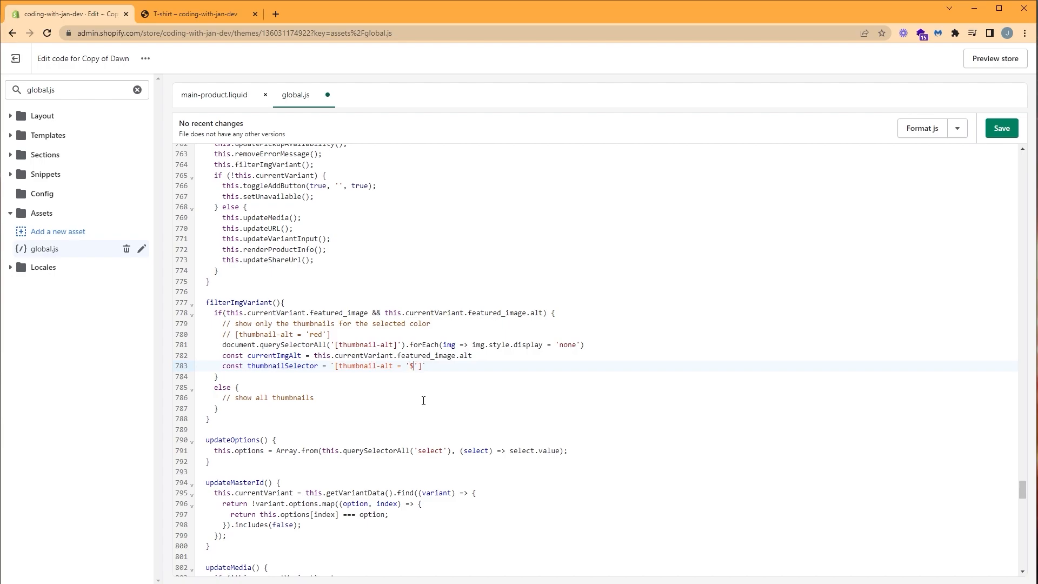
type("{}")
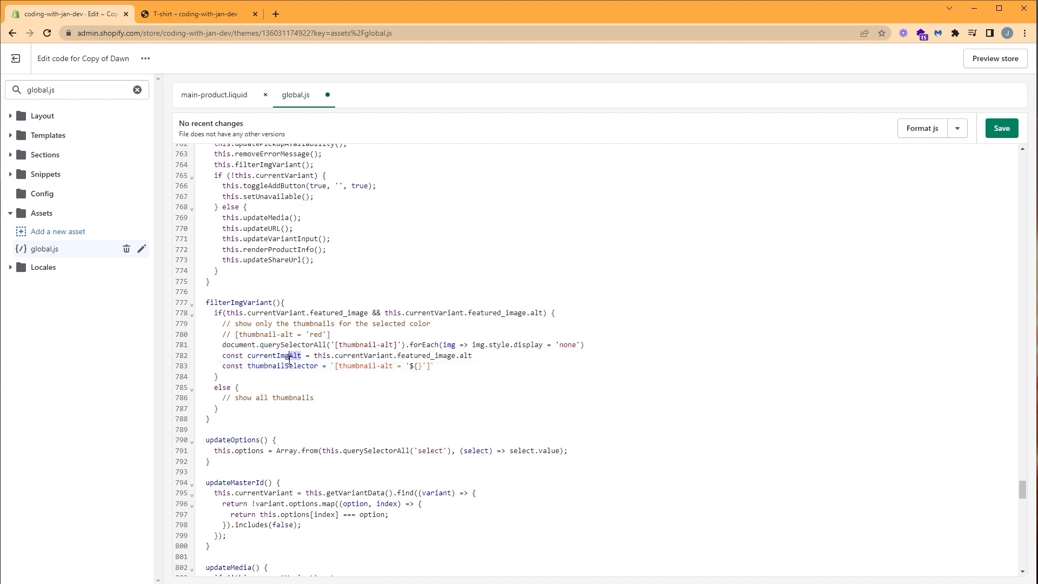
double_click(273, 354)
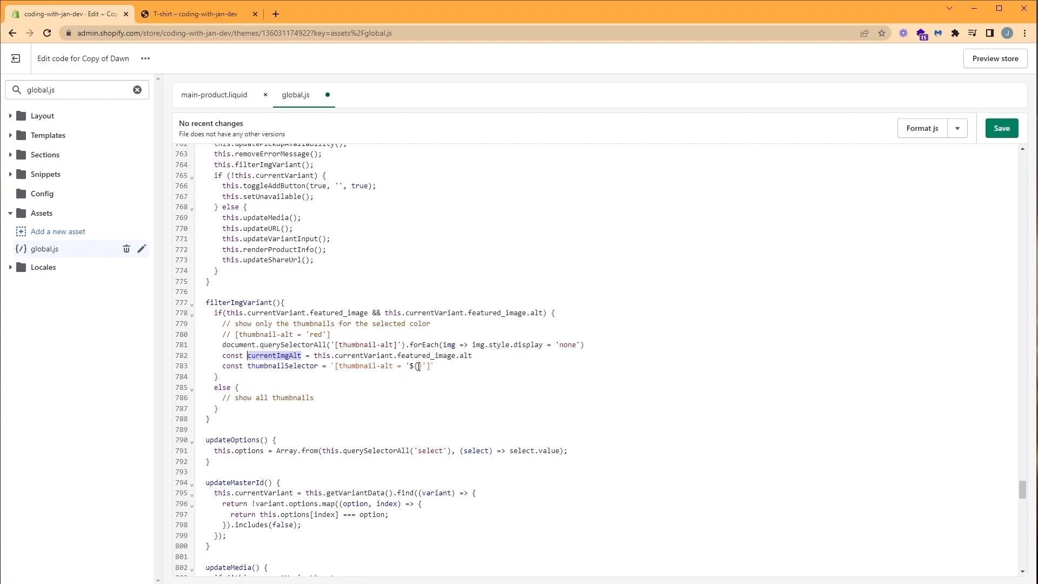
type("currentImgAlt")
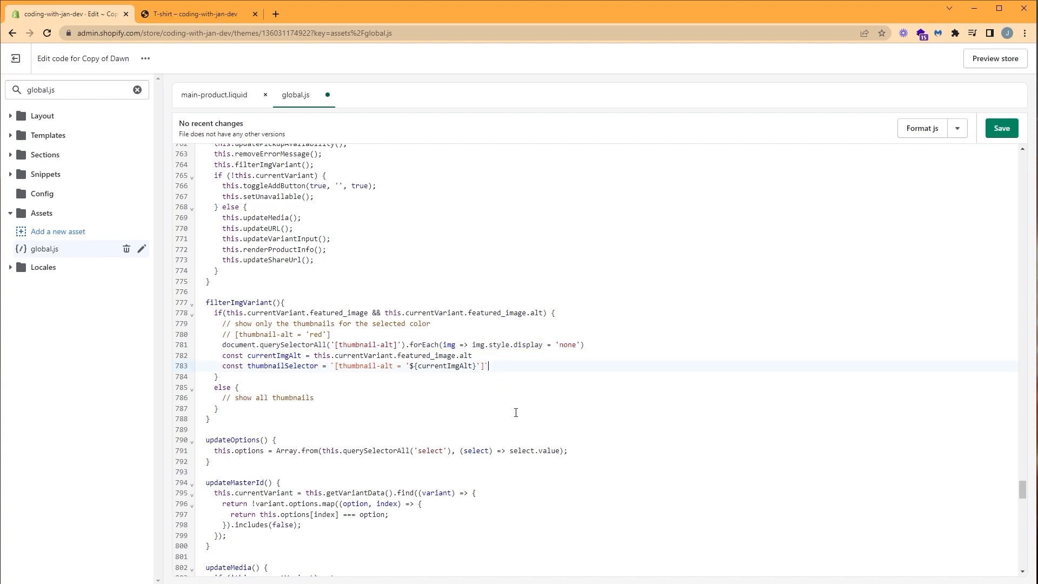
Add document.querySelectorAll(thumbnailSelector).forEach(img => img.style.display = 'block') to show matching thumbnails
type("document.querySelectorAll('[thumbnail-alt]').forEach(img => img.style.display = 'none')")
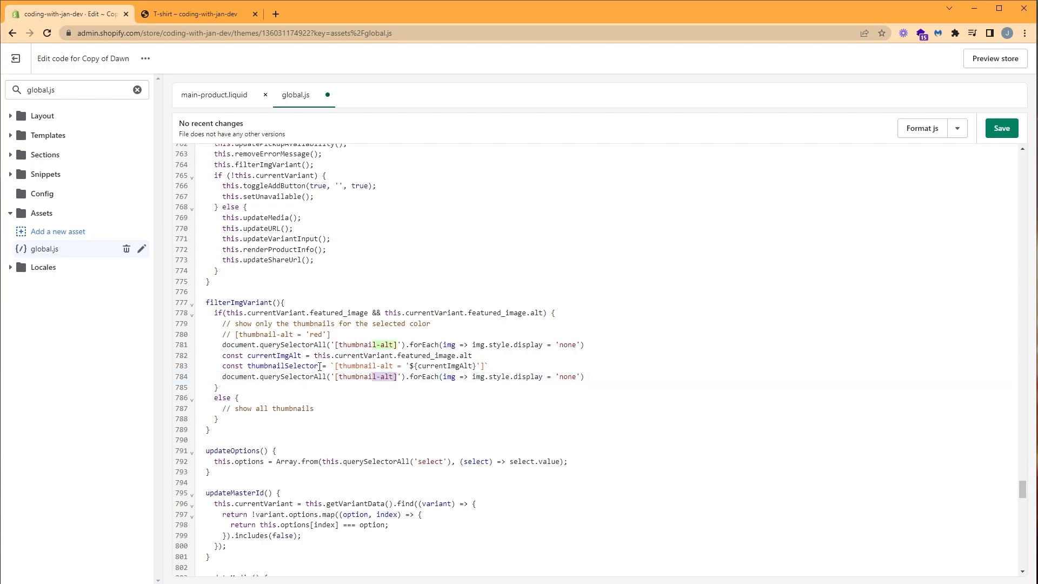
double_click(281, 366)
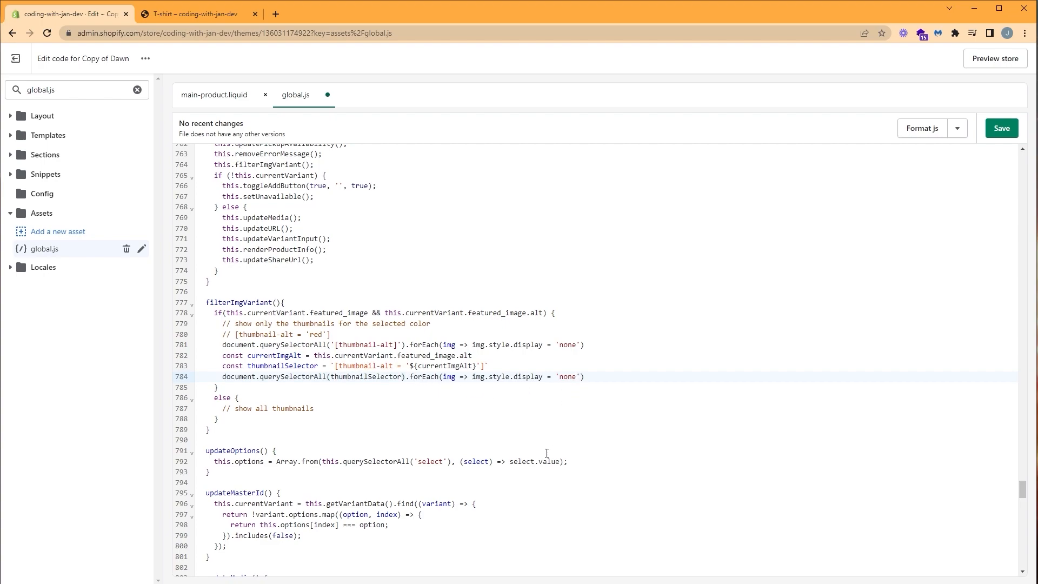
type("block")
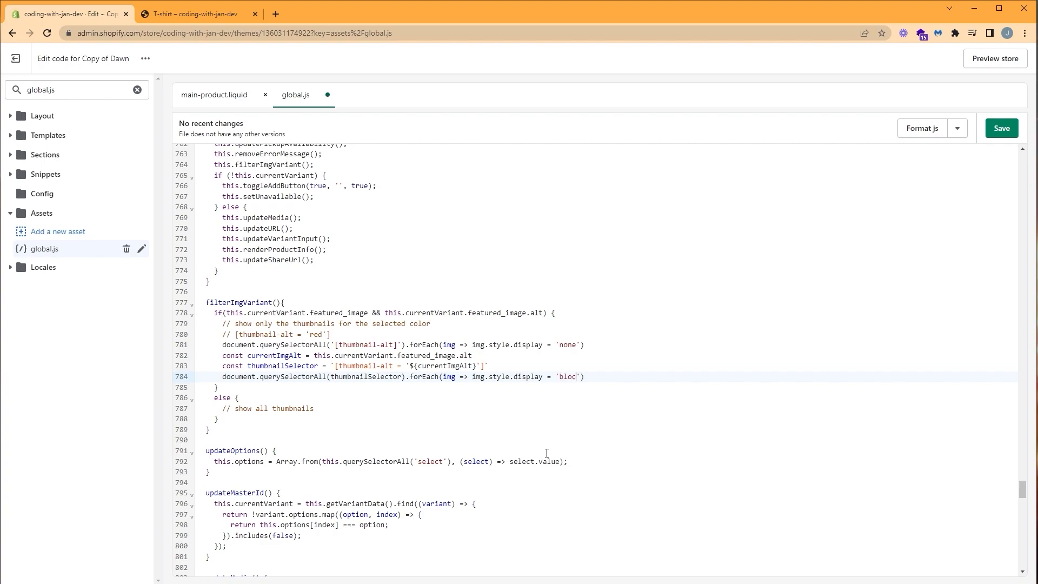
type("k")
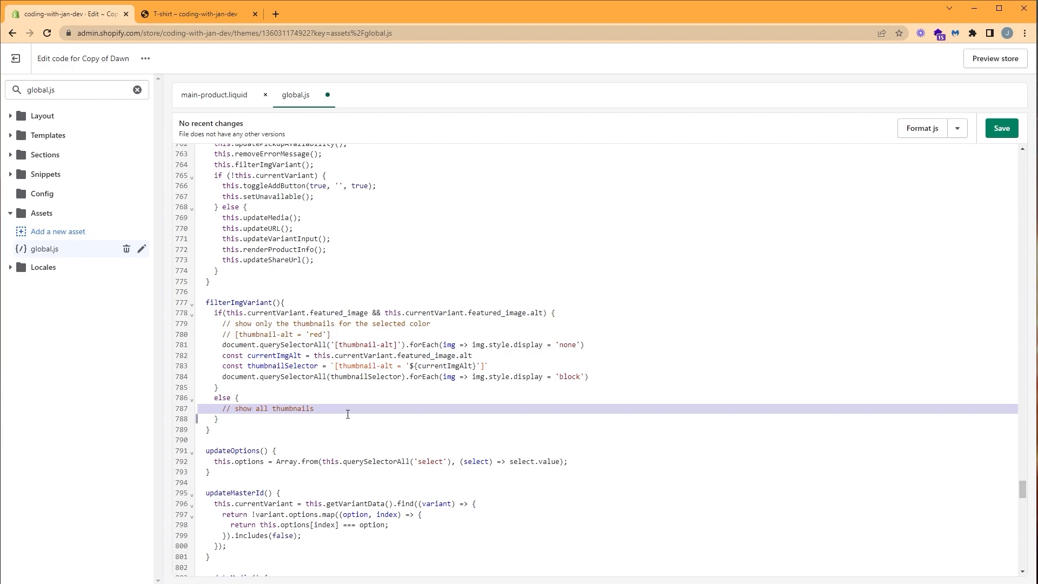
In the else branch set every '[thumbnail-alt]' element's display to 'block', then save global.js
left_click(586, 344)
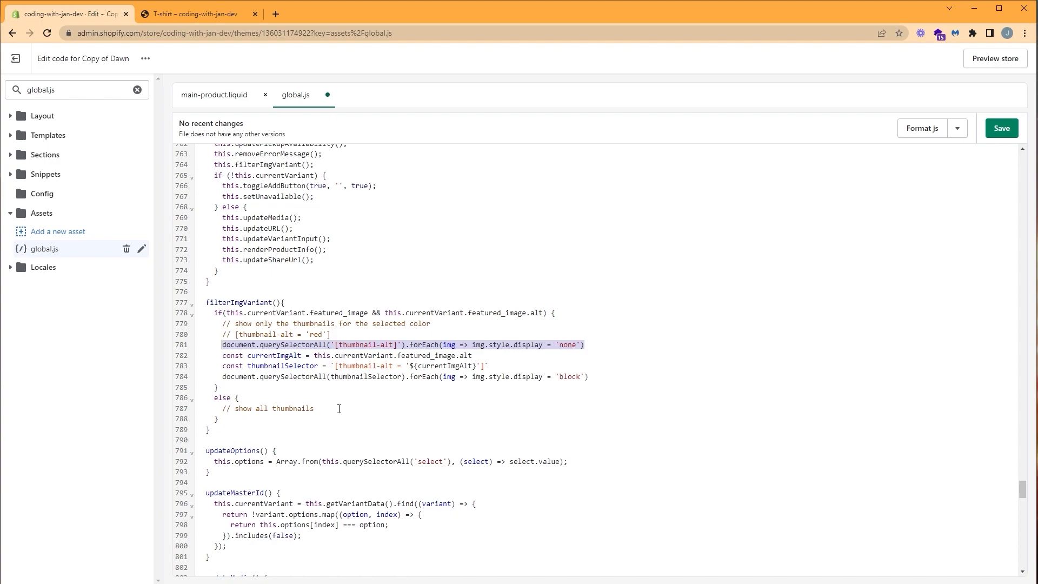
type("document.querySelectorAll('[thumbnail-alt]').forEach(img => img.style.display = 'none')")
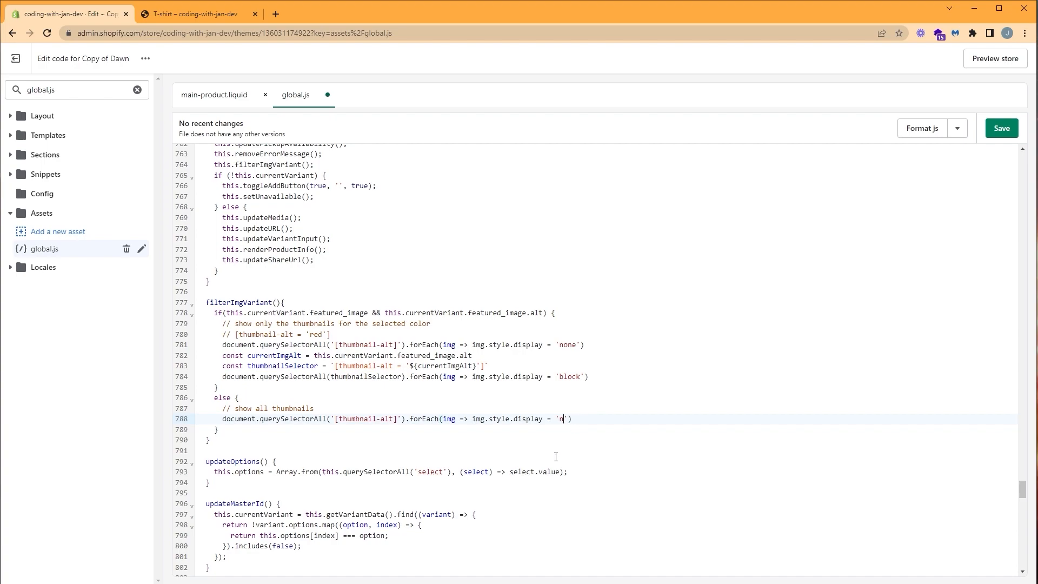
type("block")
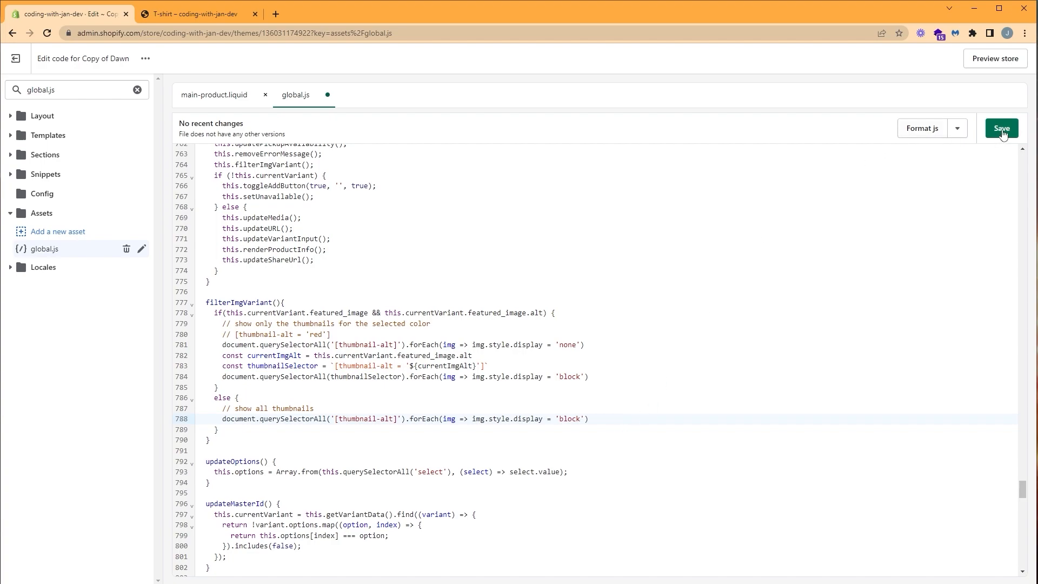
left_click(1002, 128)
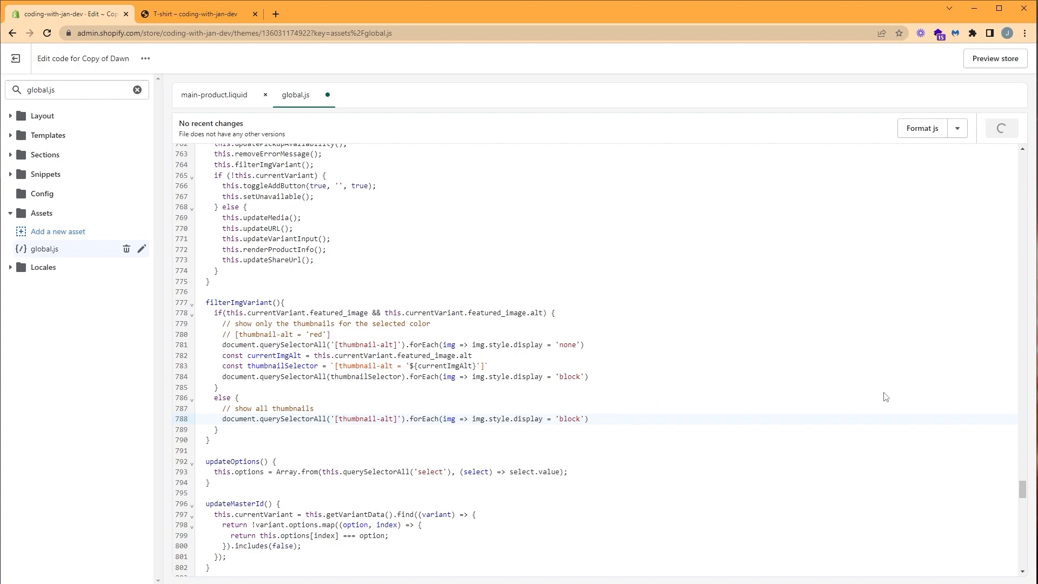
Preview the T-shirt product, checking blue and green show only their images while orange shows all
left_click(206, 14)
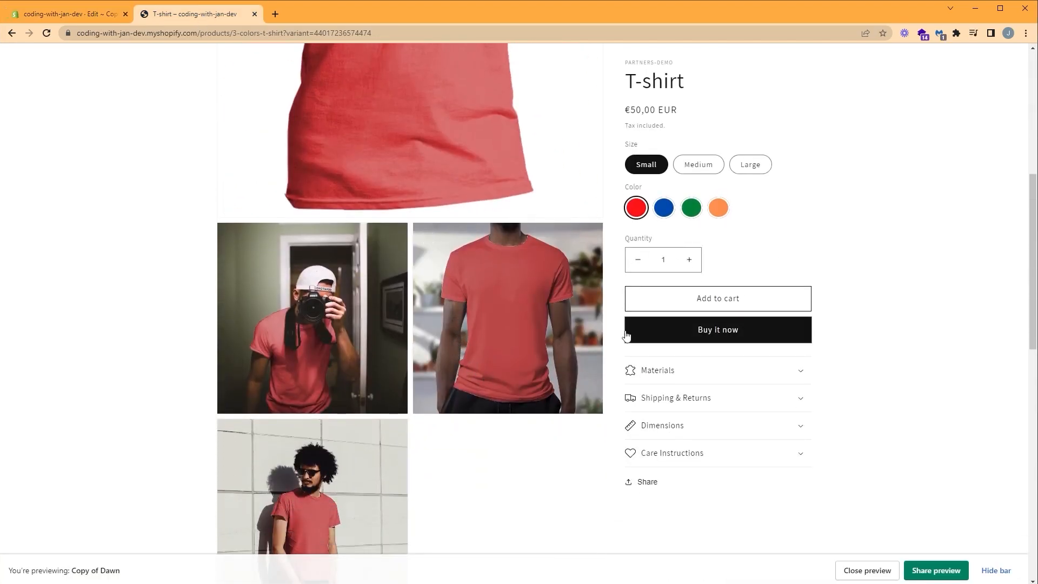
mouse_move(677, 330)
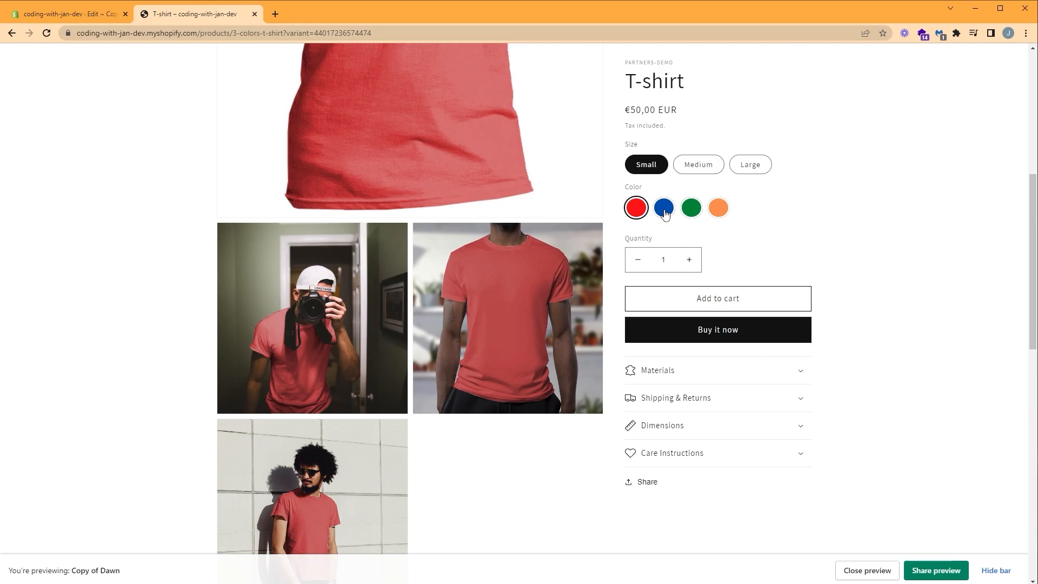
left_click(663, 208)
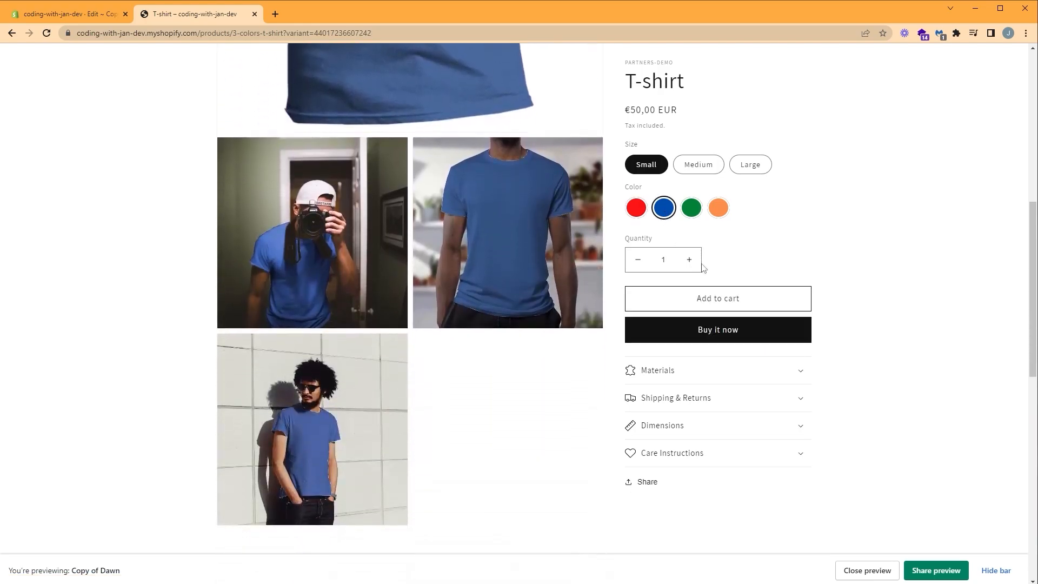
left_click(691, 206)
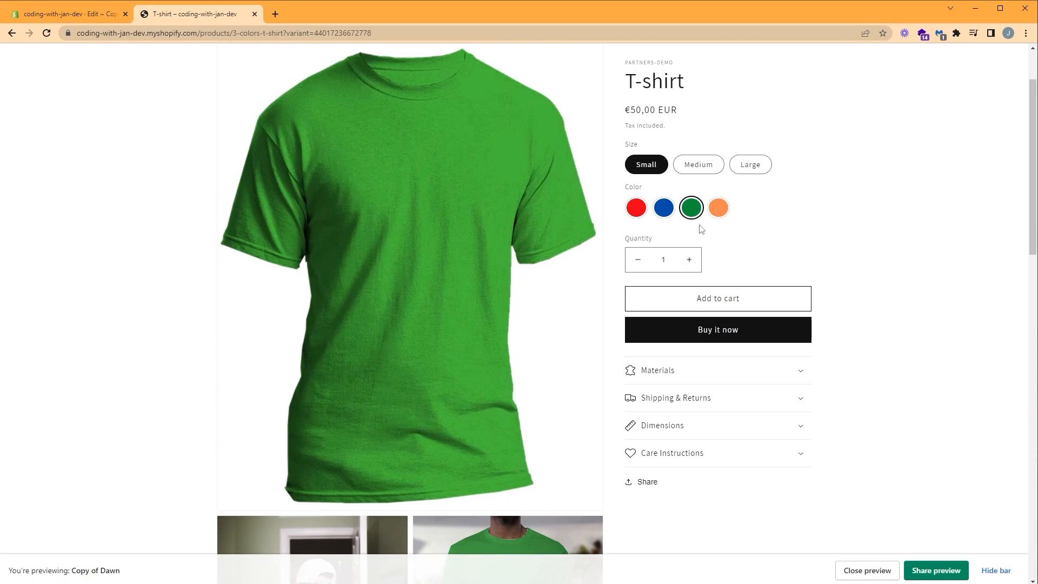
scroll("down", 3)
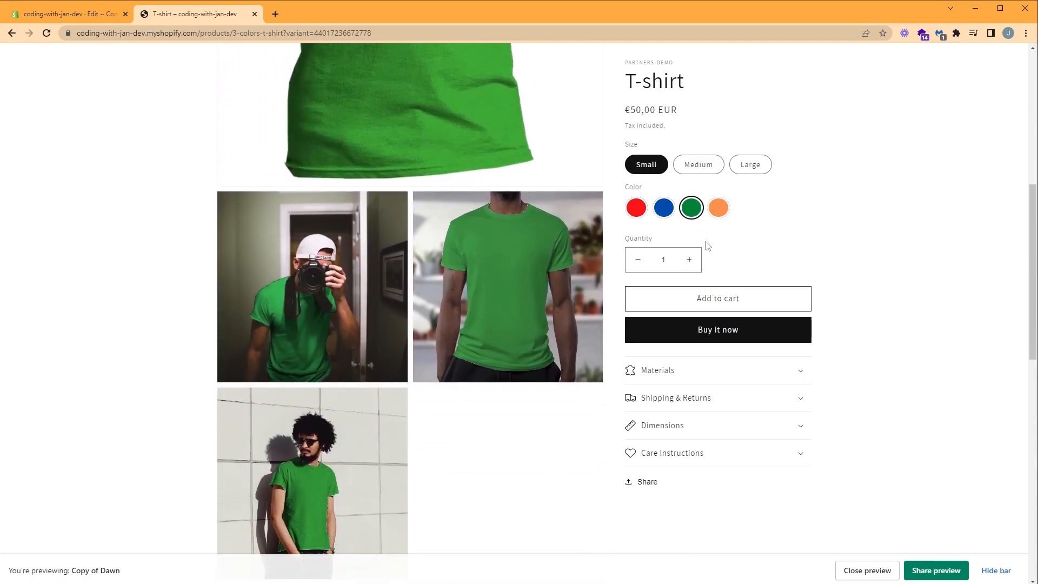
mouse_move(717, 207)
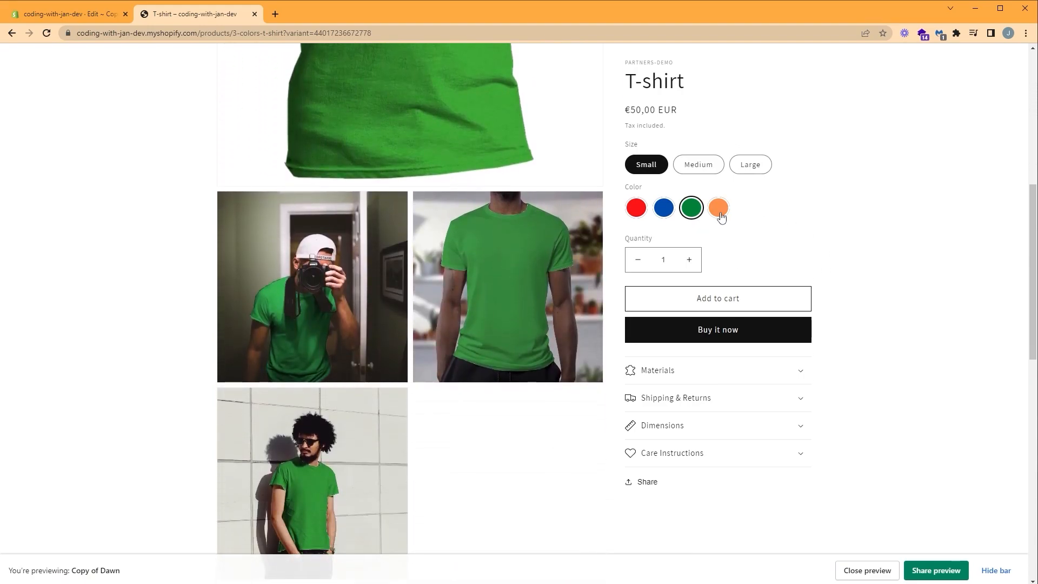
left_click(718, 207)
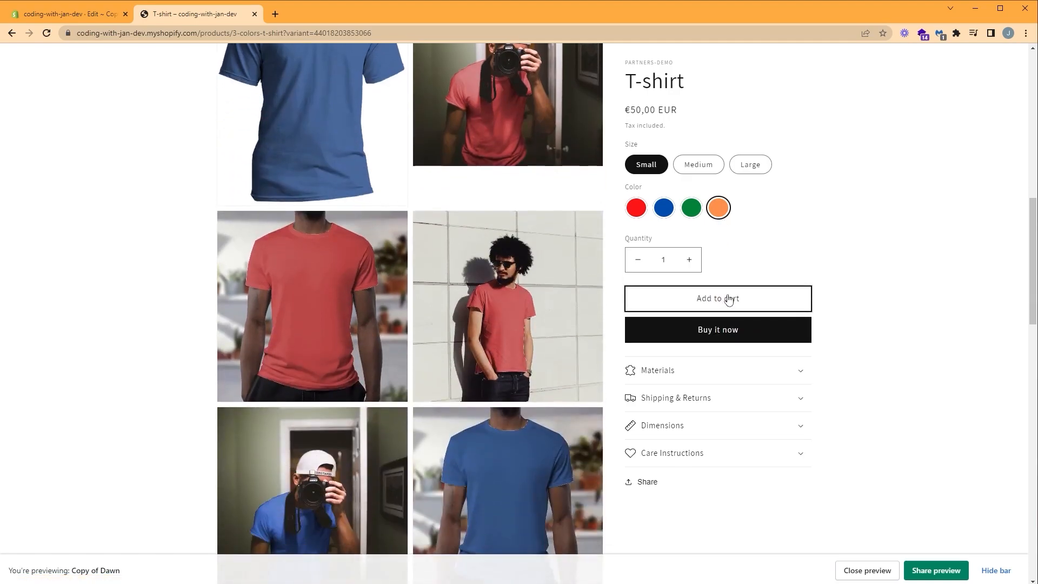
scroll("down", 3)
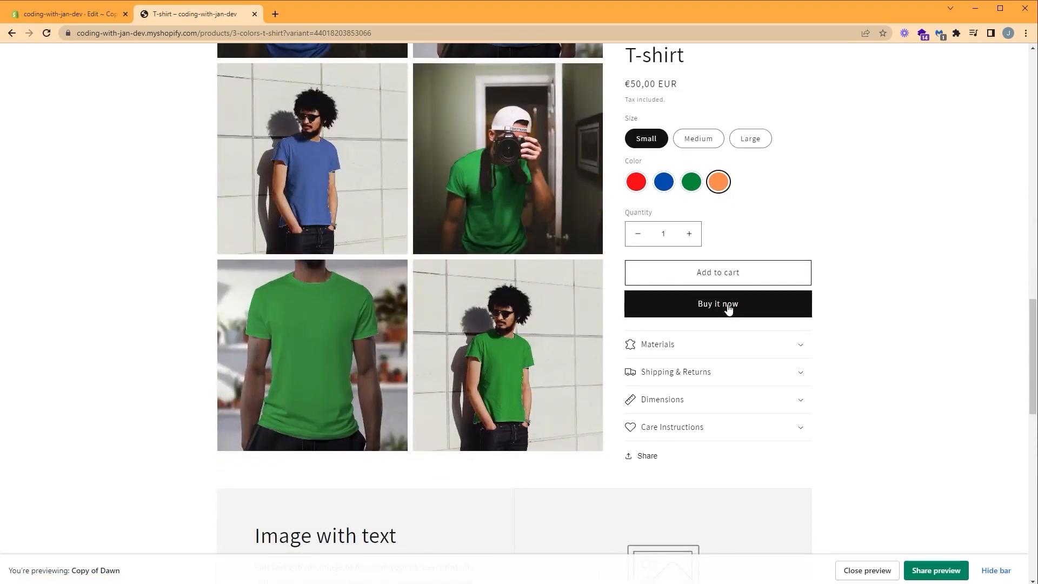
scroll("up", 3)
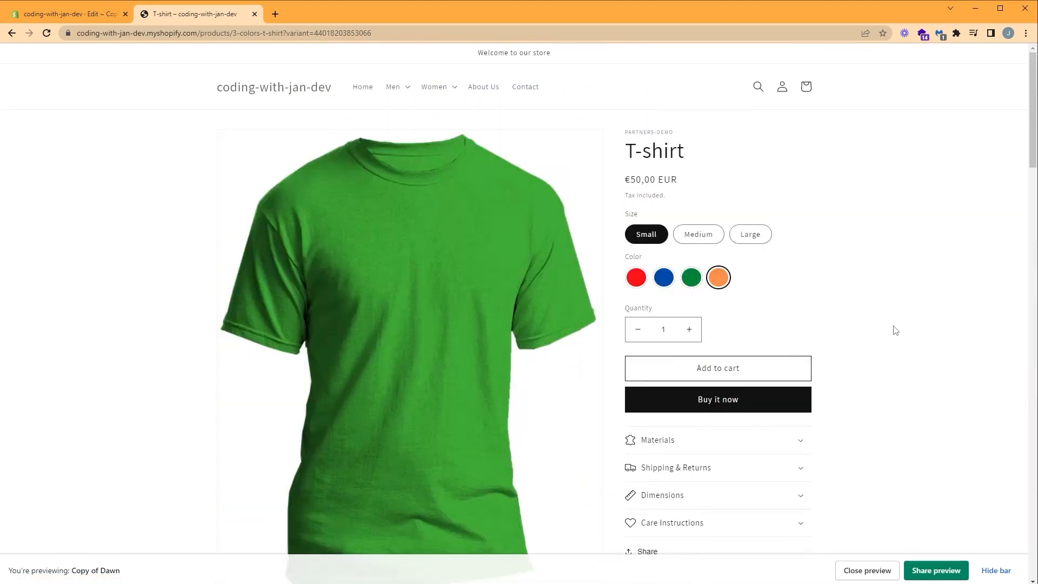